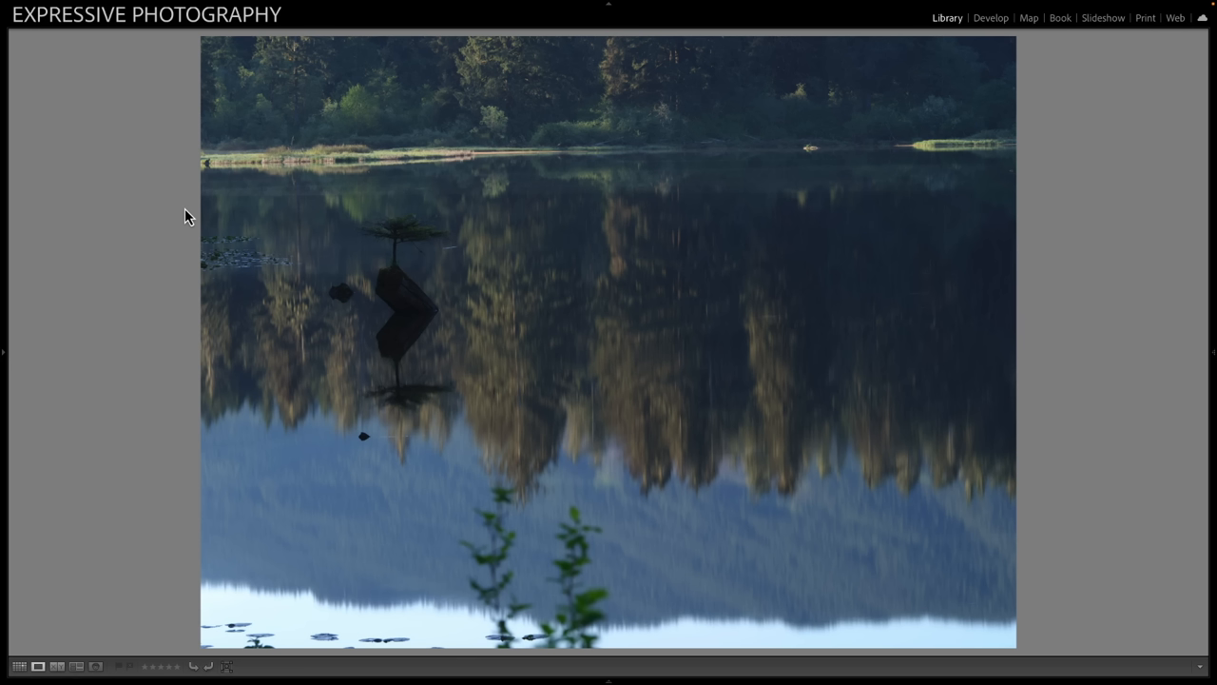
mouse_move(447, 233)
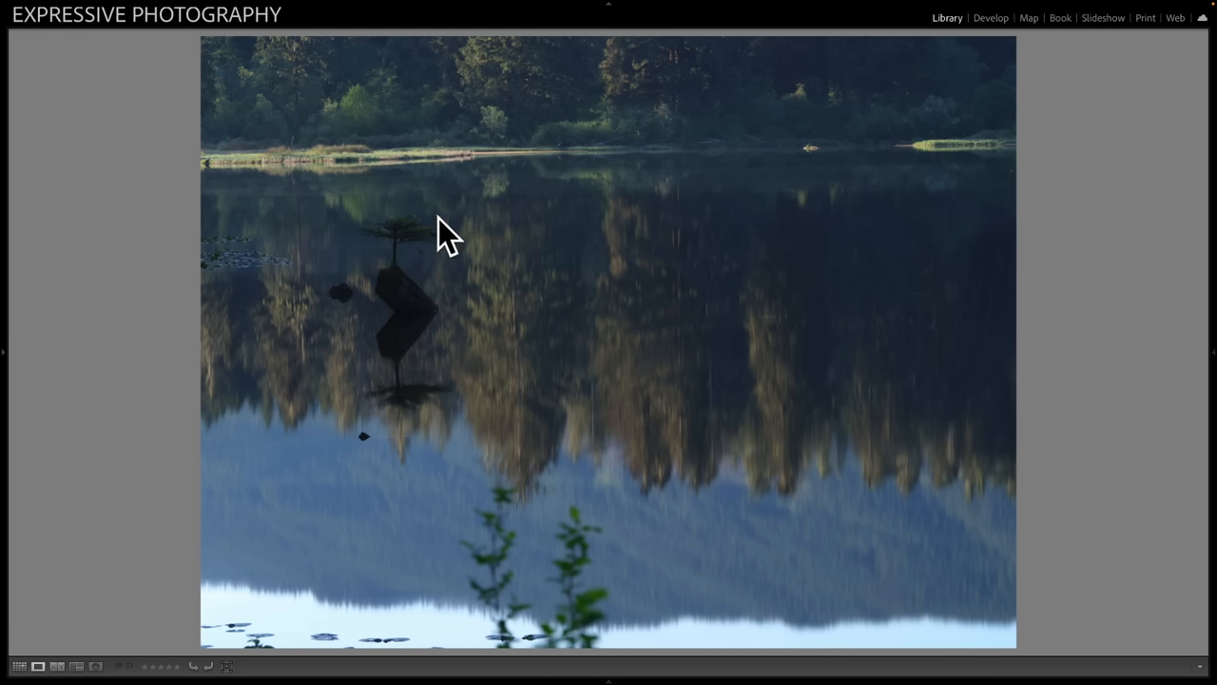
mouse_move(422, 279)
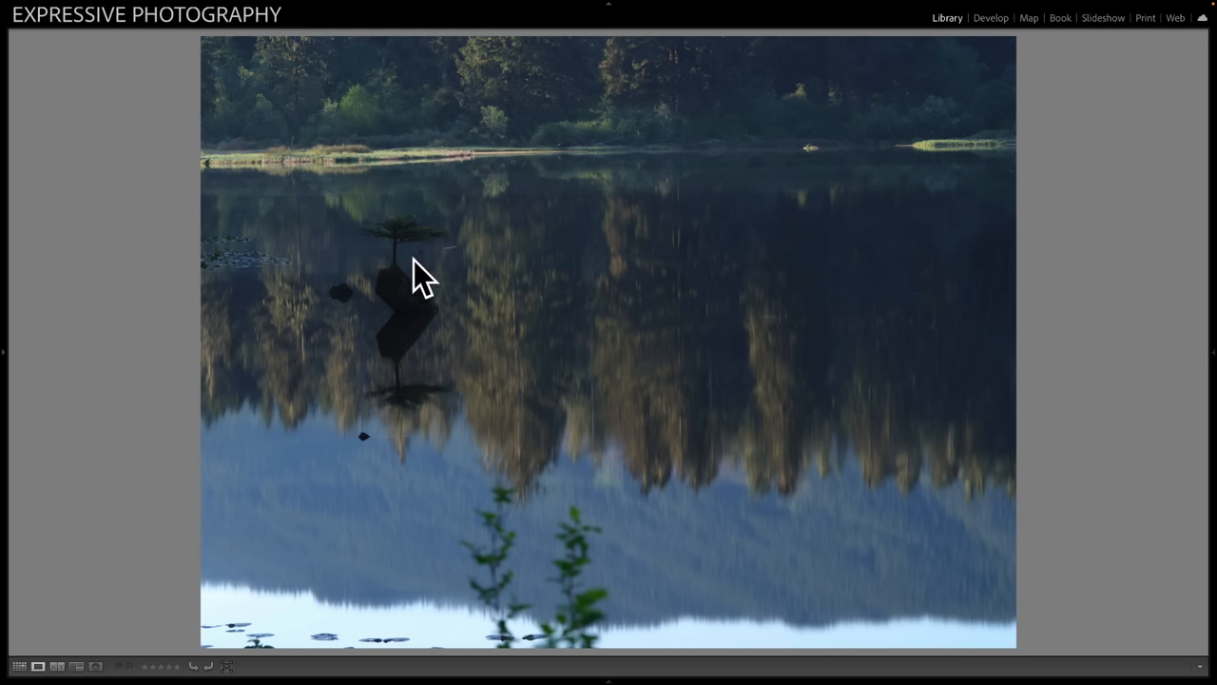
mouse_move(333, 339)
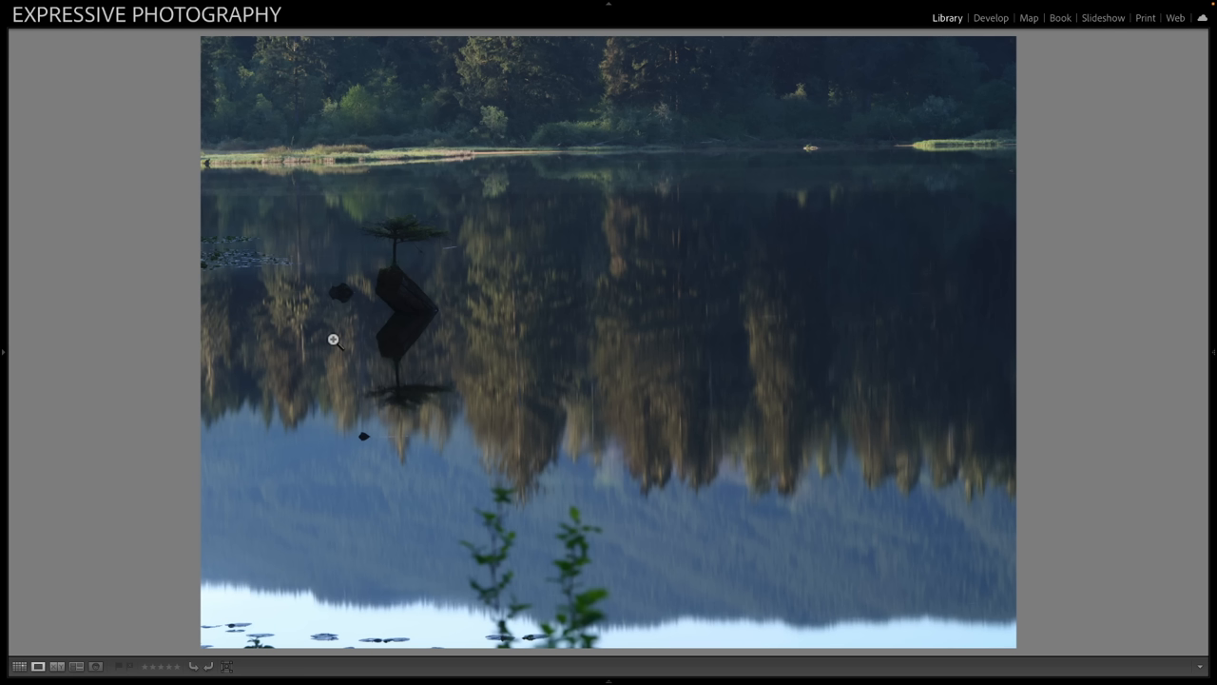
mouse_move(605, 281)
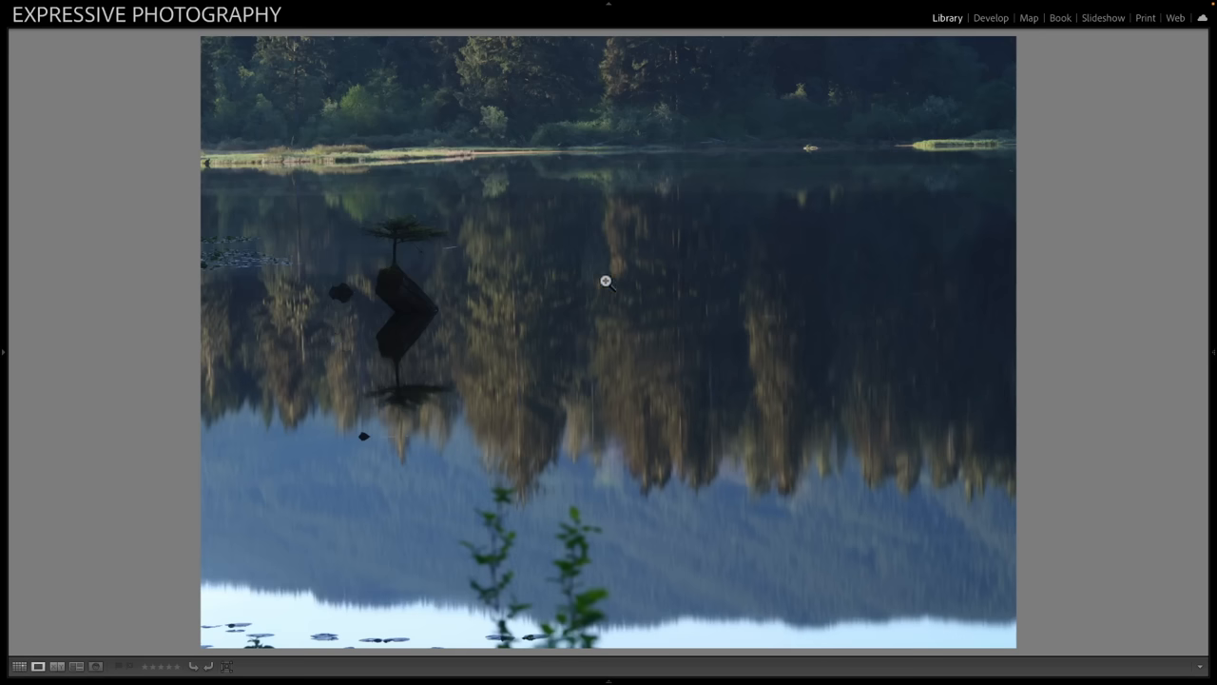
Open the lake photo in Develop and try Crop aspect presets, leaving the framing unchanged
click(990, 17)
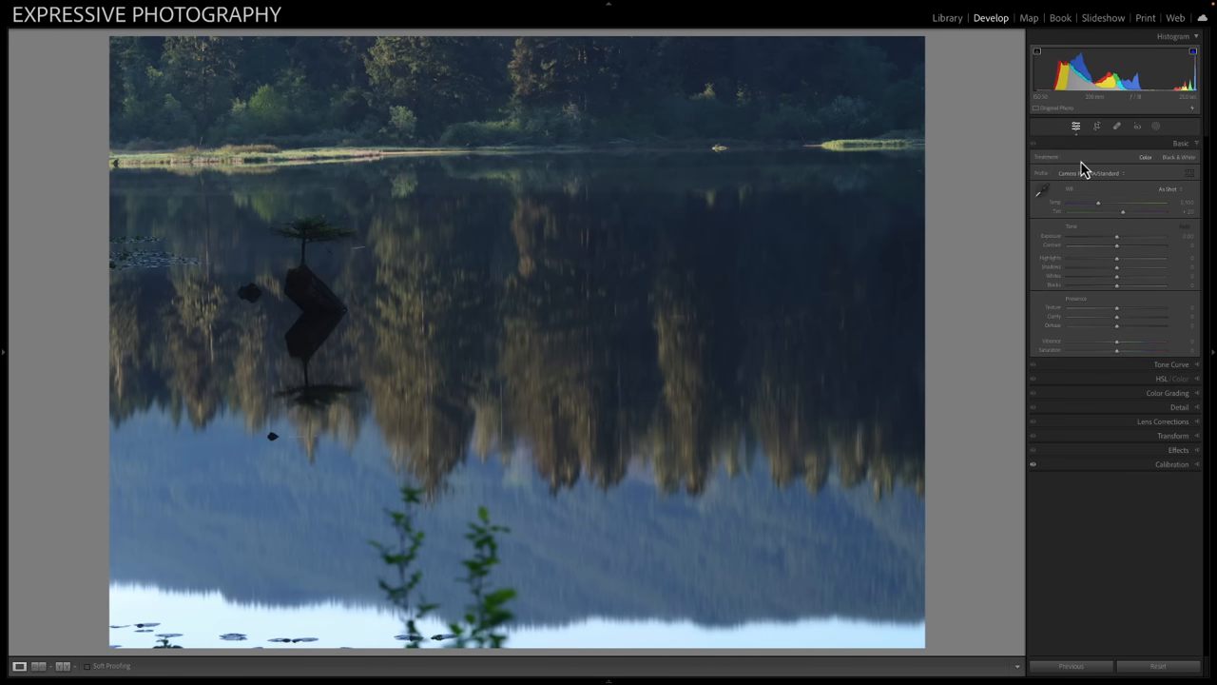
click(1097, 126)
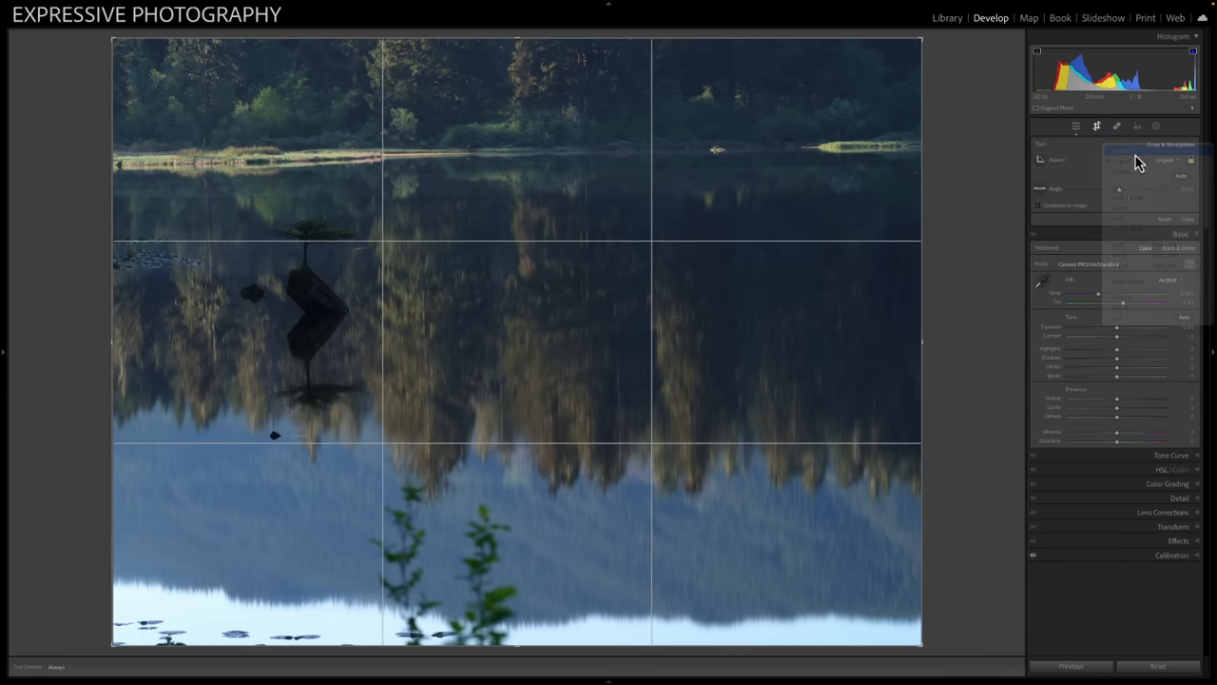
click(1159, 149)
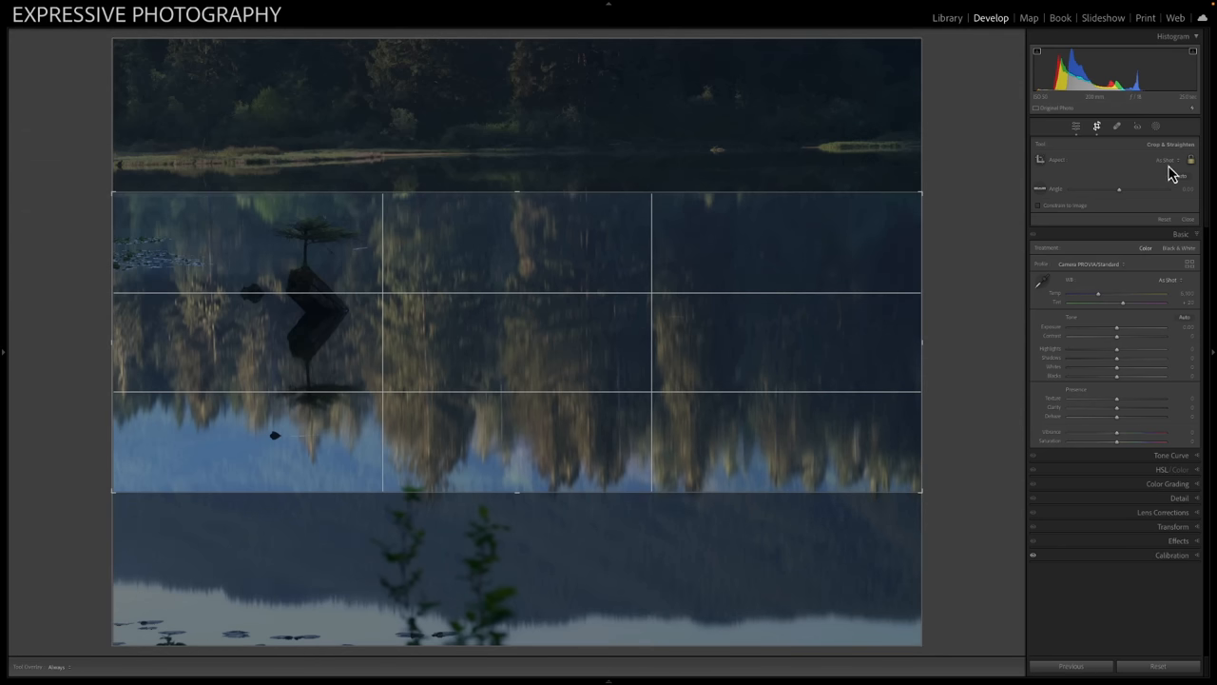
click(1167, 159)
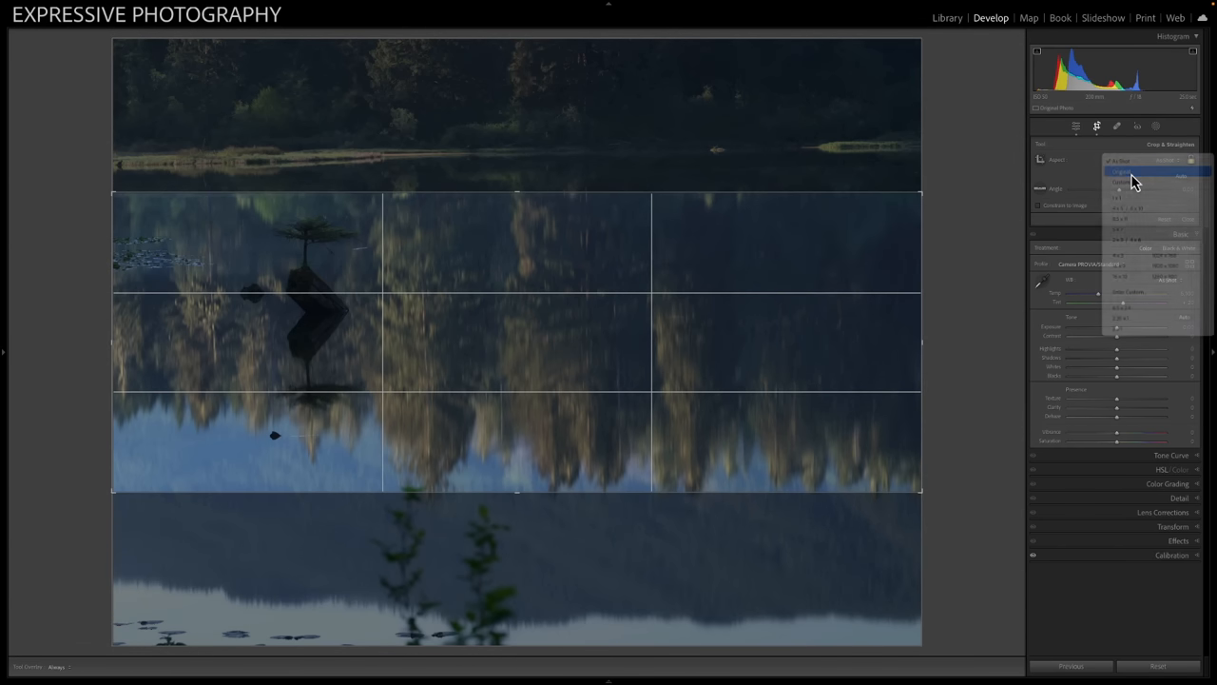
click(1096, 126)
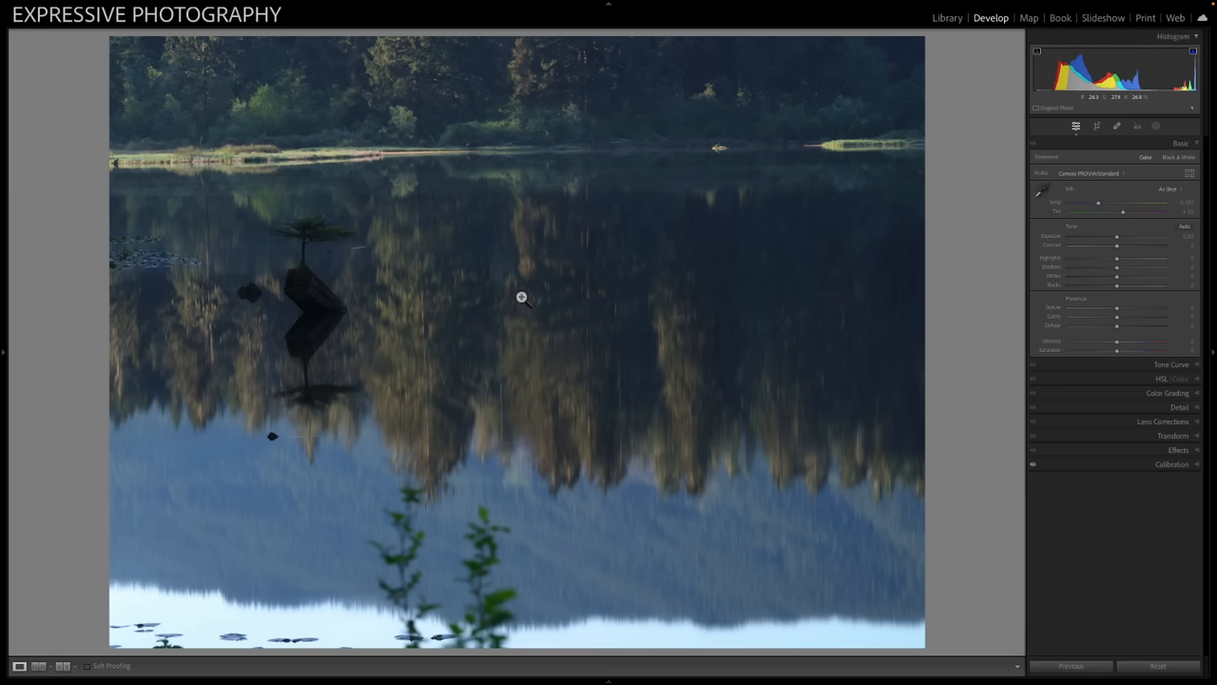
mouse_move(313, 262)
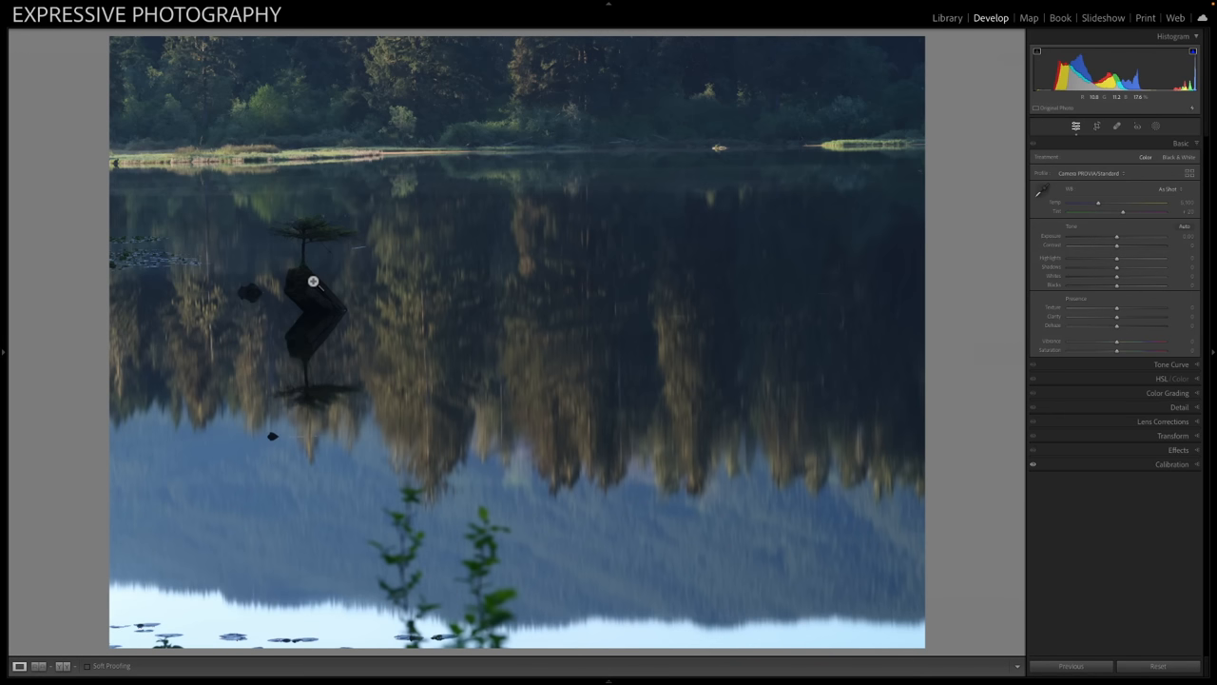
mouse_move(269, 168)
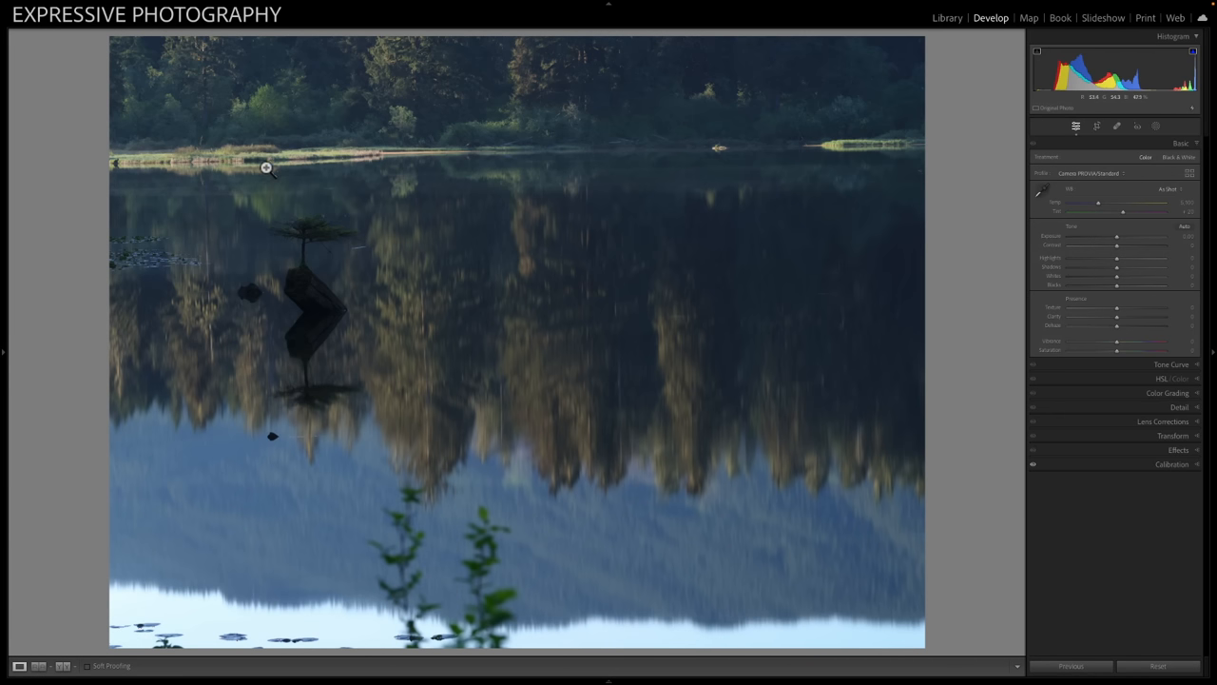
mouse_move(319, 275)
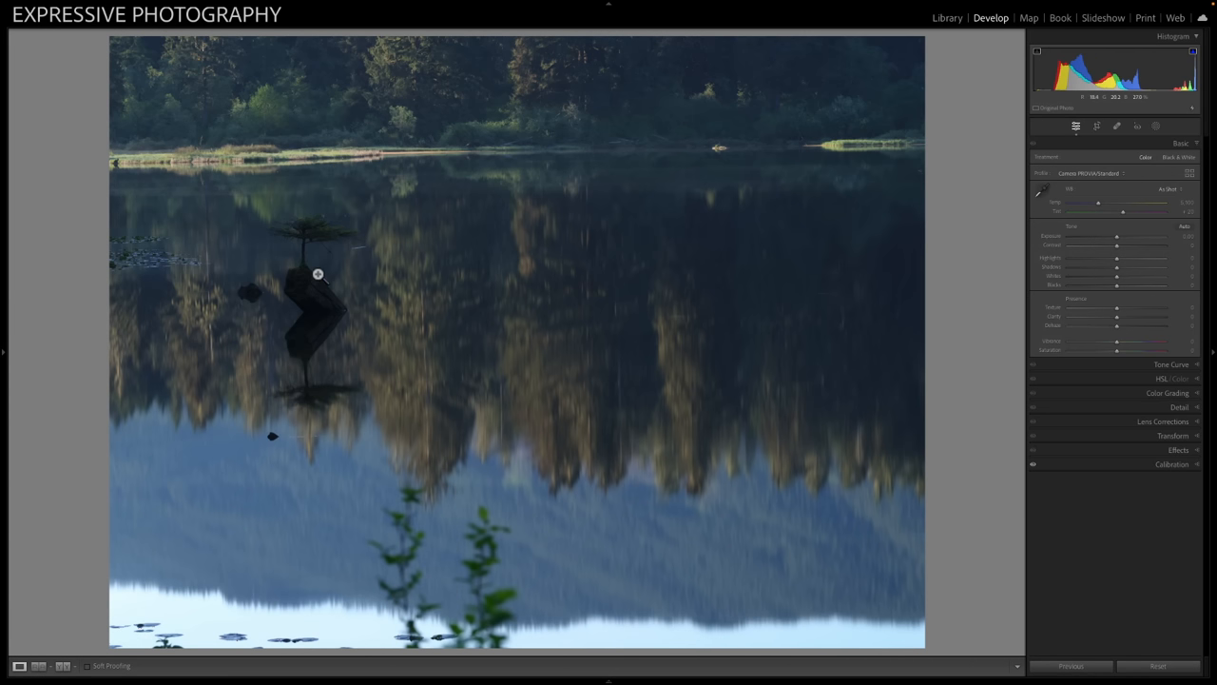
mouse_move(175, 408)
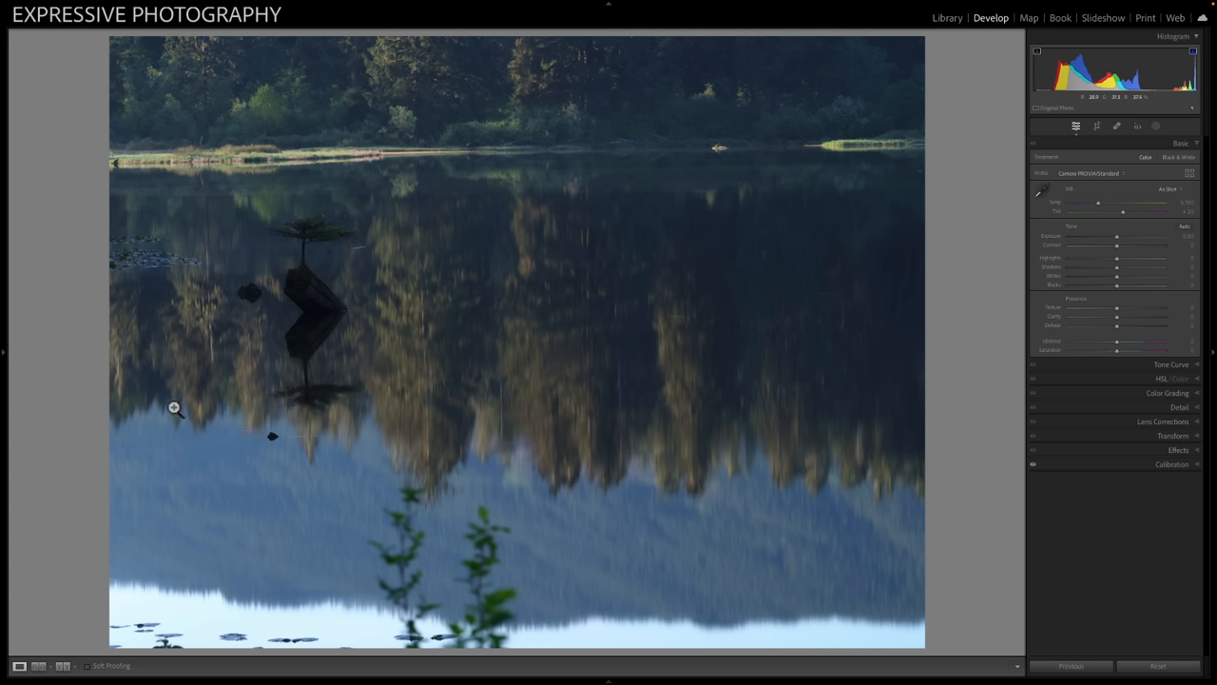
mouse_move(409, 474)
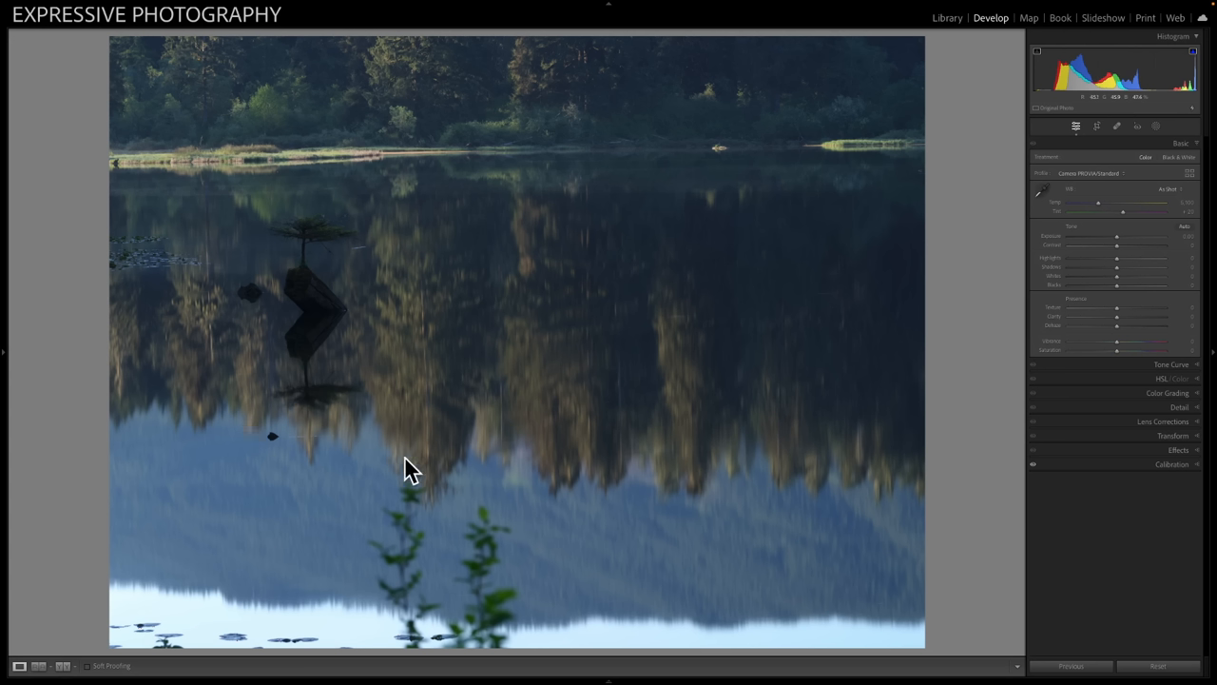
mouse_move(319, 449)
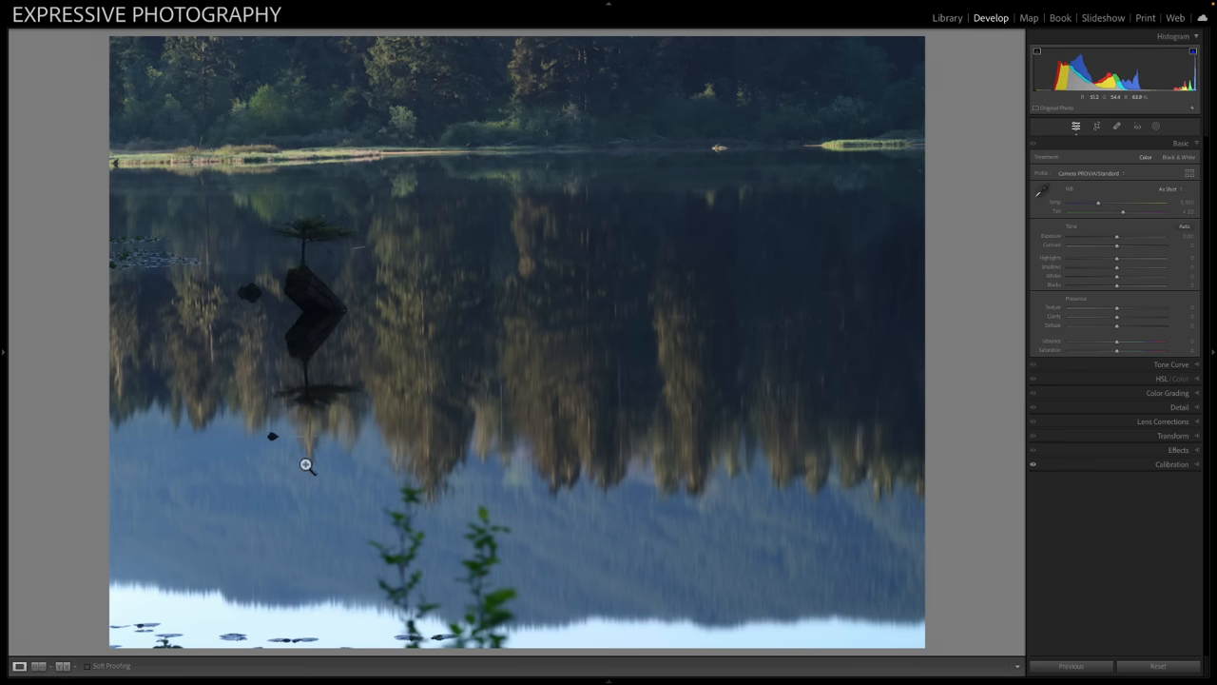
mouse_move(254, 155)
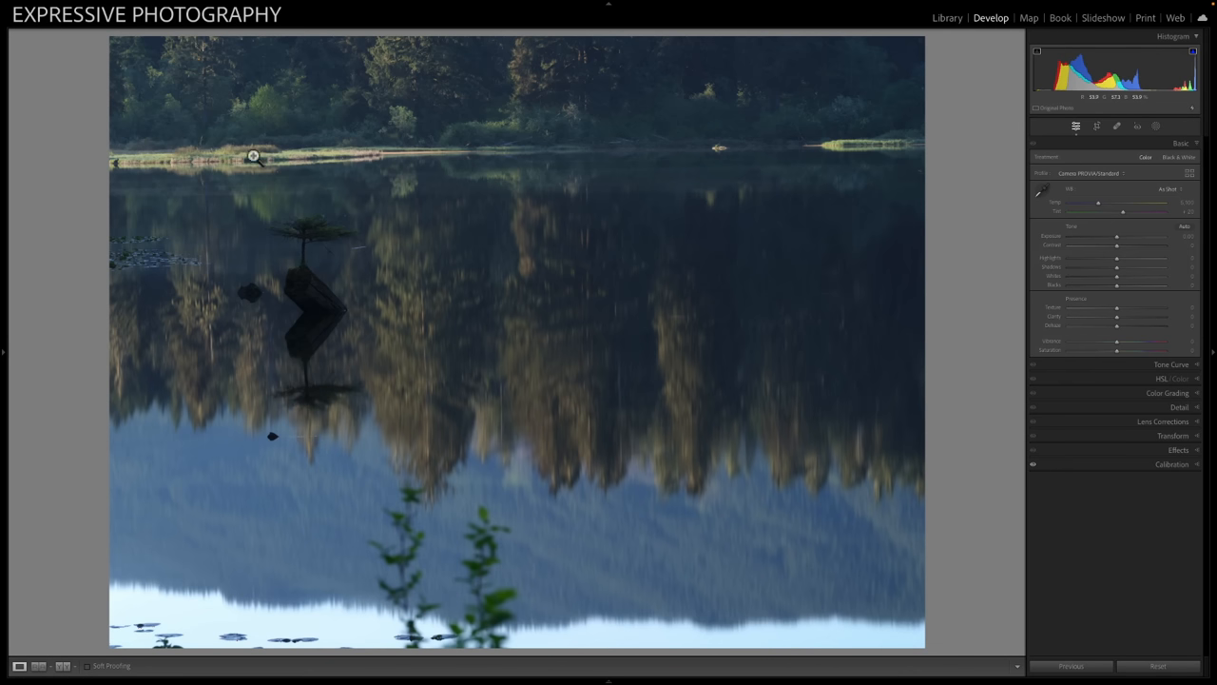
mouse_move(315, 329)
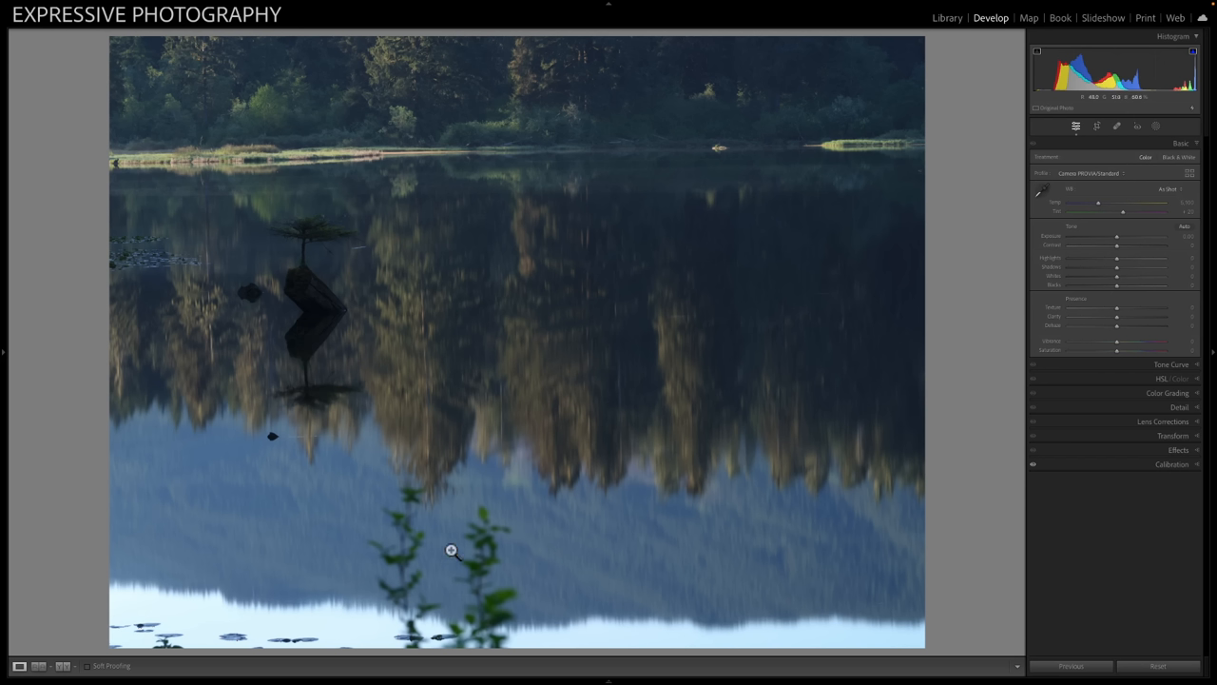
mouse_move(363, 390)
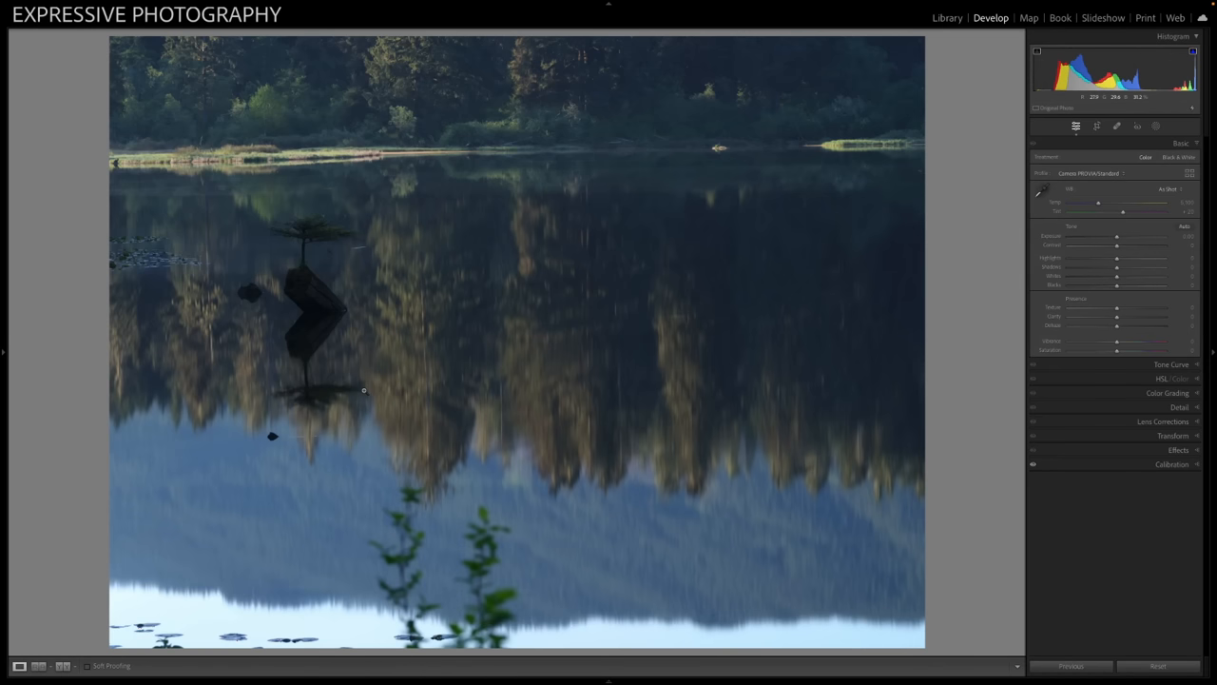
mouse_move(430, 516)
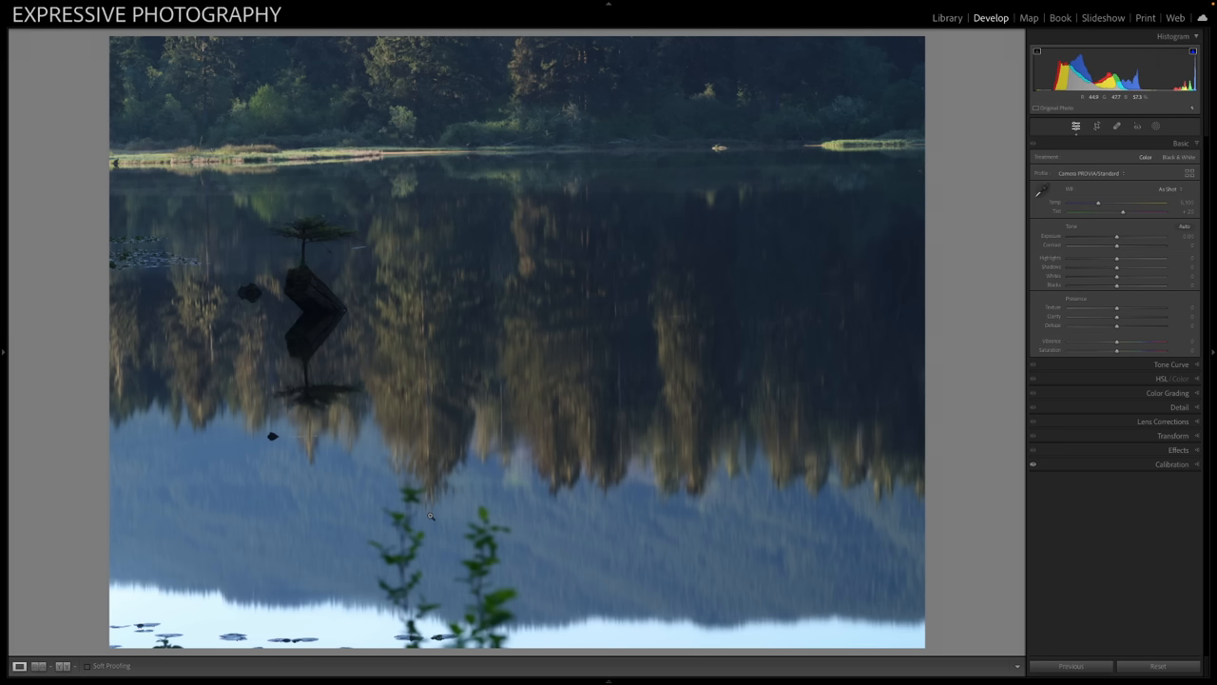
mouse_move(235, 436)
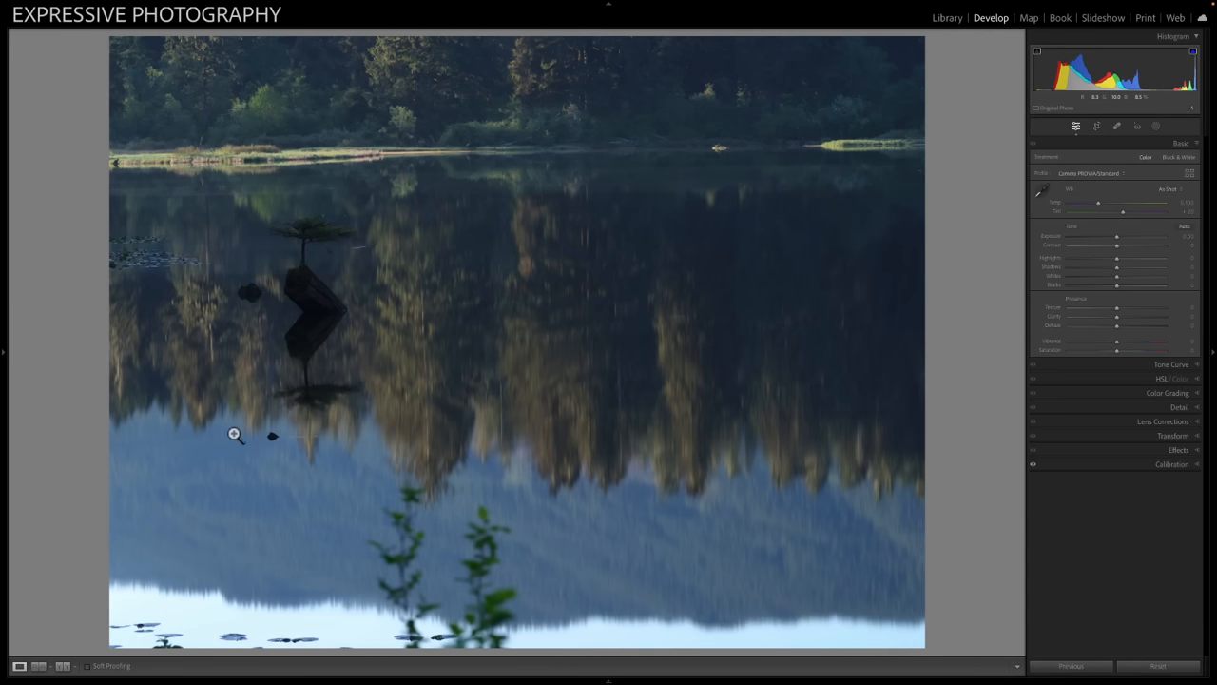
mouse_move(323, 399)
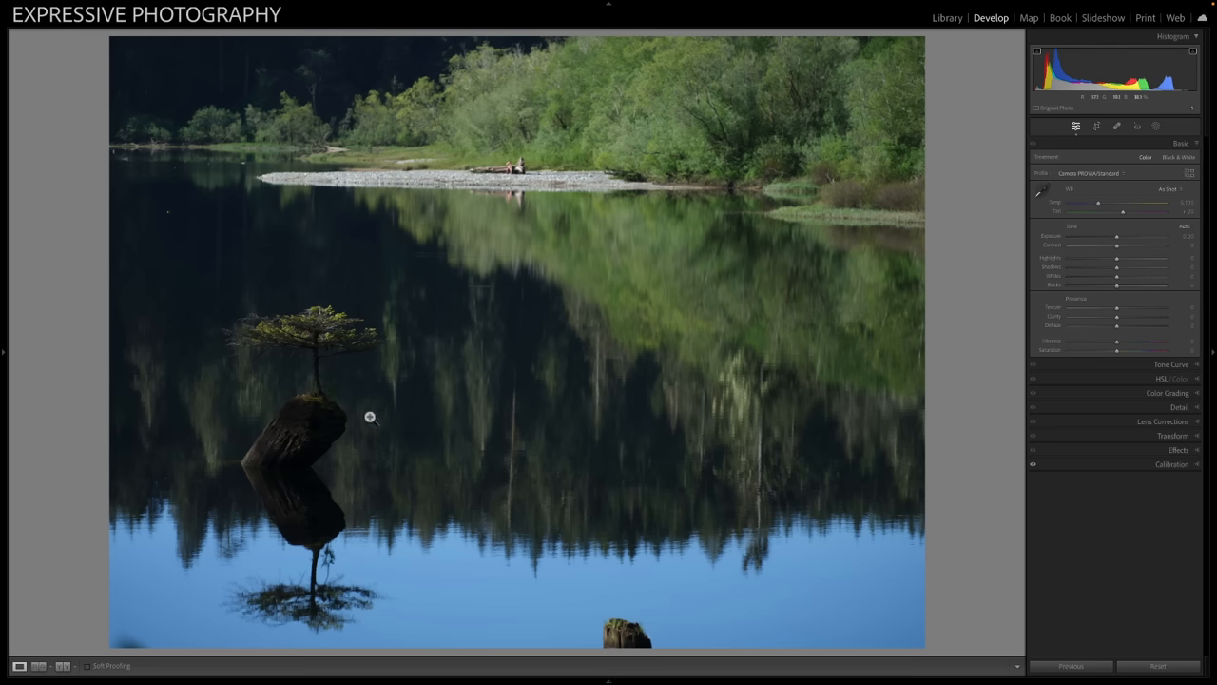
mouse_move(304, 536)
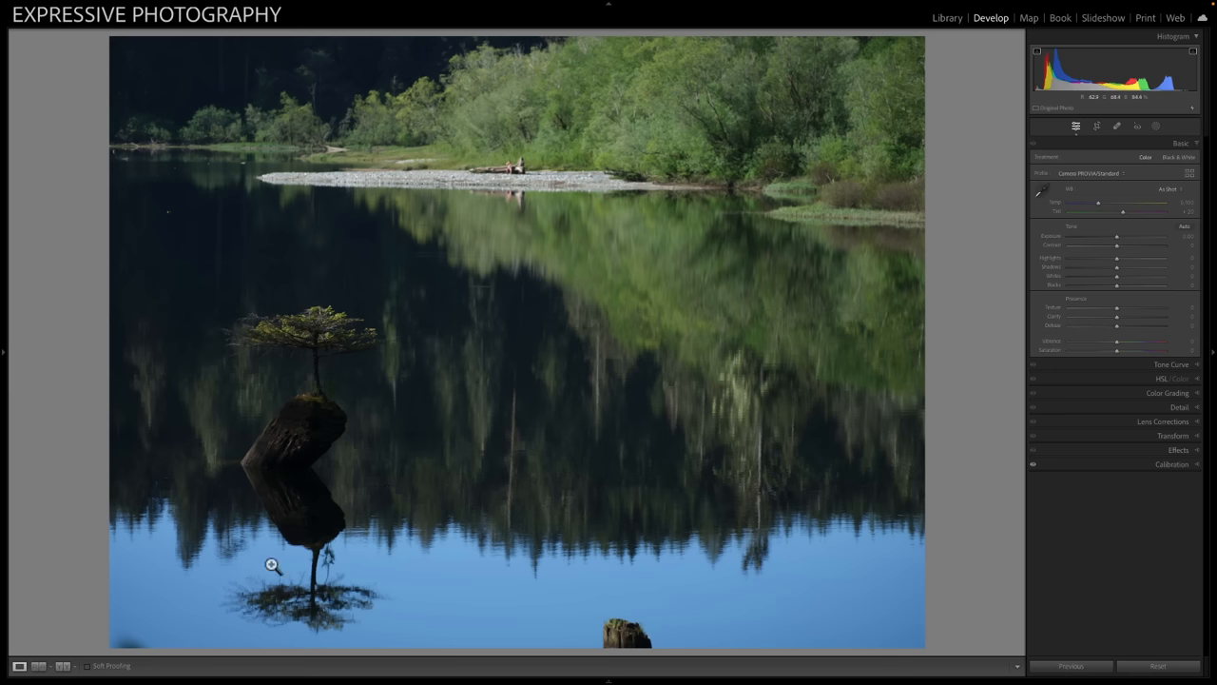
mouse_move(234, 569)
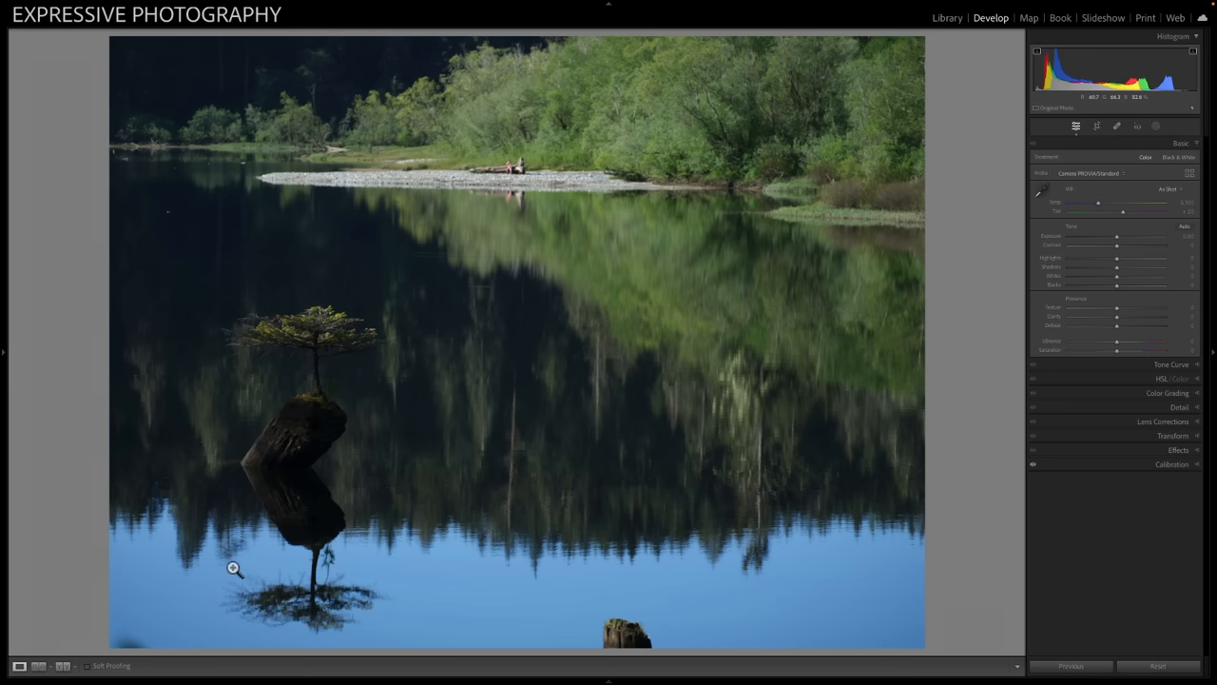
mouse_move(251, 494)
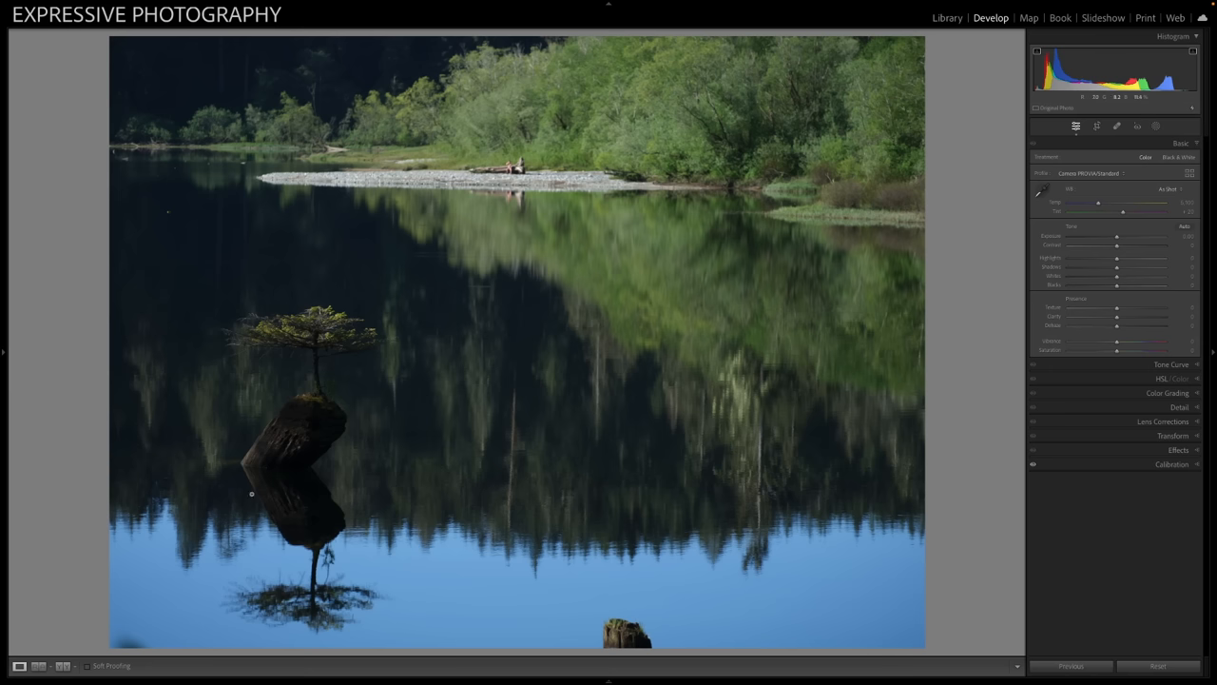
mouse_move(276, 513)
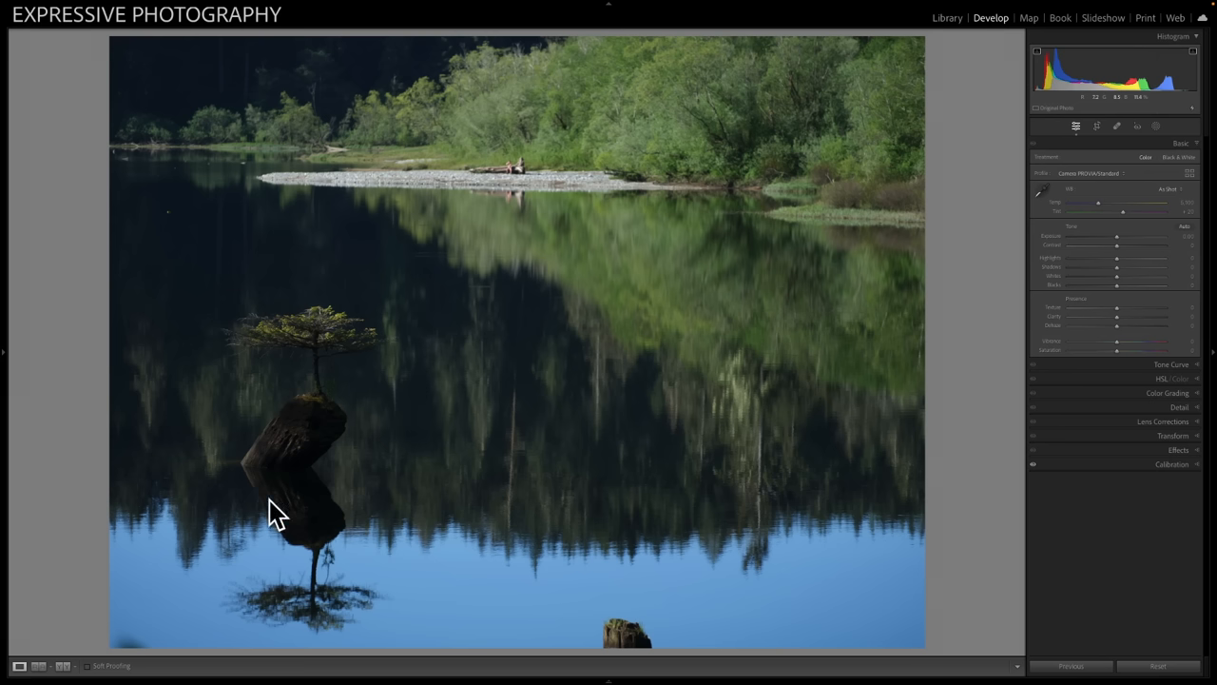
mouse_move(382, 344)
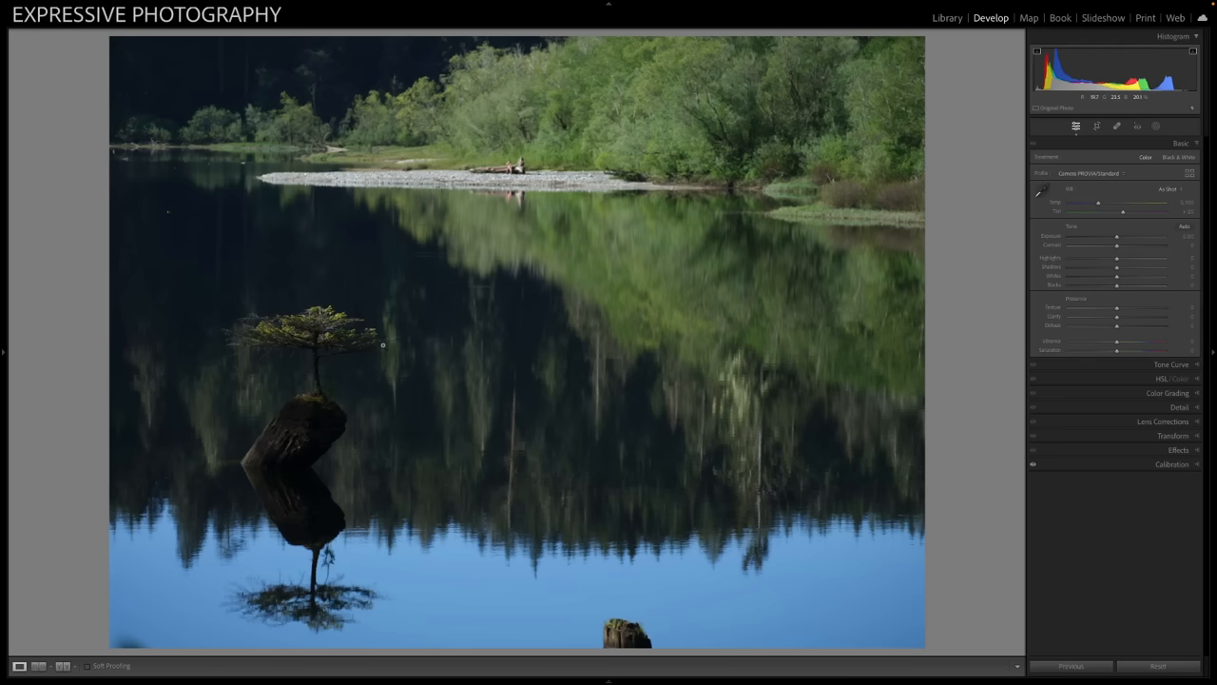
click(1096, 126)
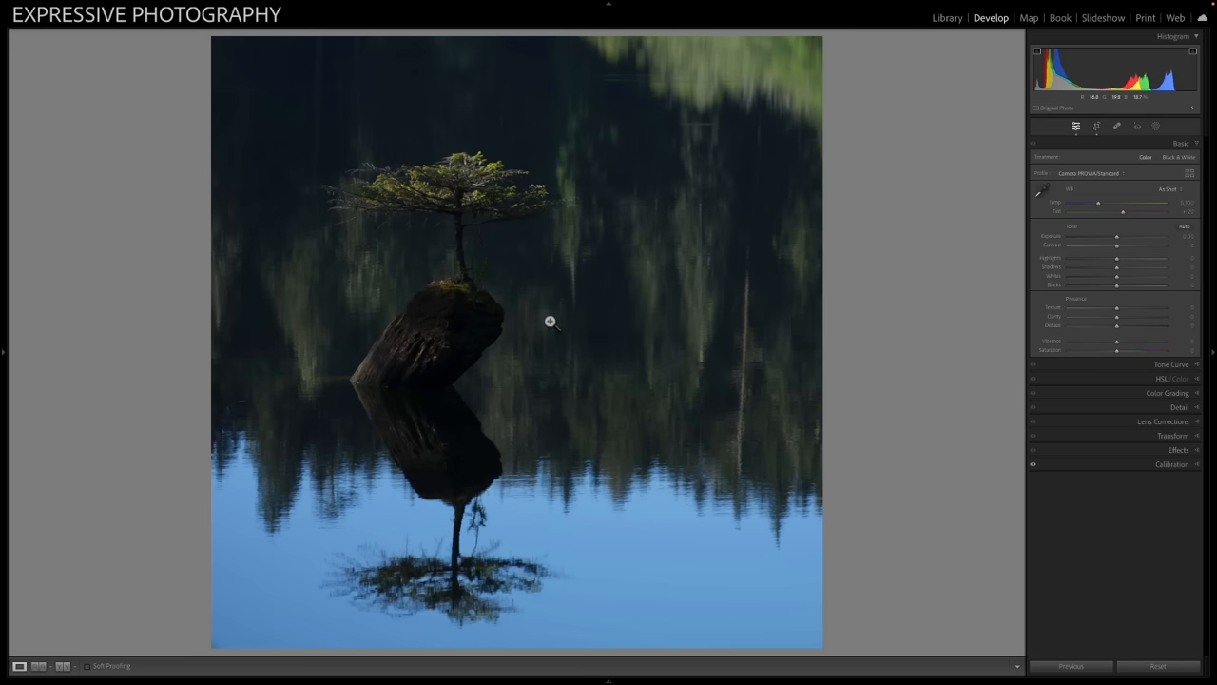
mouse_move(427, 430)
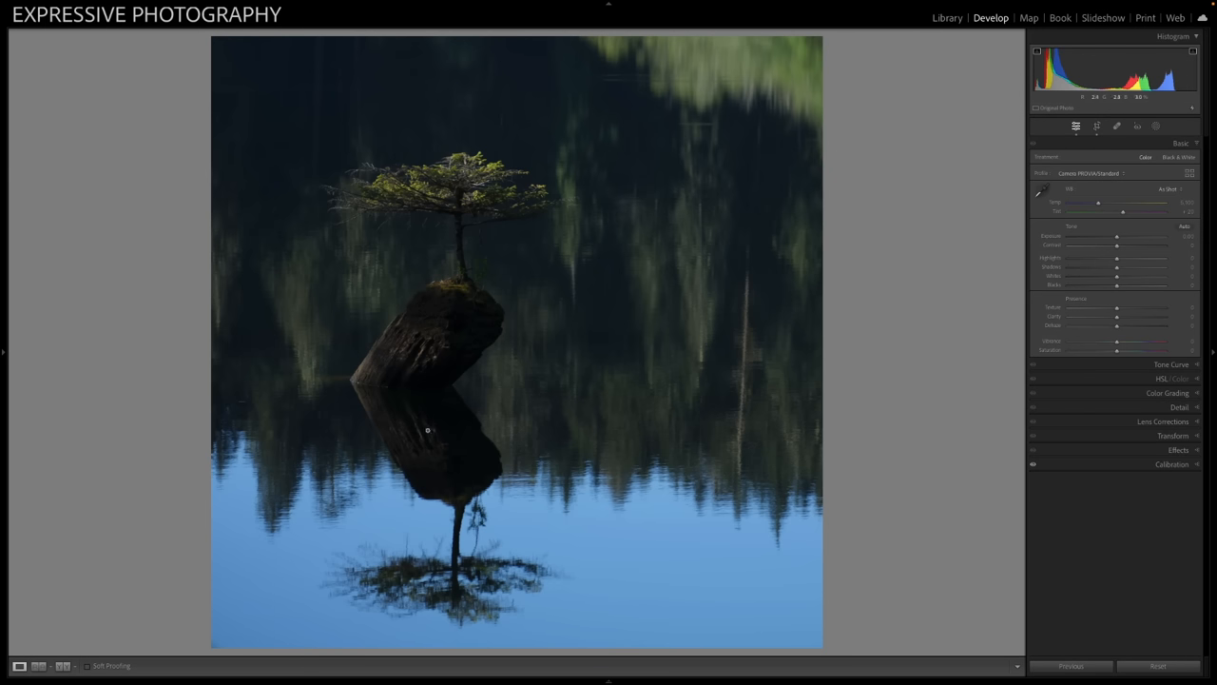
mouse_move(401, 548)
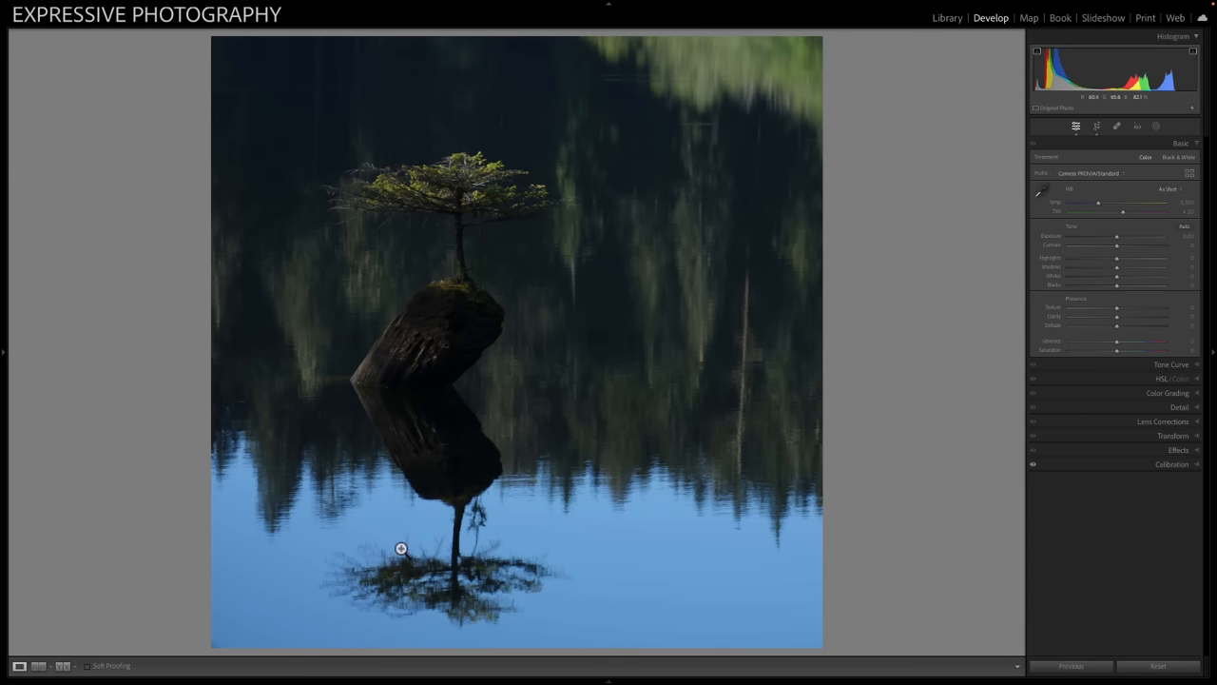
mouse_move(513, 528)
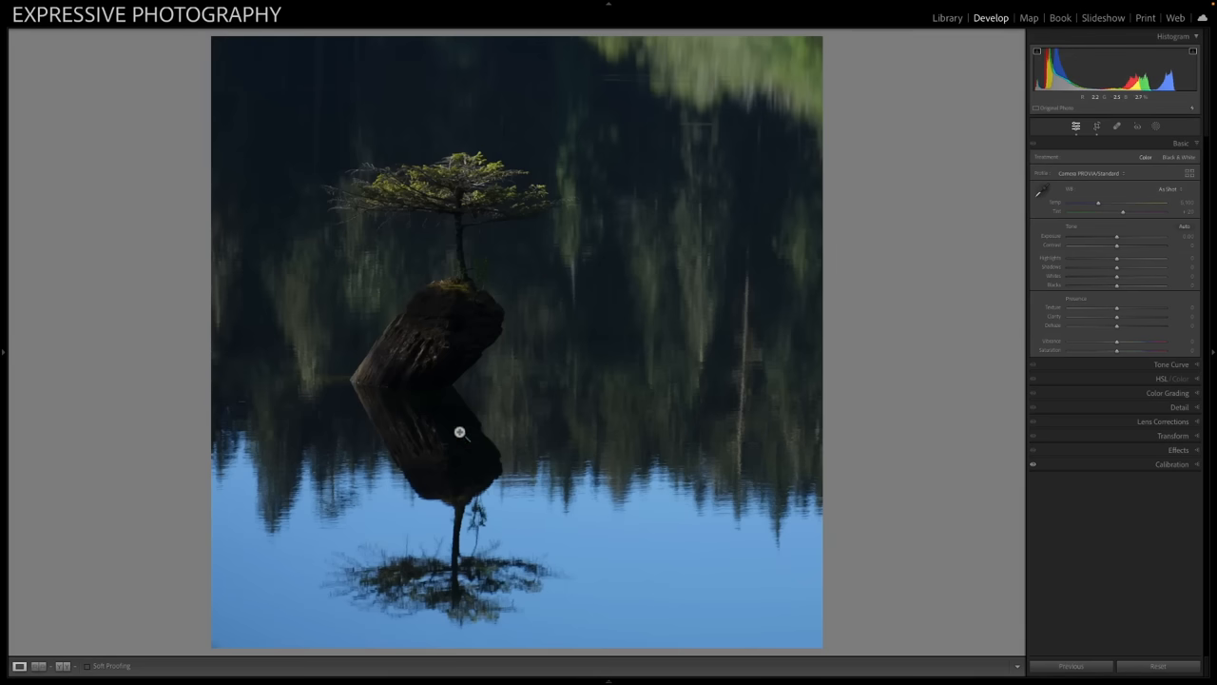
mouse_move(716, 77)
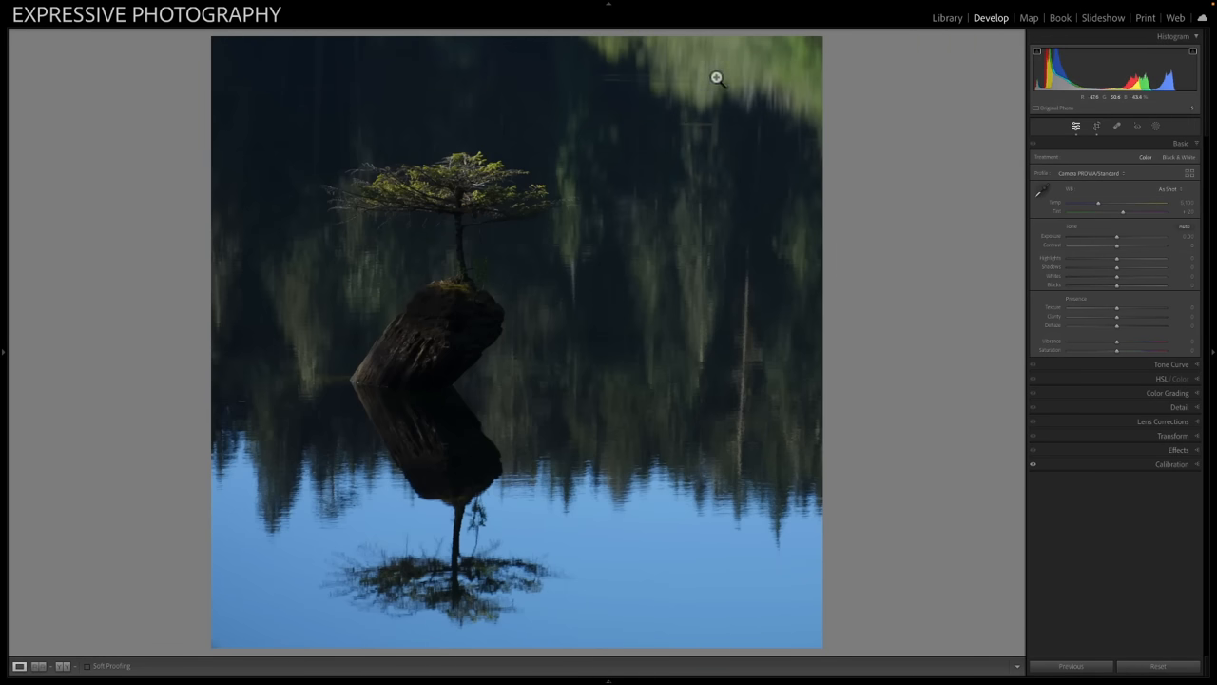
mouse_move(656, 109)
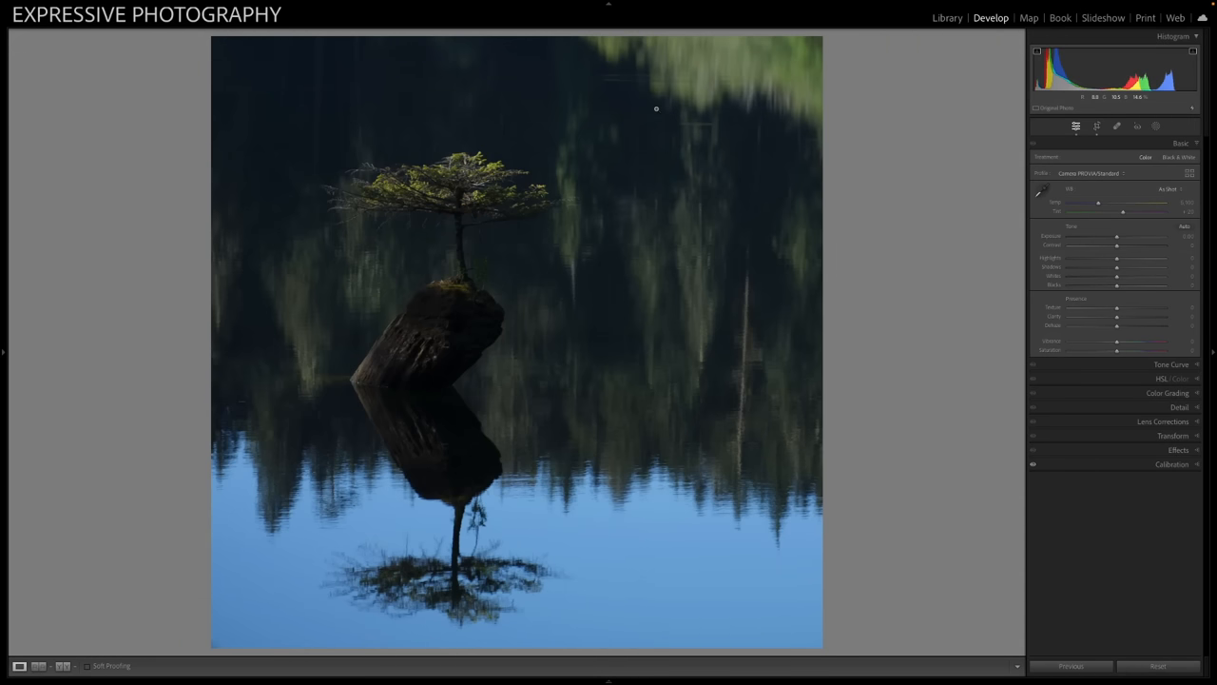
mouse_move(259, 461)
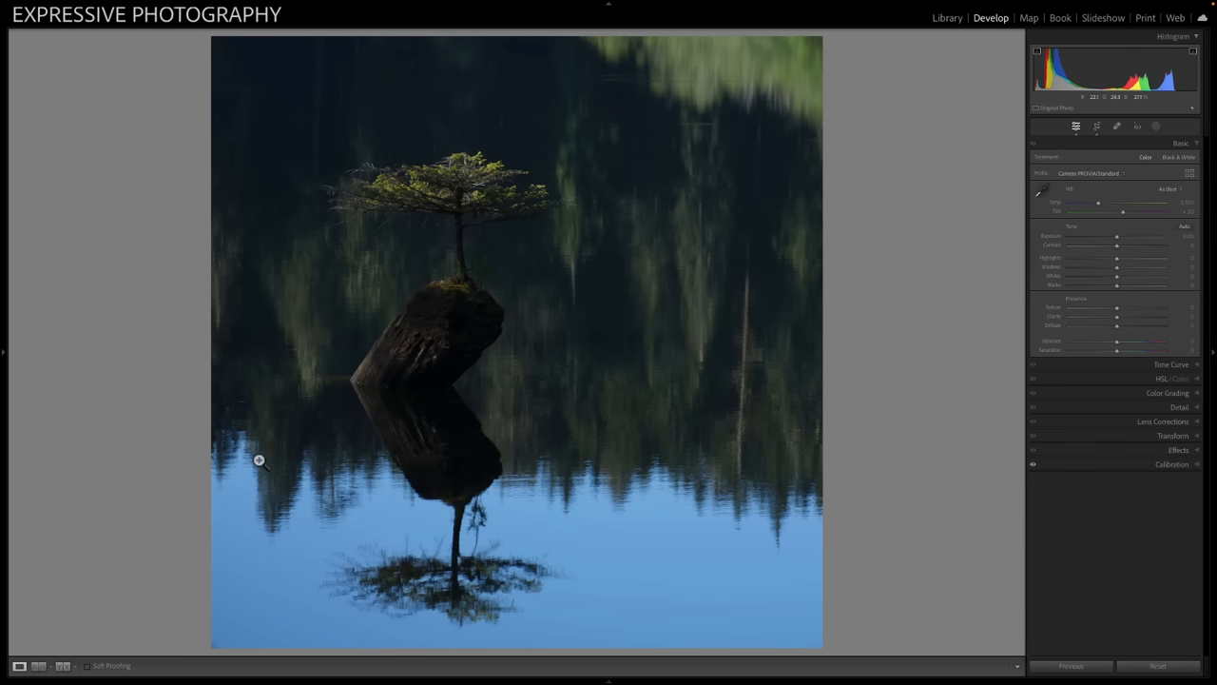
mouse_move(222, 641)
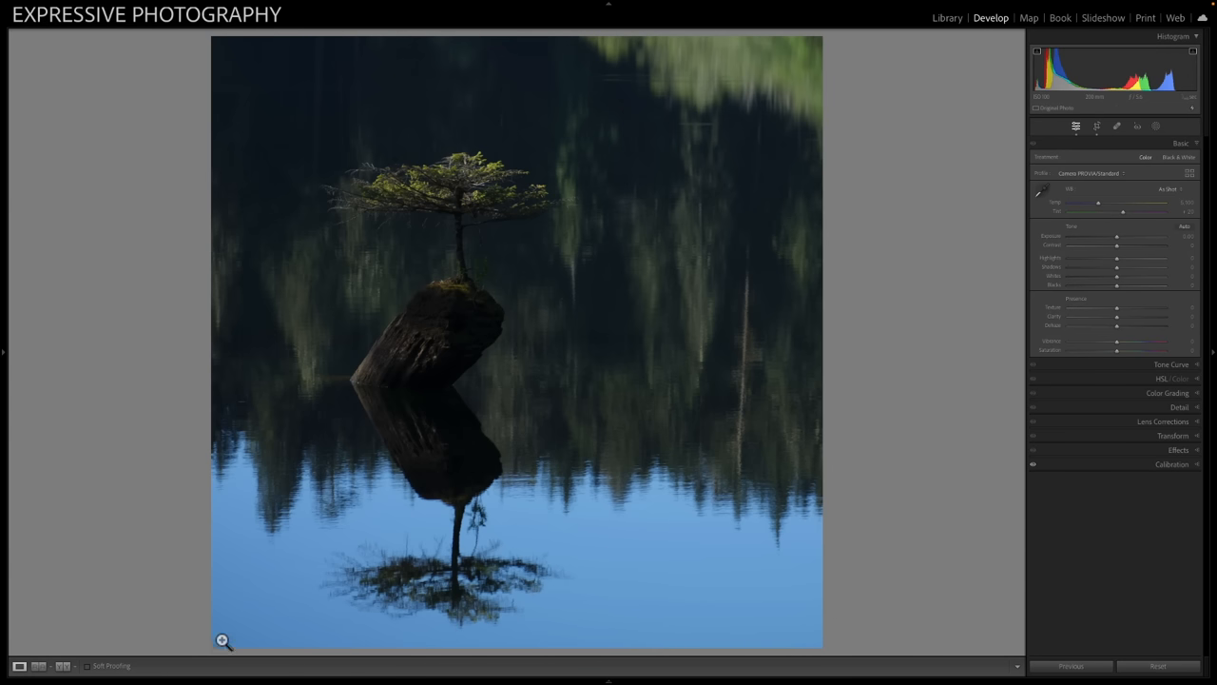
mouse_move(216, 296)
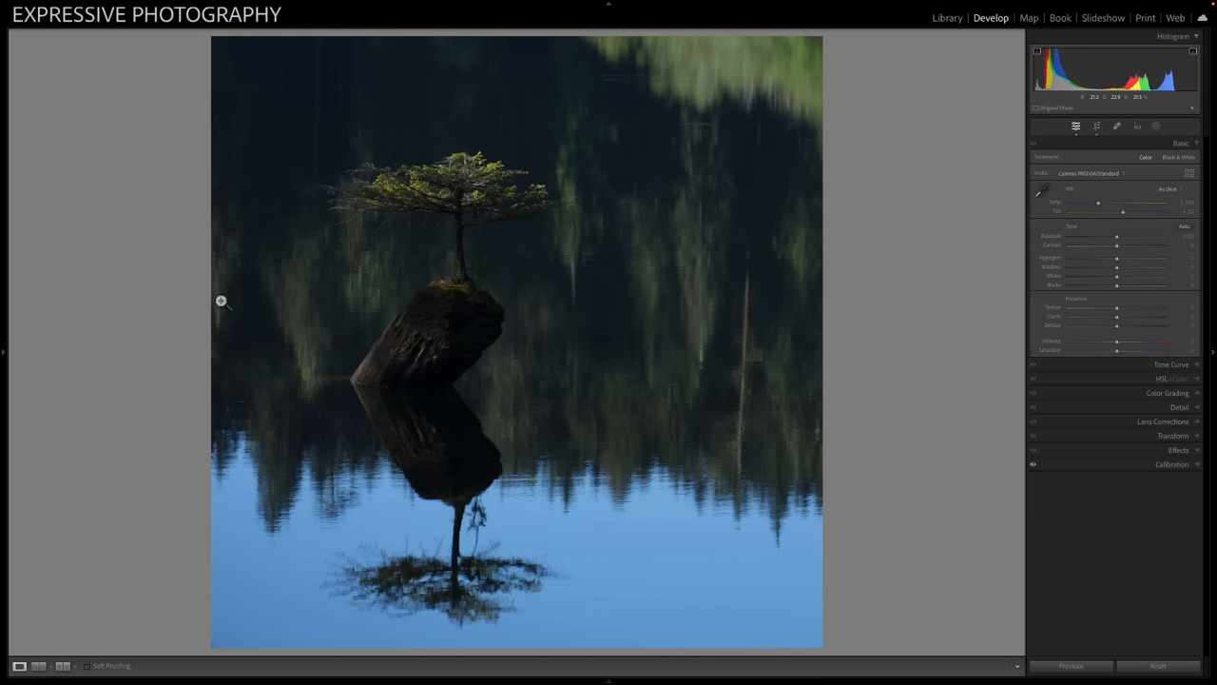
mouse_move(681, 58)
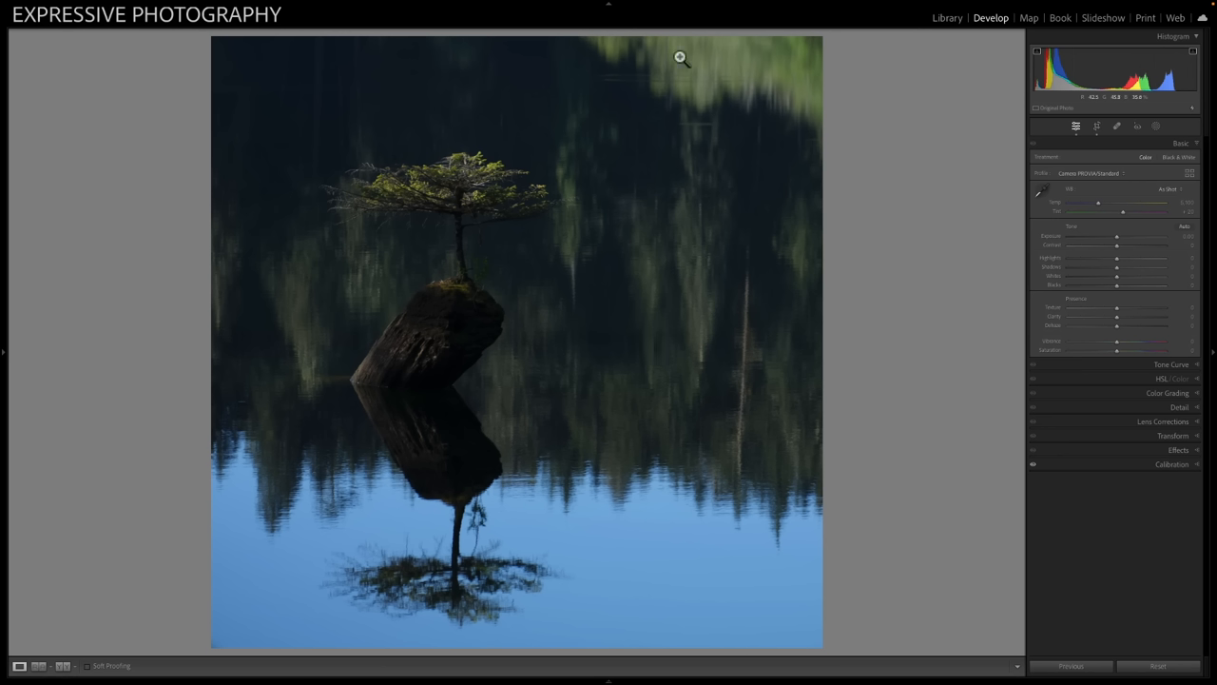
mouse_move(1134, 131)
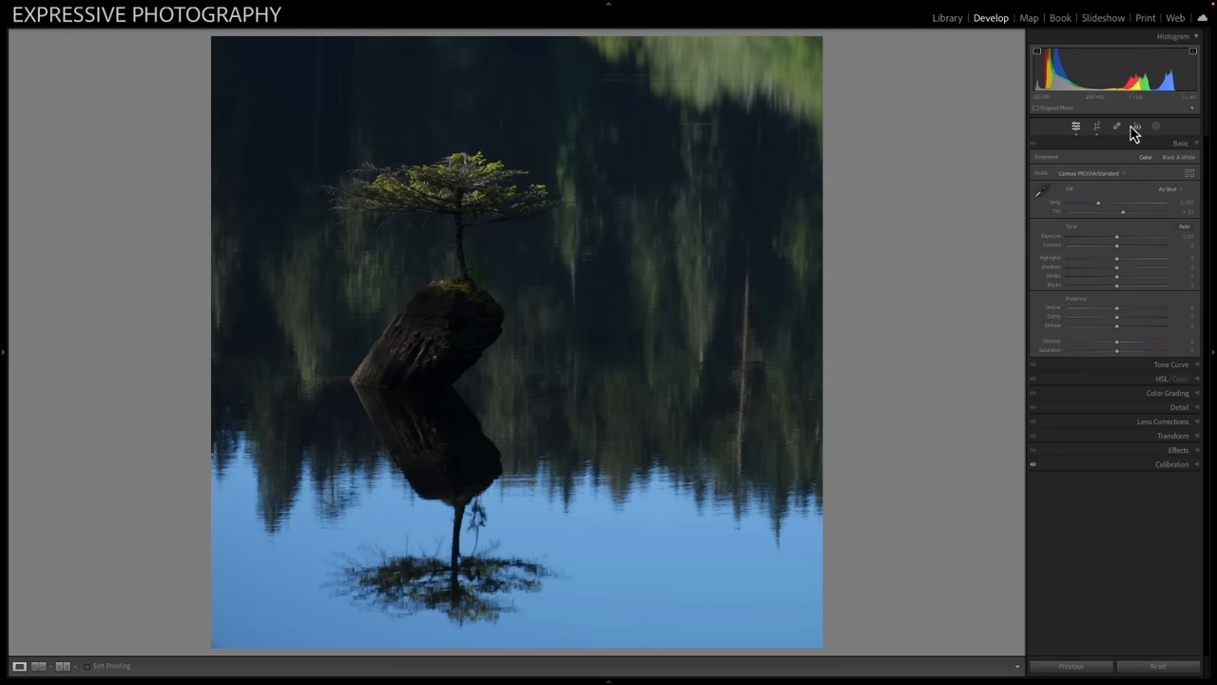
click(1096, 126)
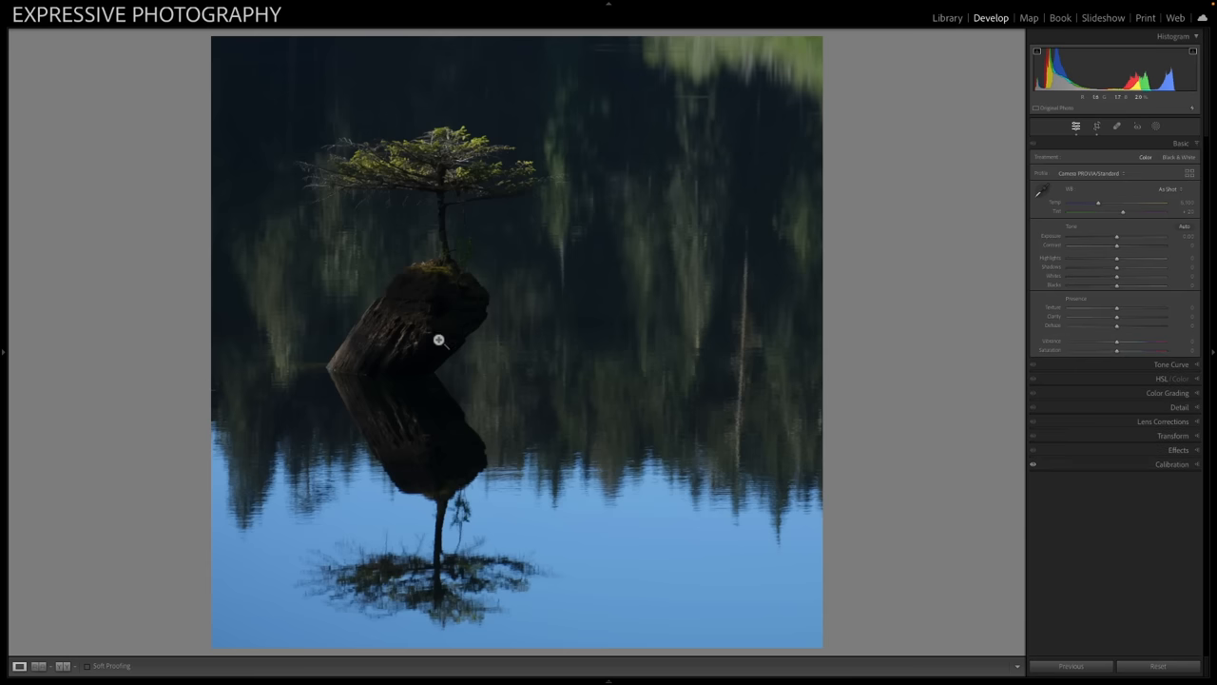
mouse_move(560, 190)
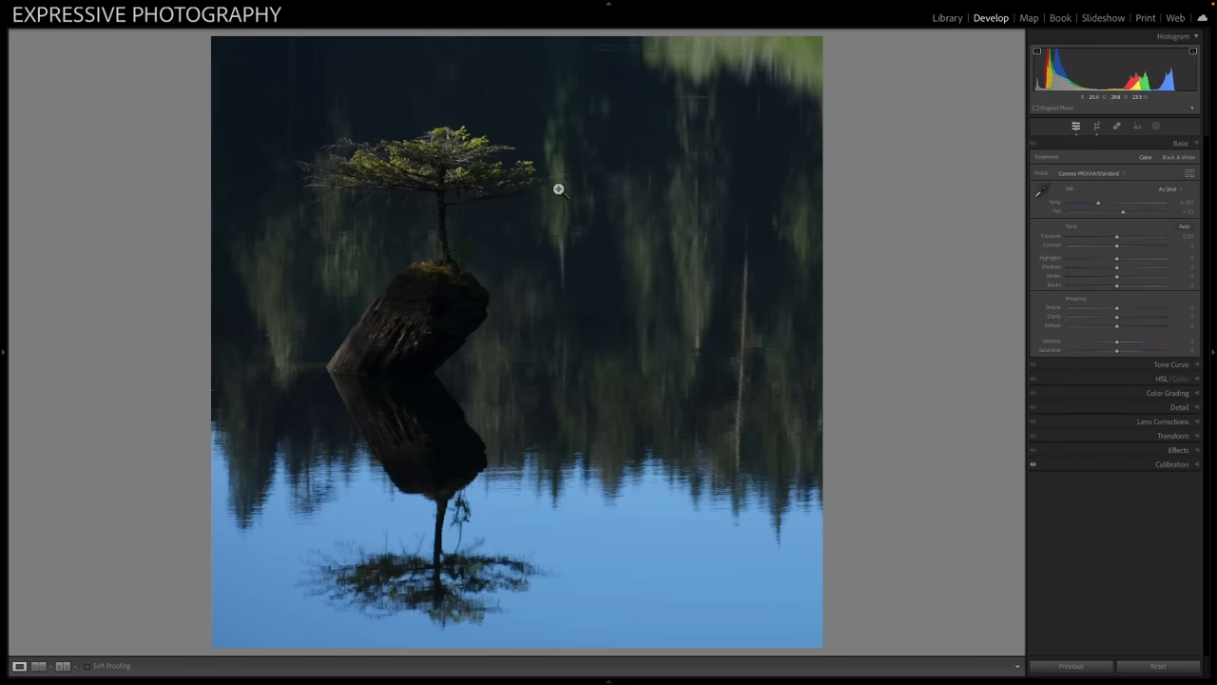
mouse_move(640, 357)
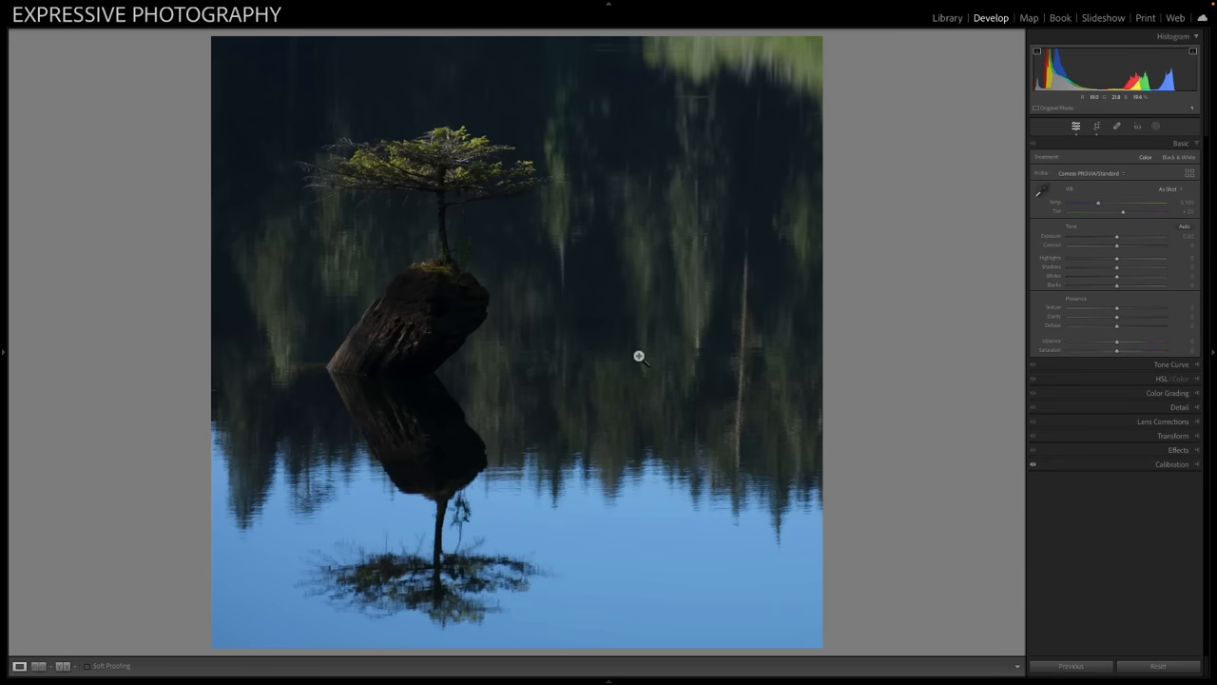
mouse_move(638, 354)
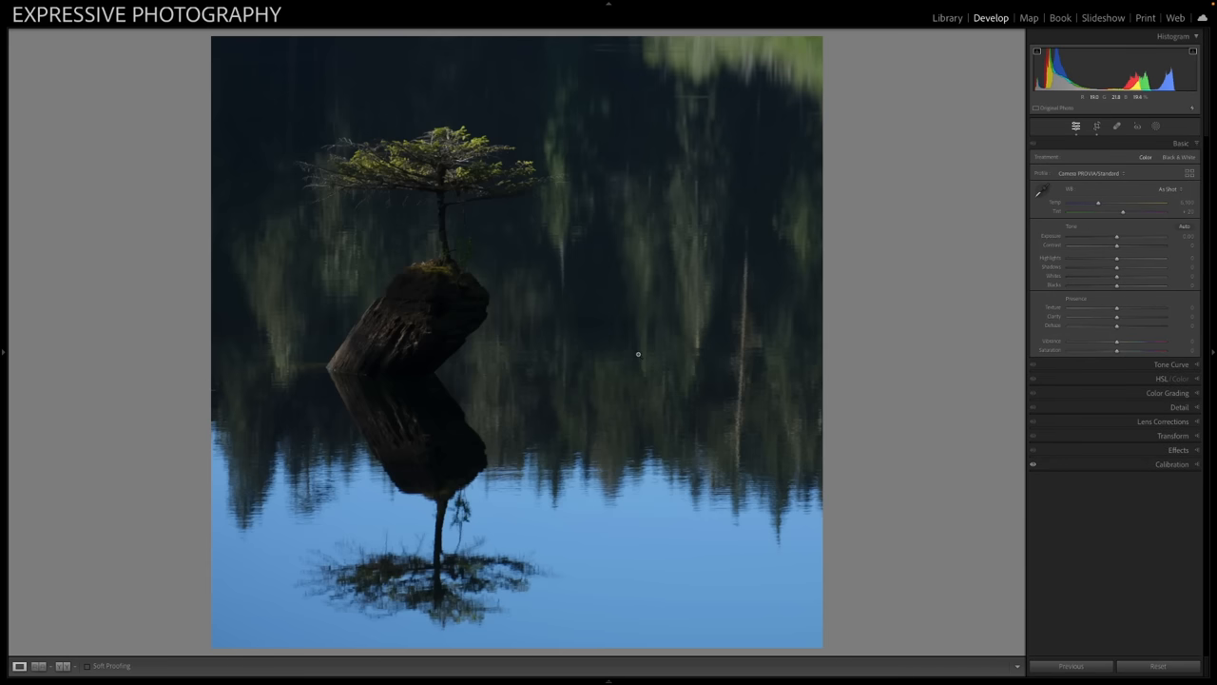
mouse_move(406, 519)
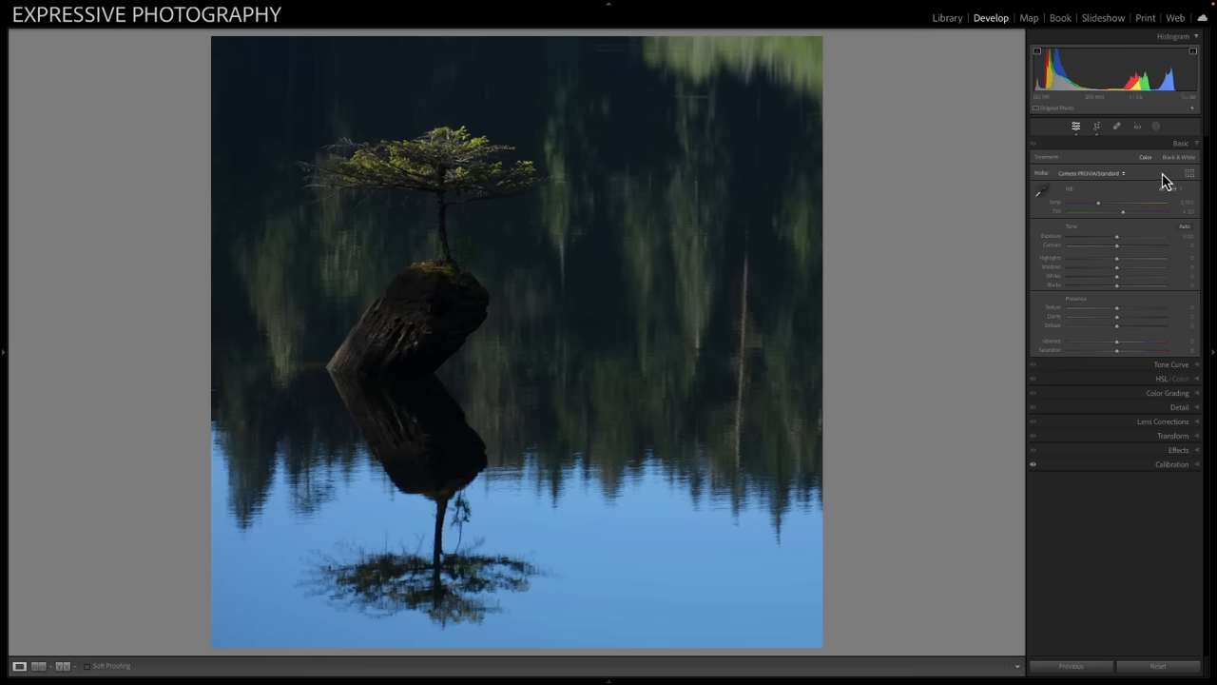
Apply the B&W Yellow Filter profile from the Profile Browser favourites
click(1189, 173)
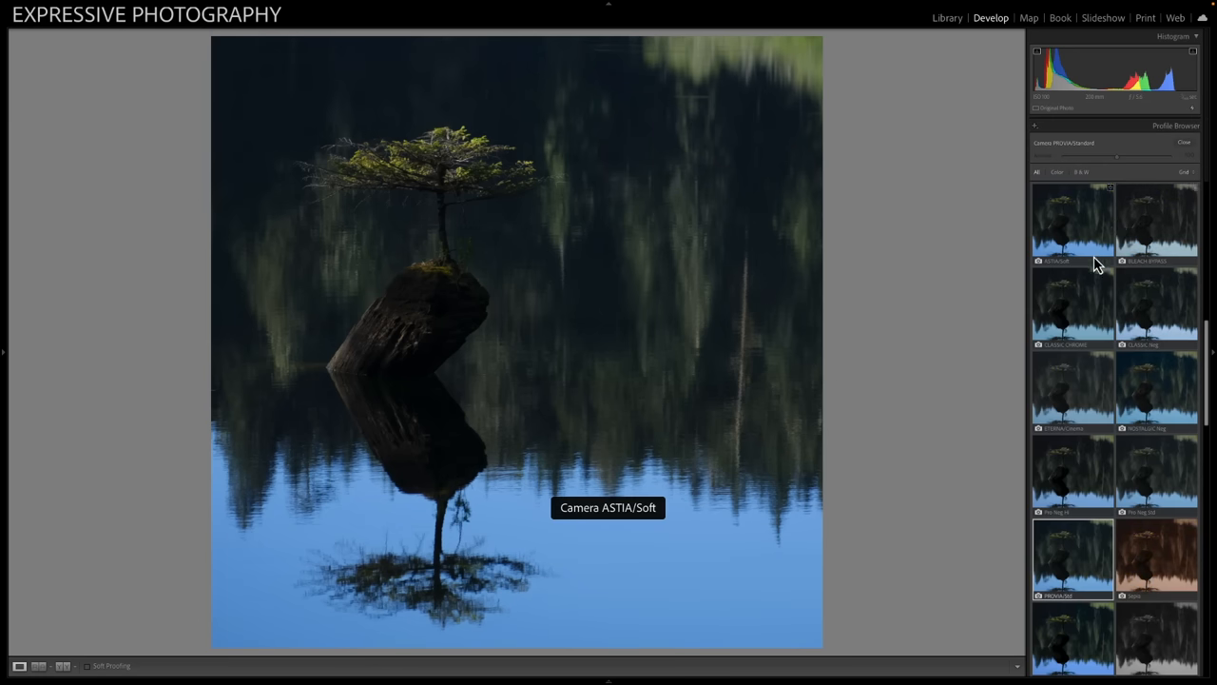
scroll(down, 3)
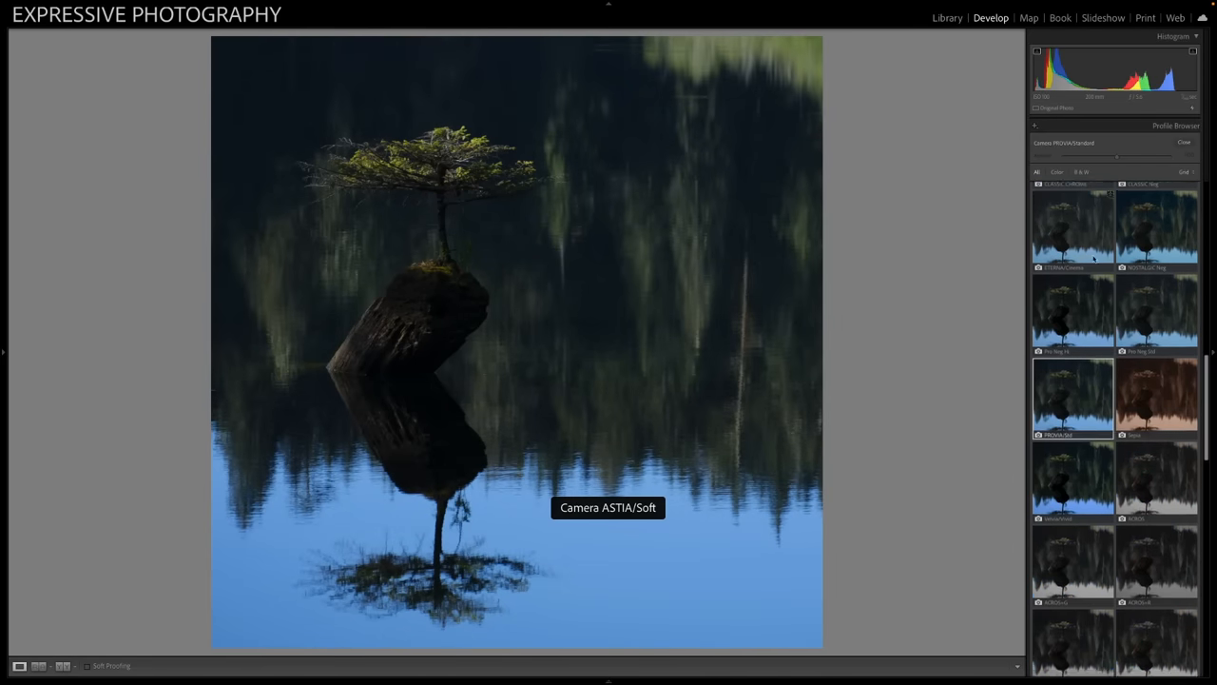
click(1082, 172)
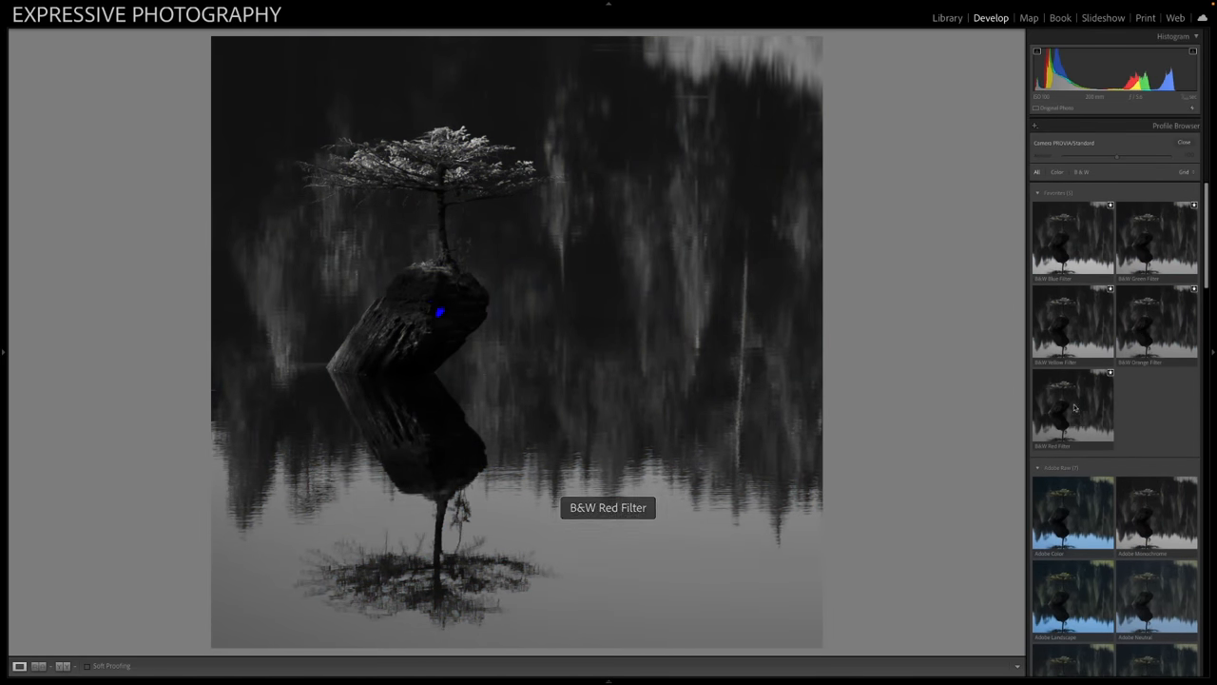
click(1073, 324)
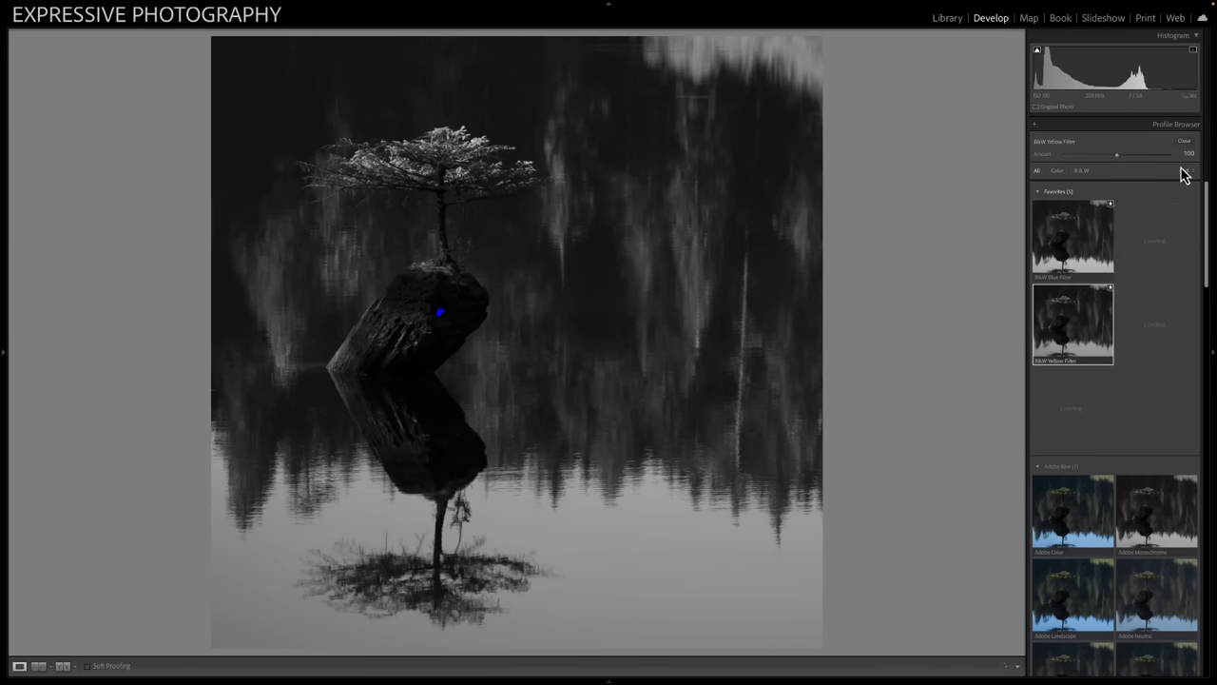
click(1184, 141)
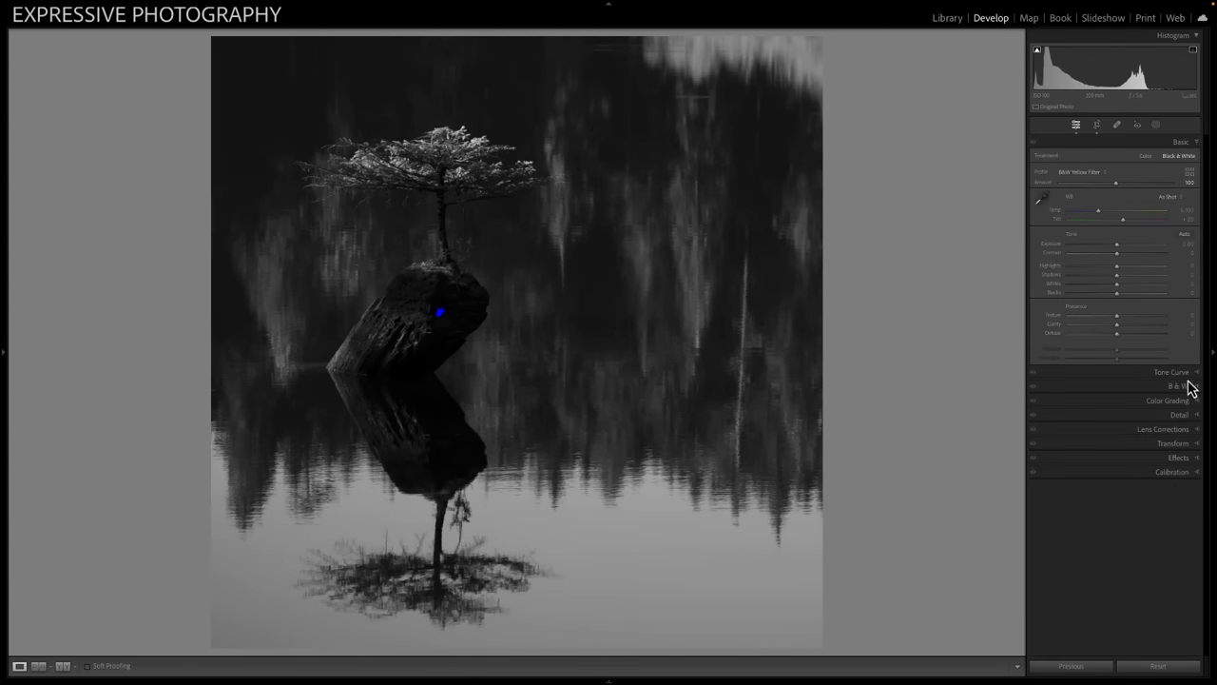
Raise Whites to +36 on the black-and-white photo, then reset all edits
click(1172, 371)
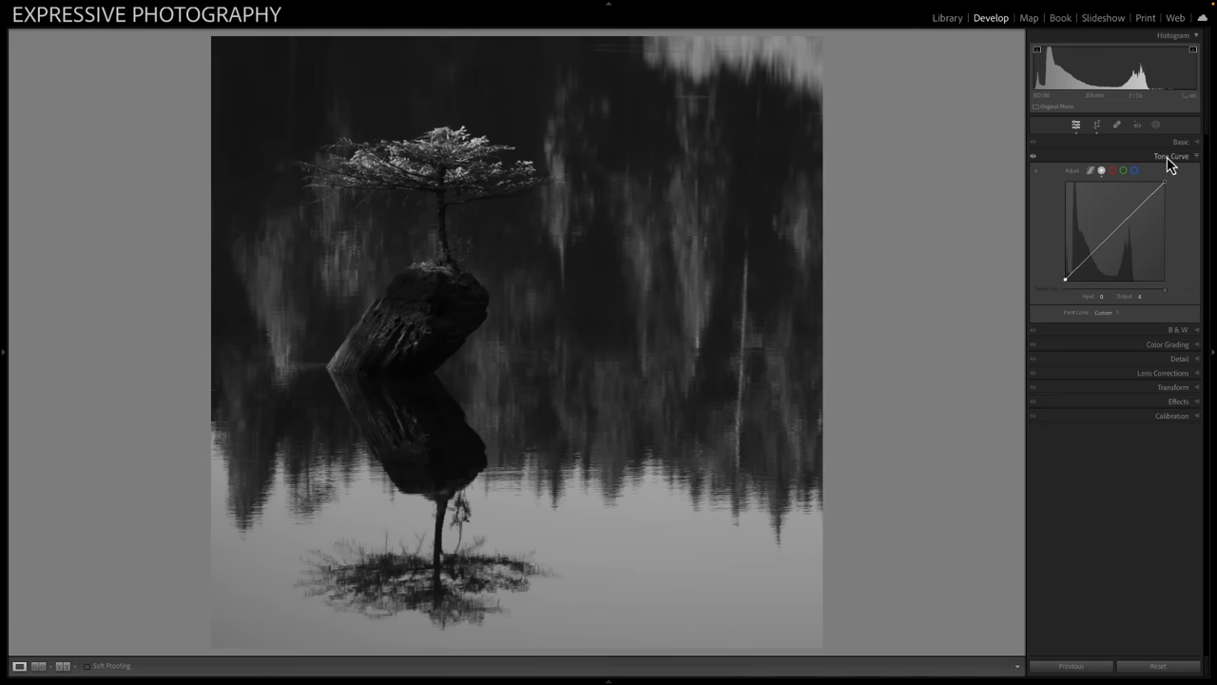
click(1181, 142)
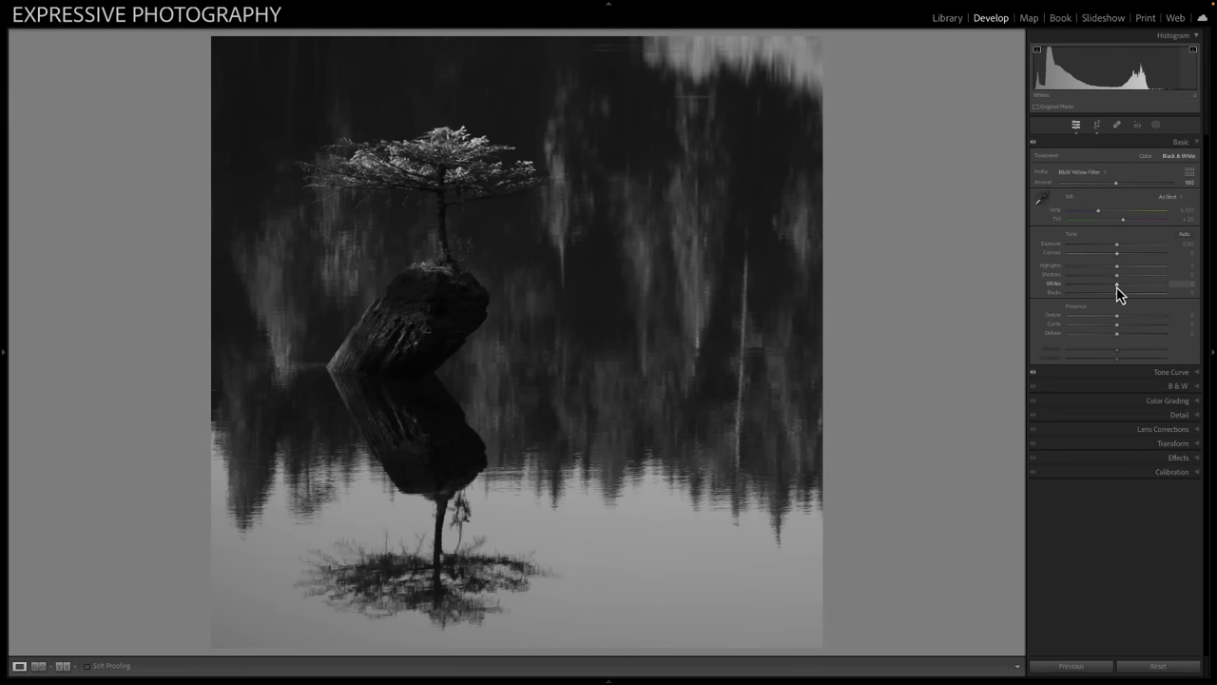
drag(1117, 284, 1142, 283)
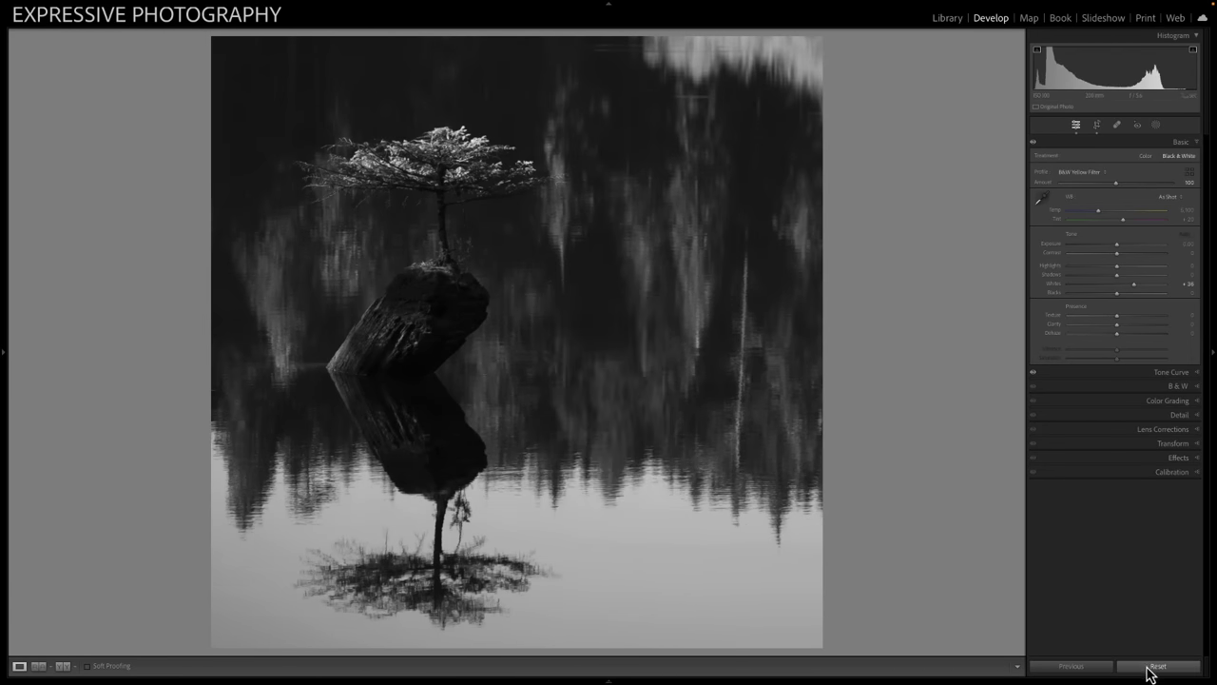
click(1157, 665)
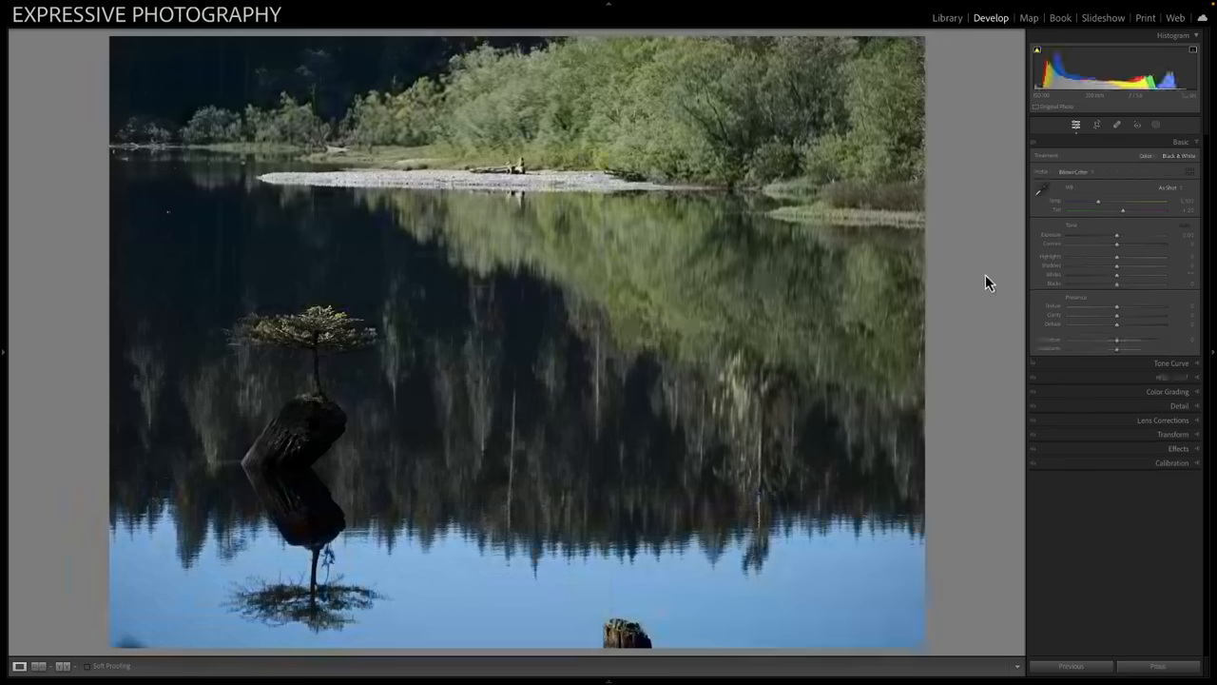
Undo the reset to restore the B&W Yellow Filter edit with Whites +36, and start cropping
click(1179, 155)
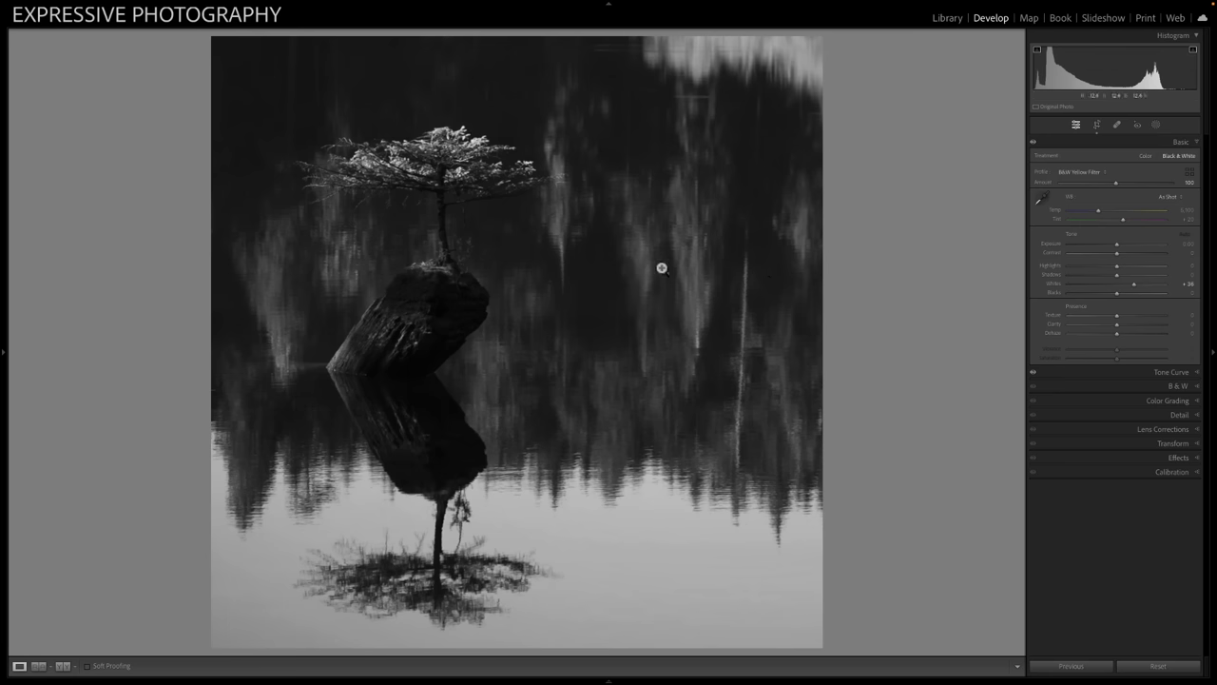
mouse_move(394, 602)
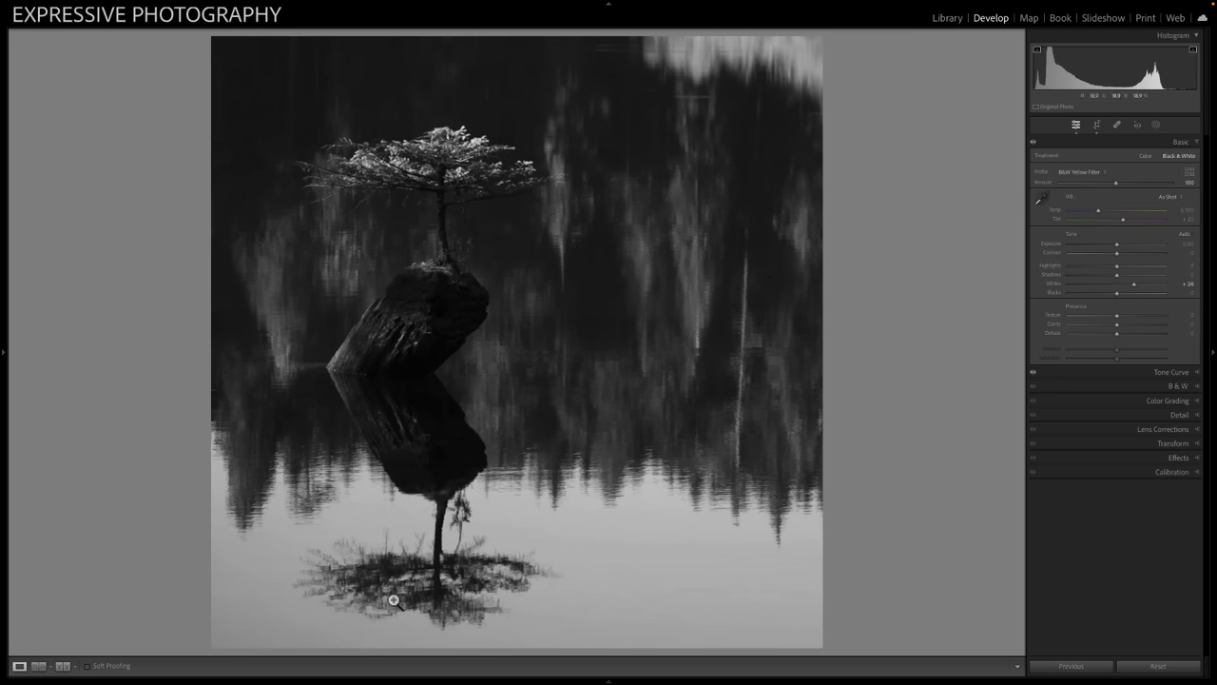
mouse_move(519, 485)
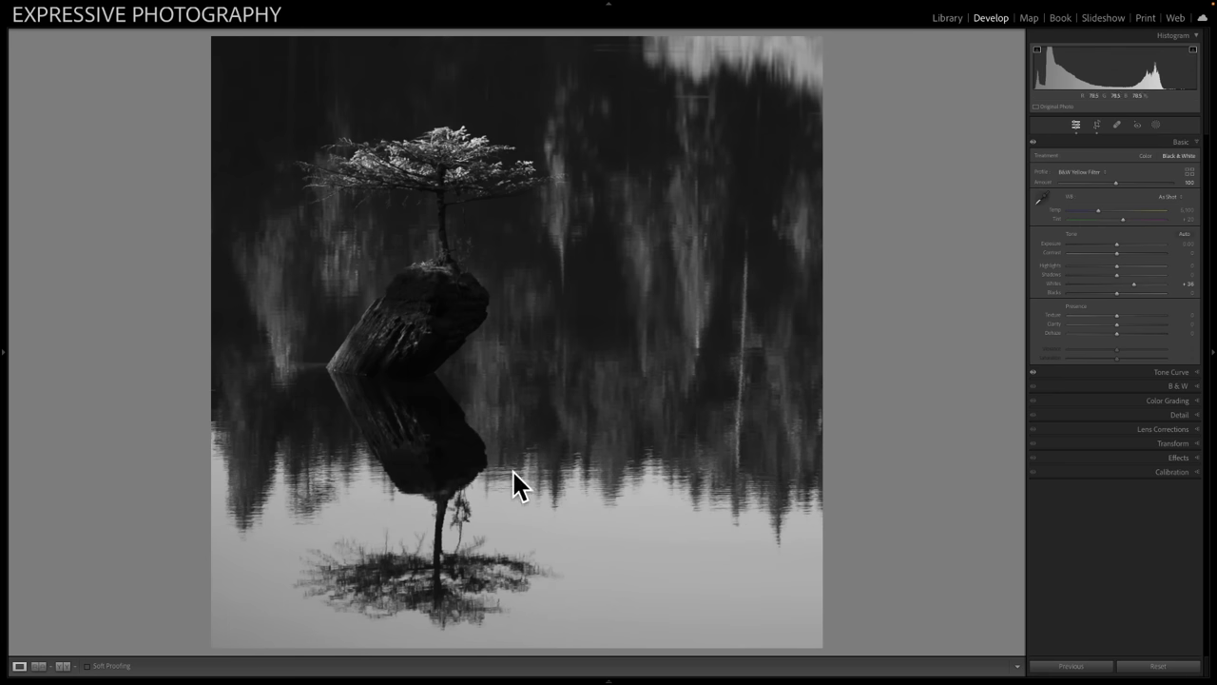
mouse_move(516, 277)
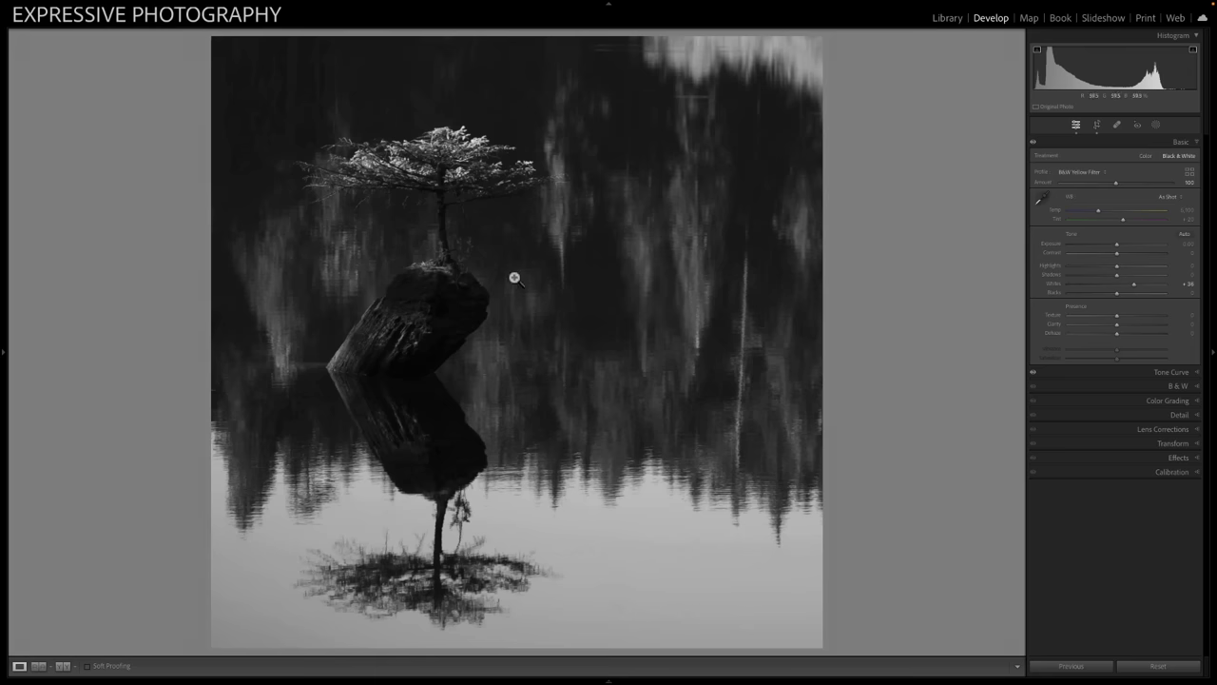
mouse_move(471, 235)
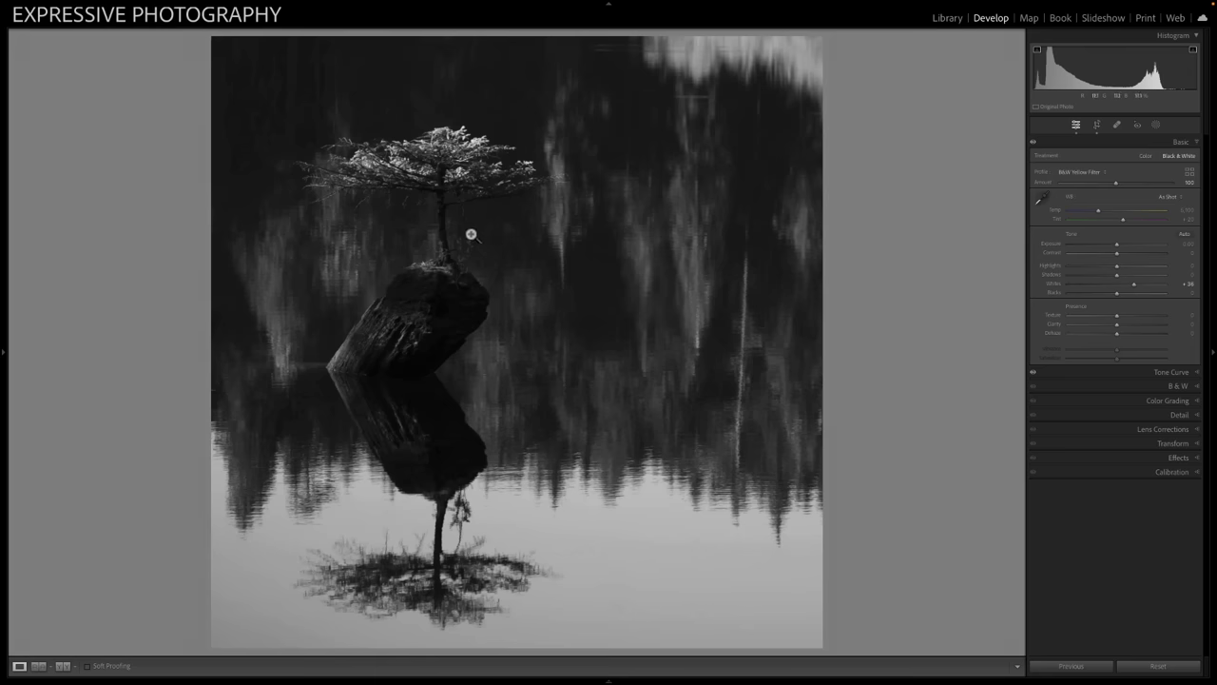
mouse_move(537, 352)
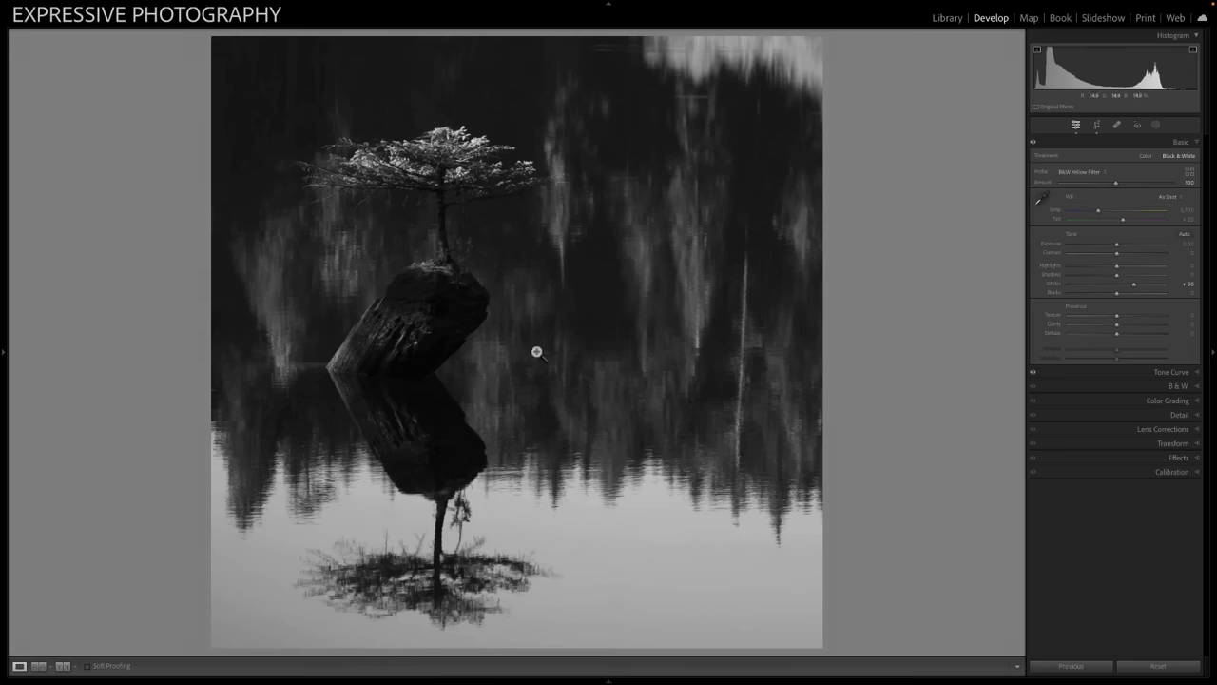
mouse_move(360, 234)
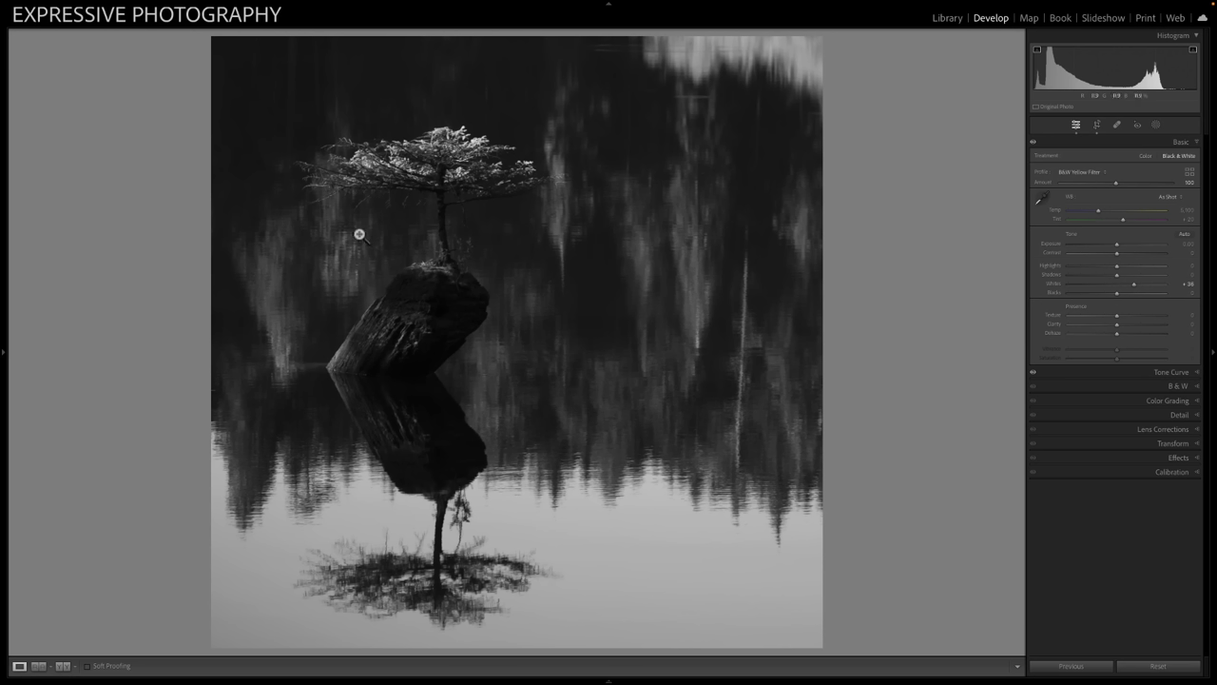
mouse_move(374, 350)
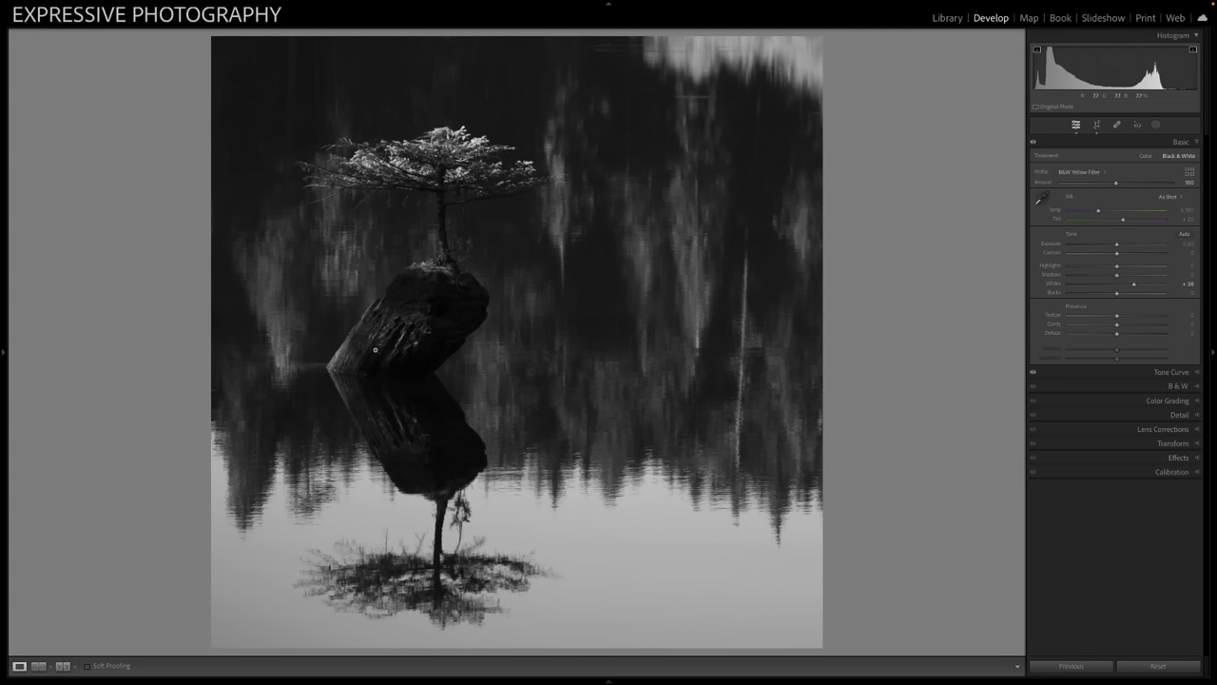
click(1096, 124)
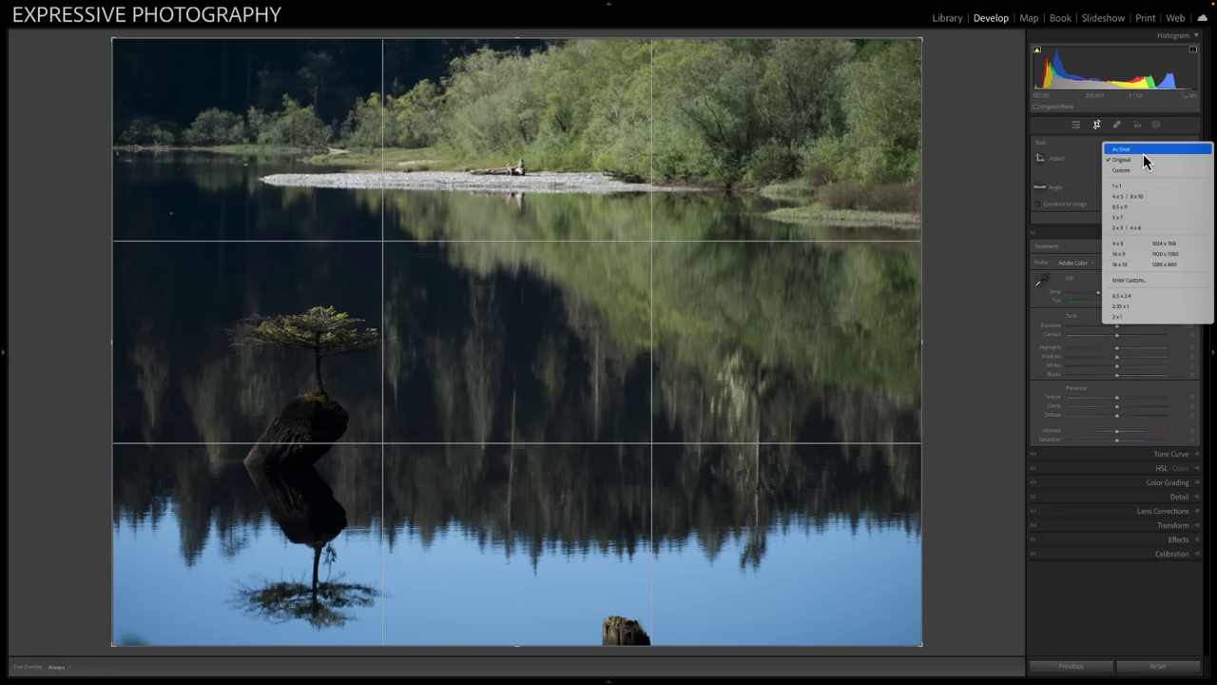
Set the crop aspect to As Shot, then choose Enter Custom for a custom ratio
click(1121, 149)
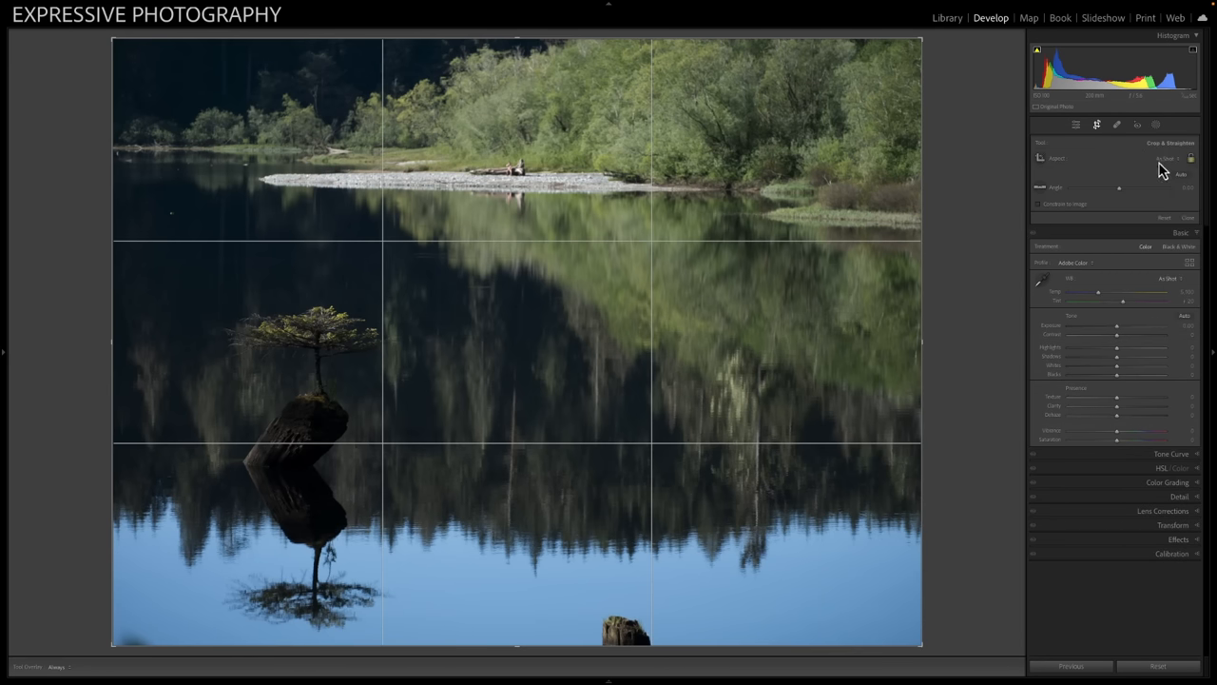
click(1166, 157)
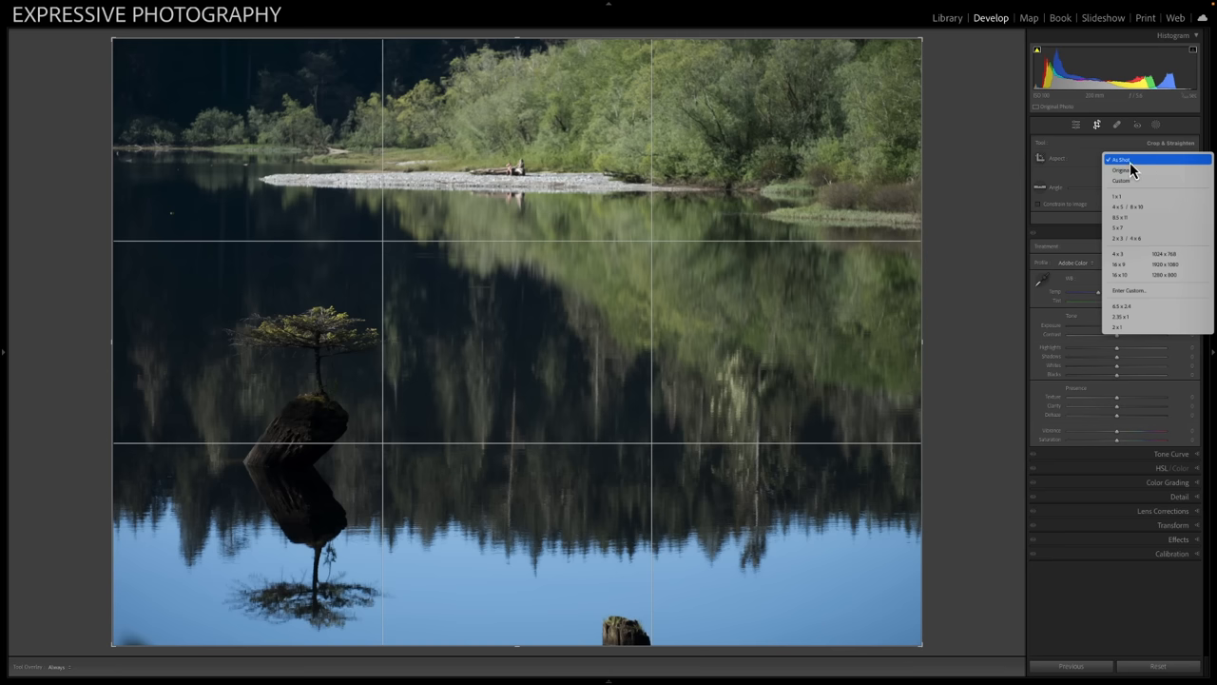
mouse_move(1140, 290)
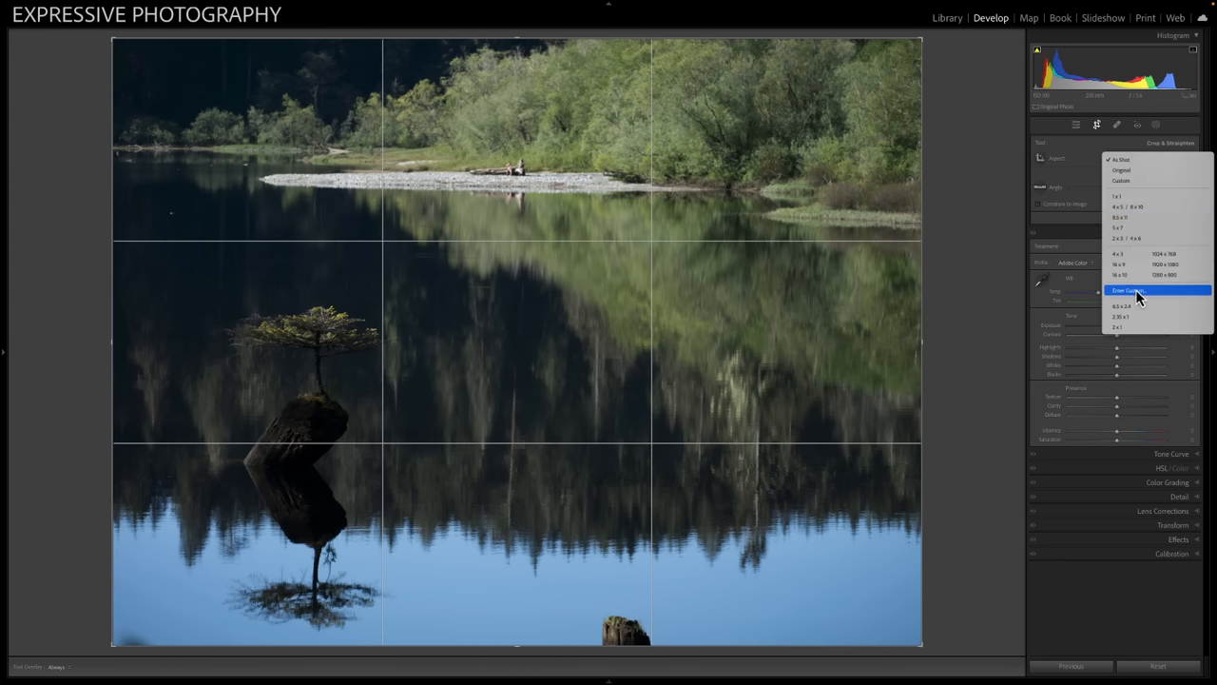
click(1128, 290)
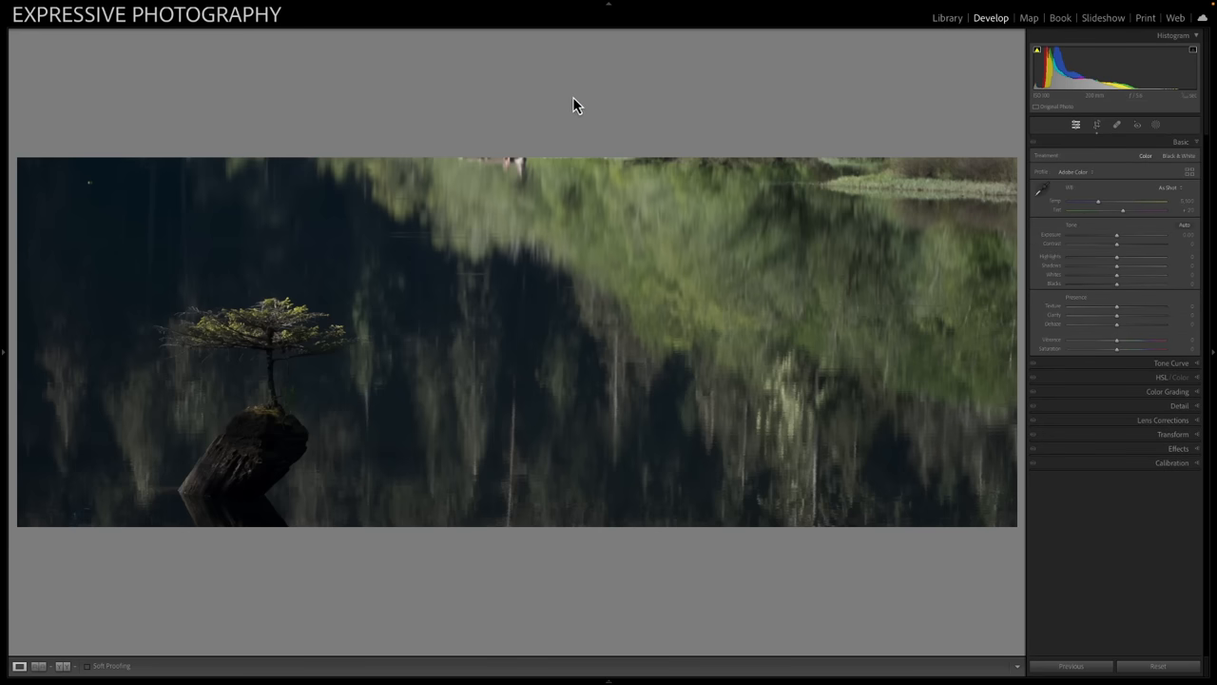
mouse_move(1022, 208)
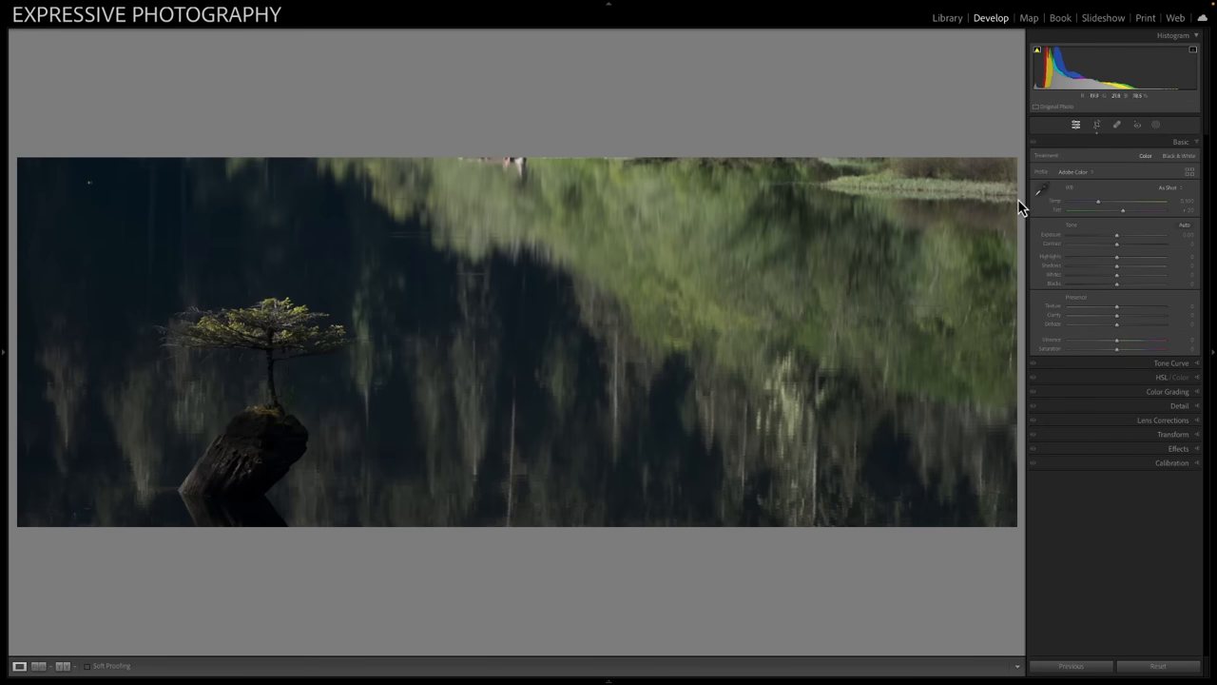
mouse_move(717, 241)
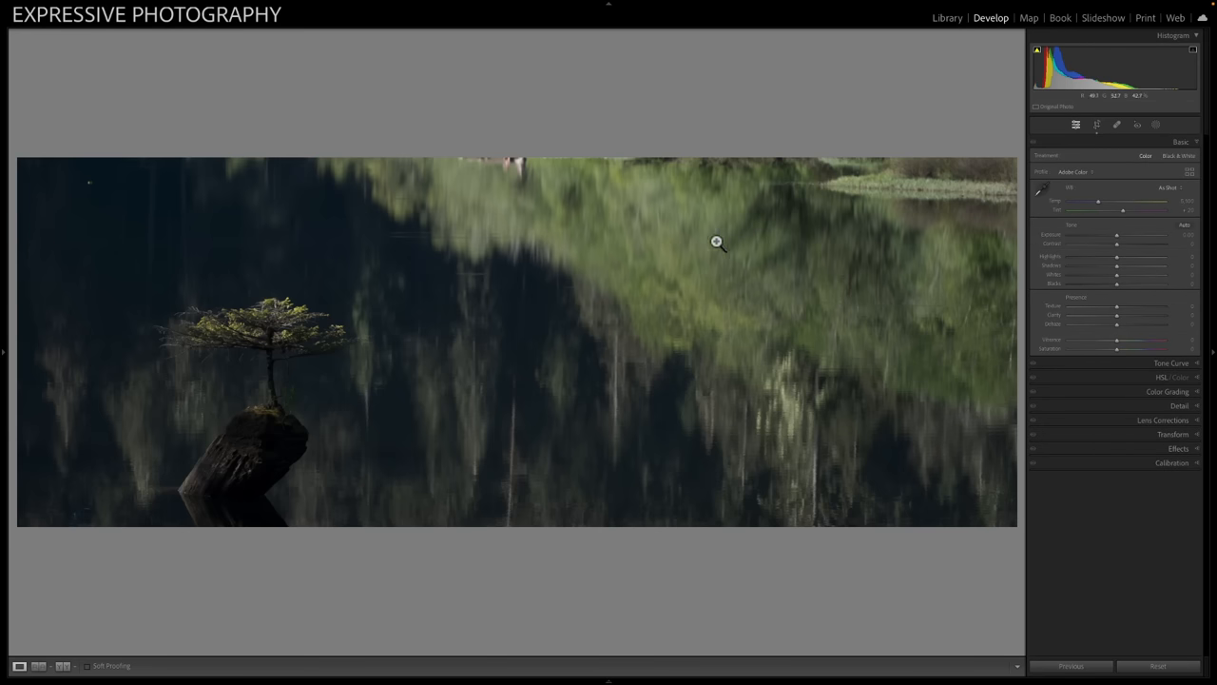
click(1095, 125)
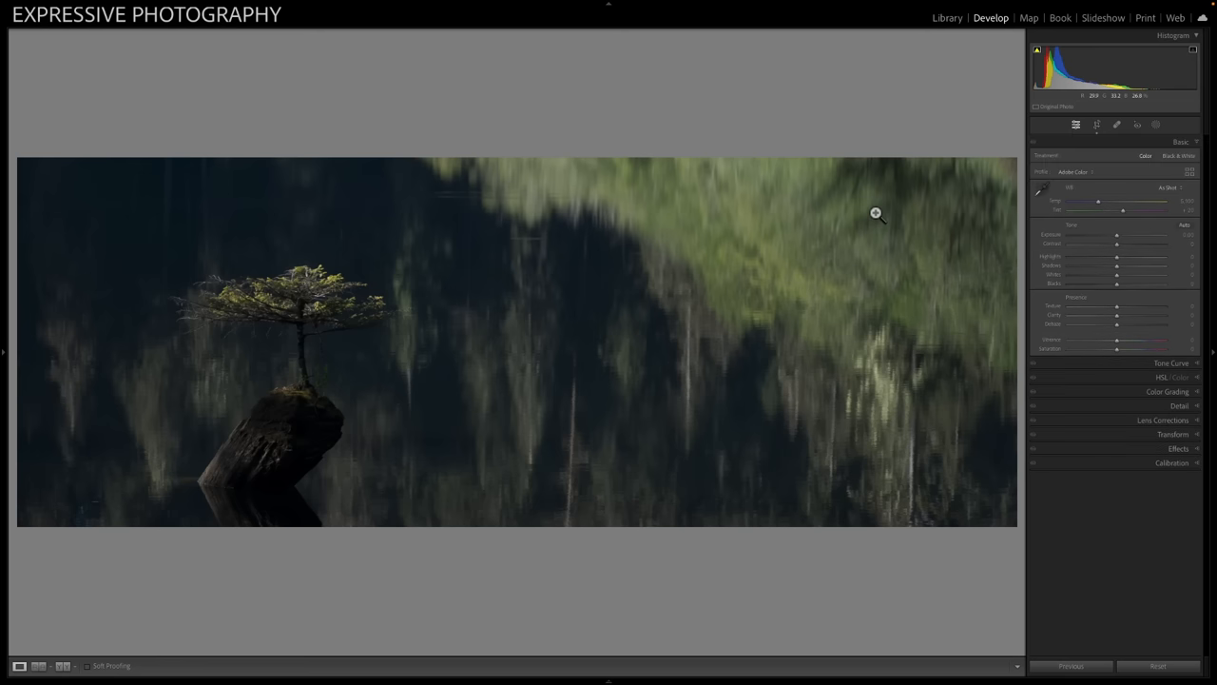
mouse_move(386, 332)
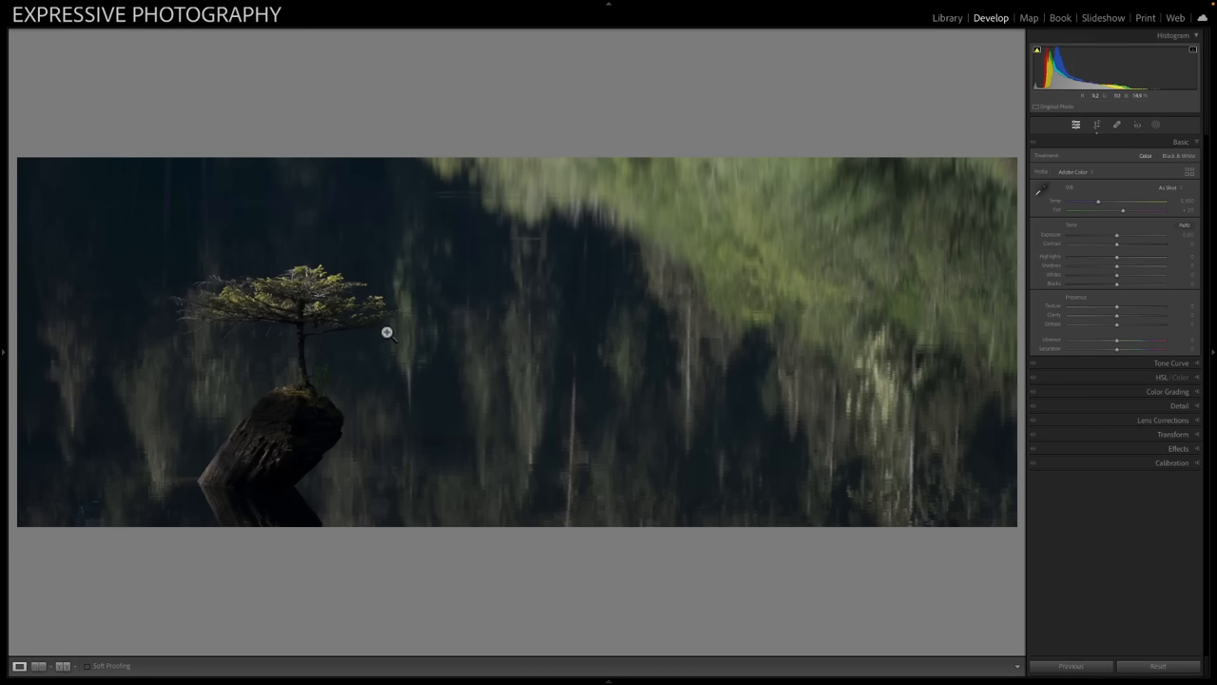
mouse_move(395, 143)
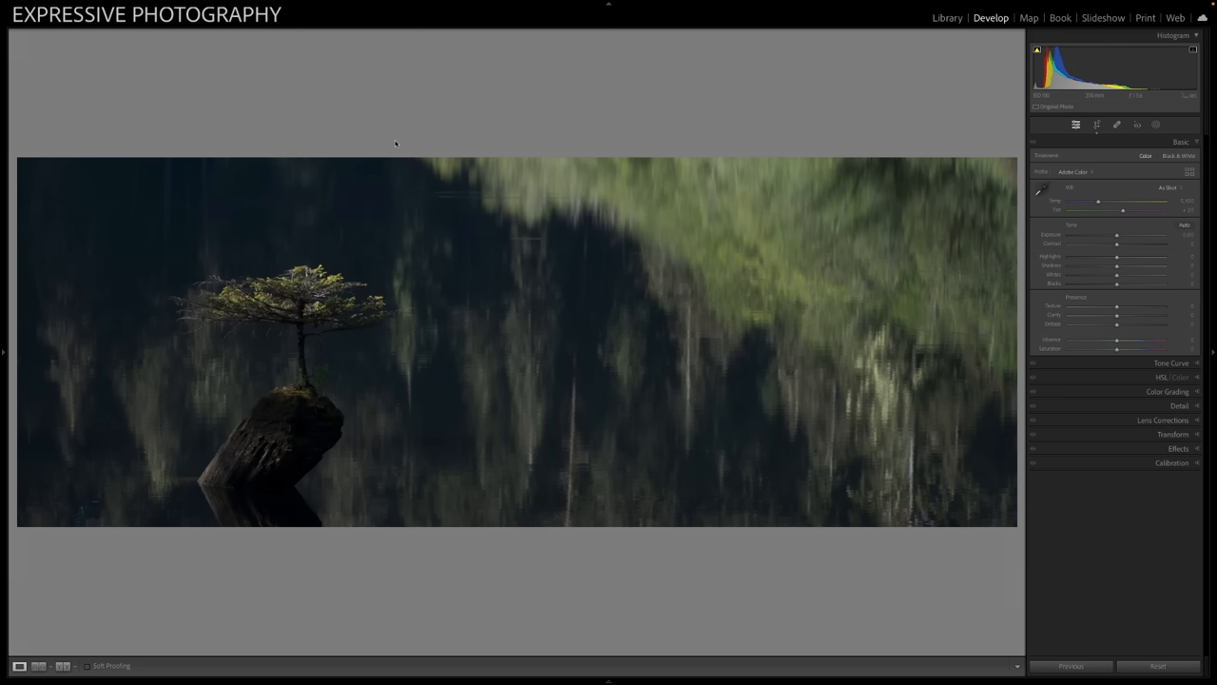
mouse_move(285, 371)
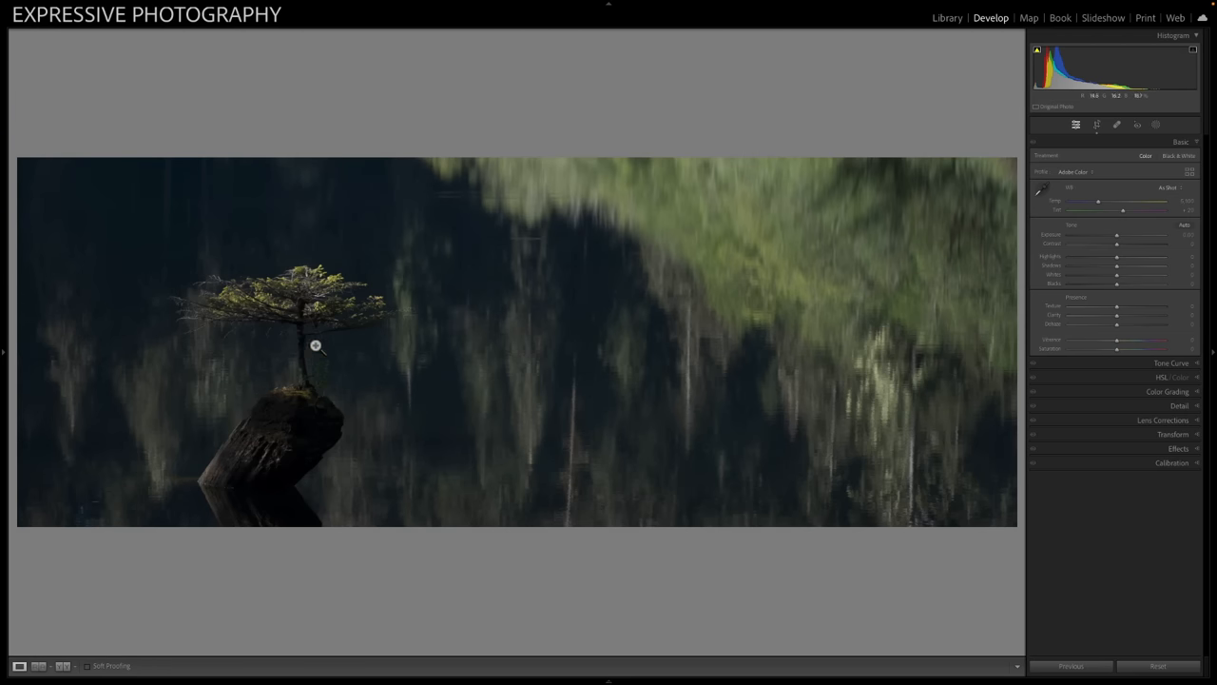
mouse_move(296, 441)
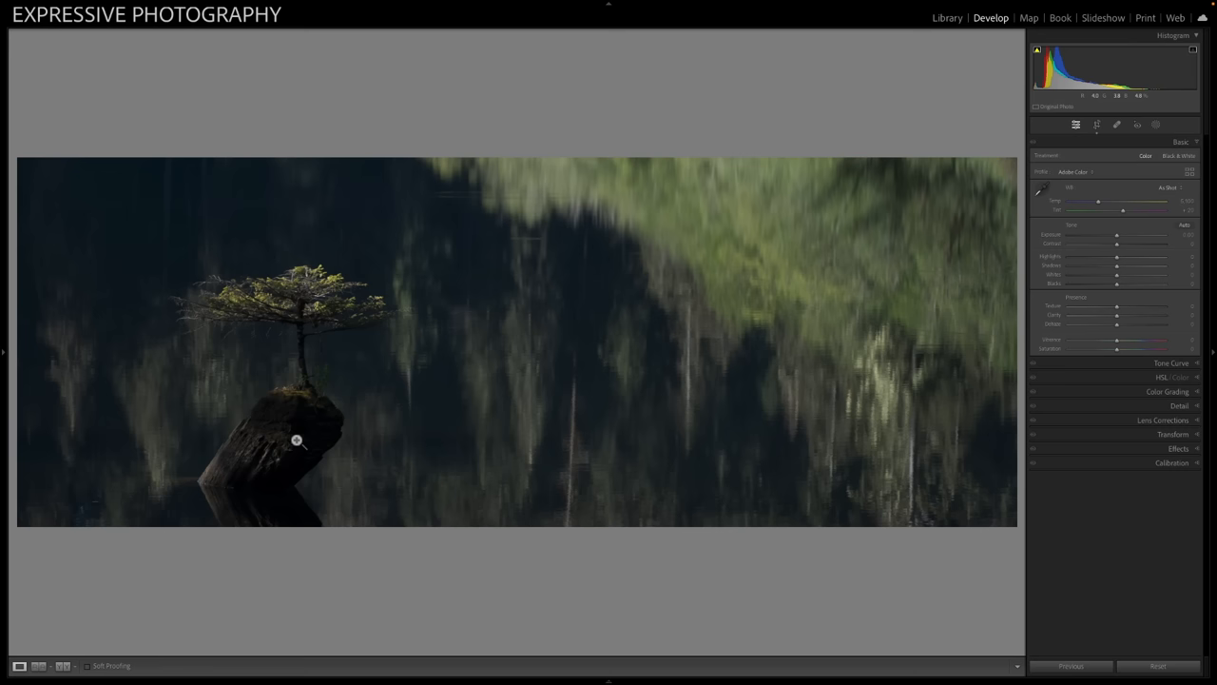
mouse_move(272, 303)
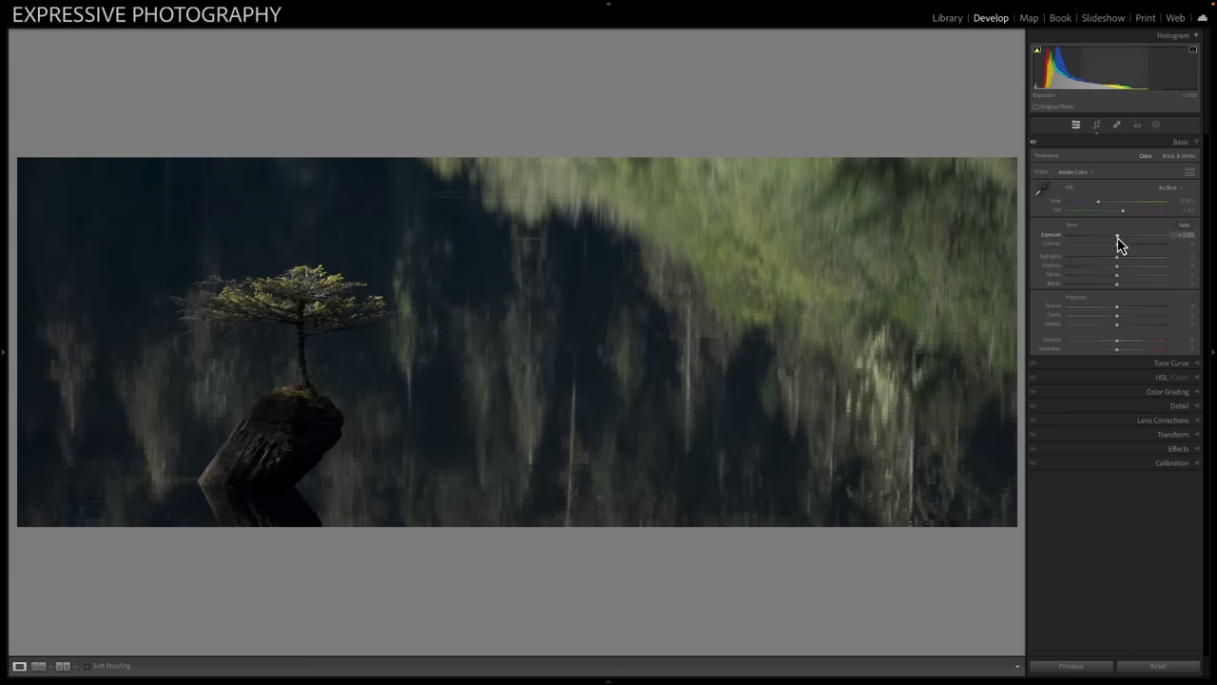
Lower Exposure to about −0.95, briefly opening and closing the linear gradient mask
drag(1120, 235, 1111, 235)
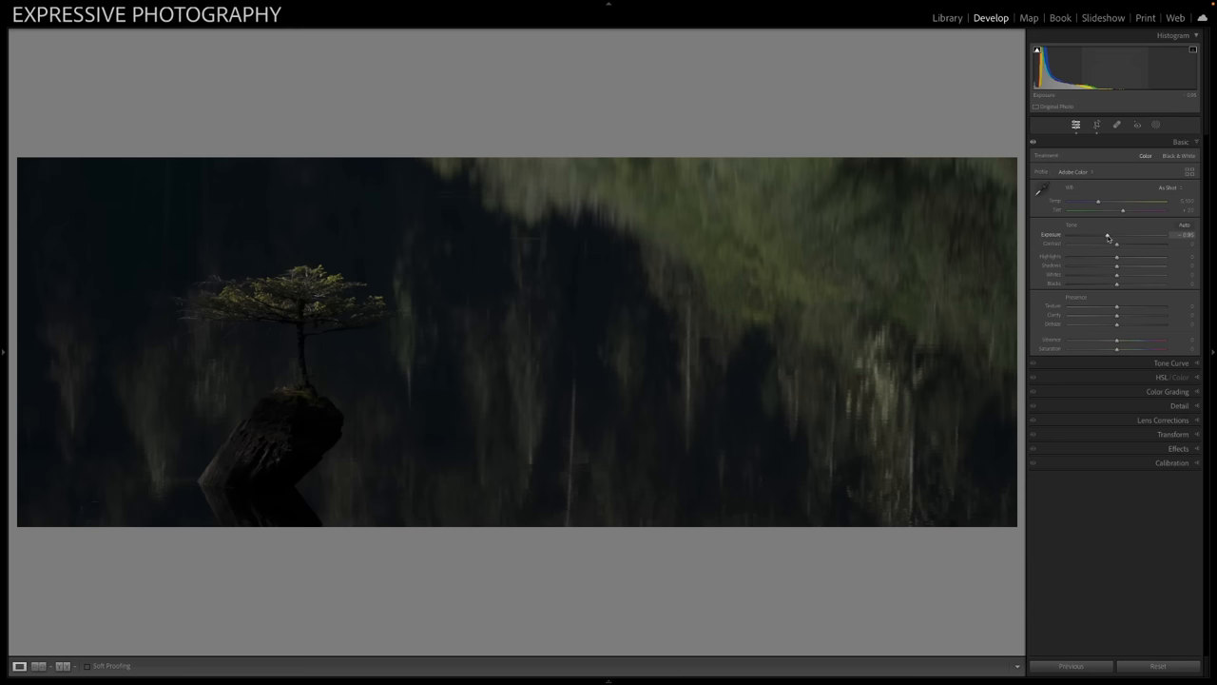
click(1155, 125)
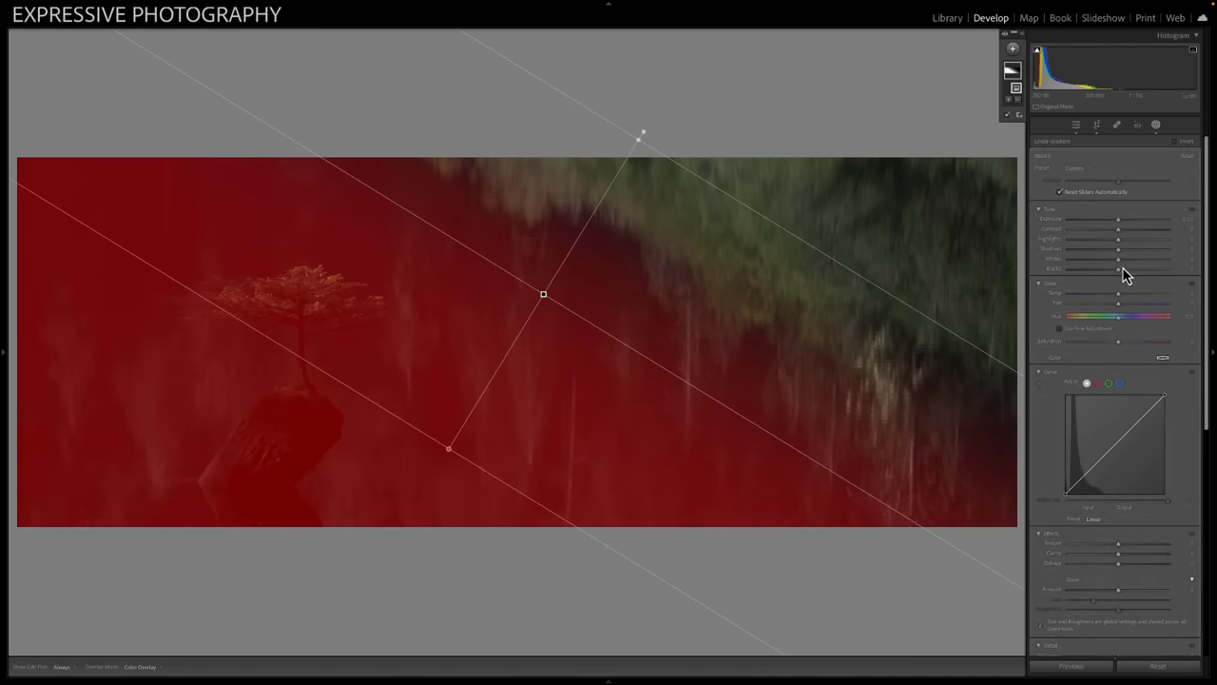
drag(1122, 259, 1159, 258)
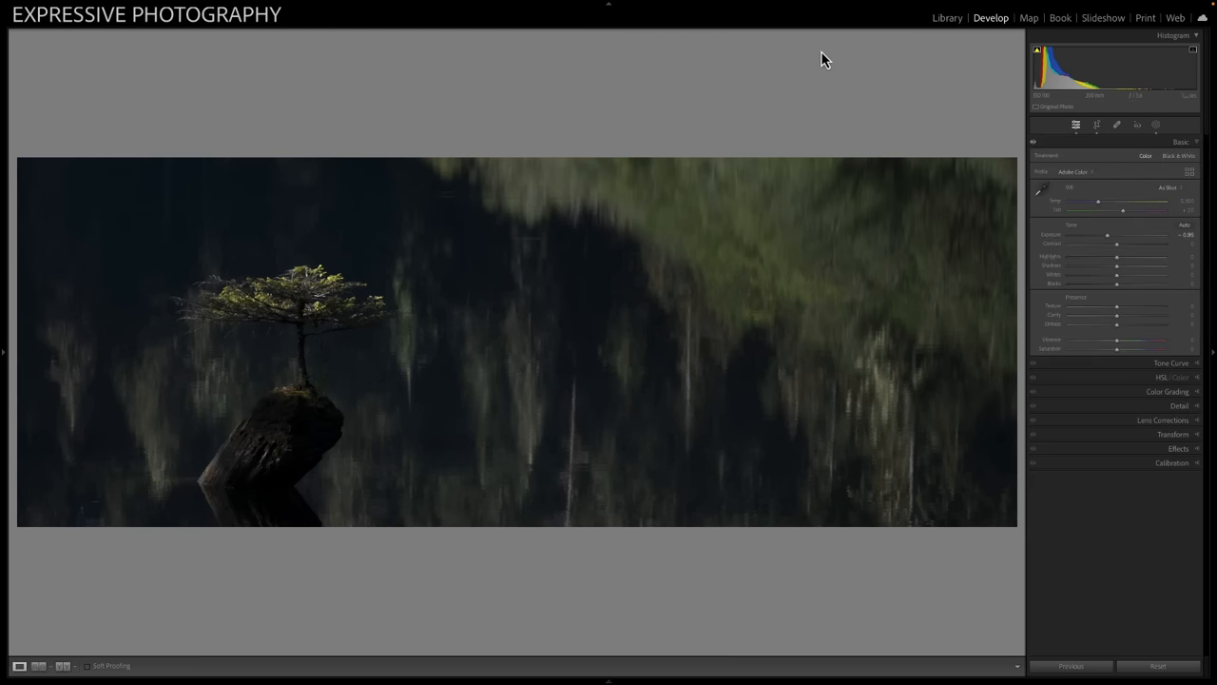
mouse_move(821, 52)
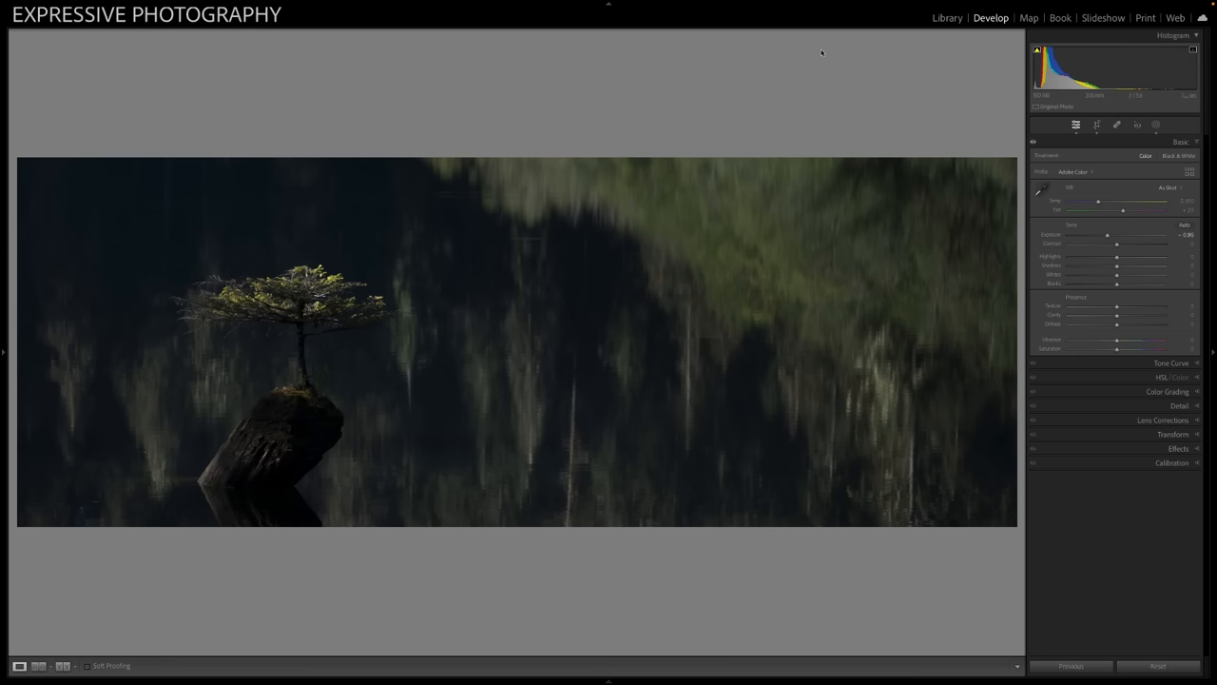
mouse_move(566, 117)
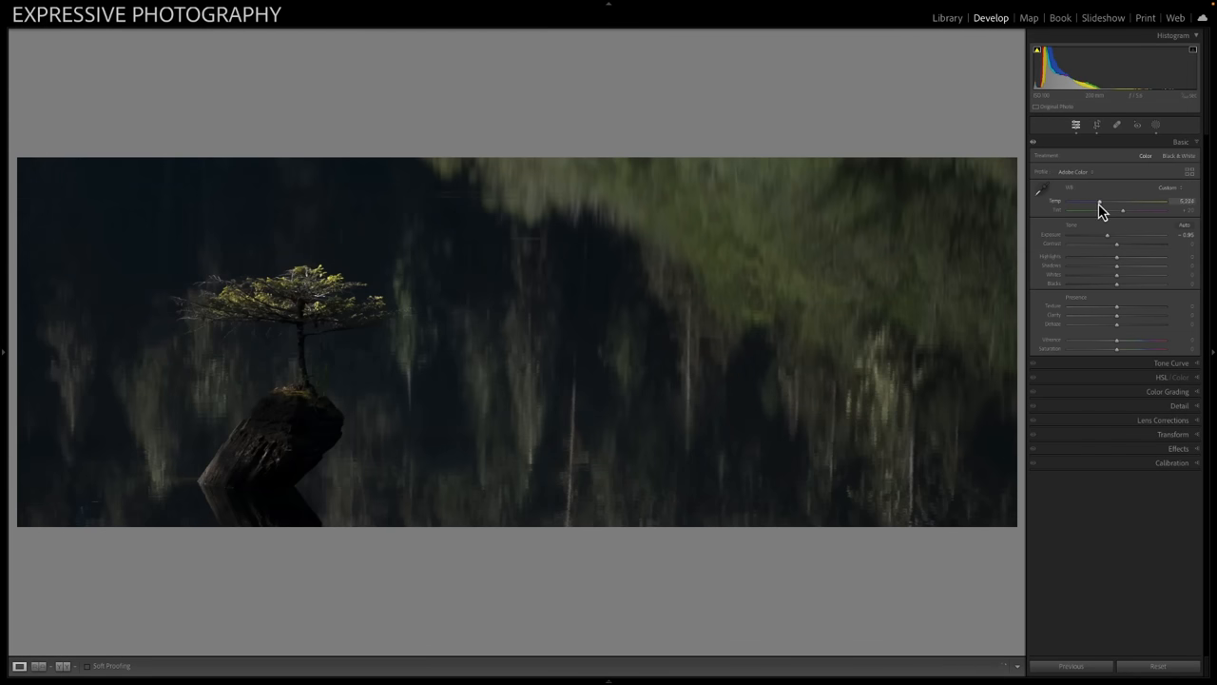
Raise the Temp slider for a warmer white balance and fine-tune it
drag(1123, 206, 1101, 206)
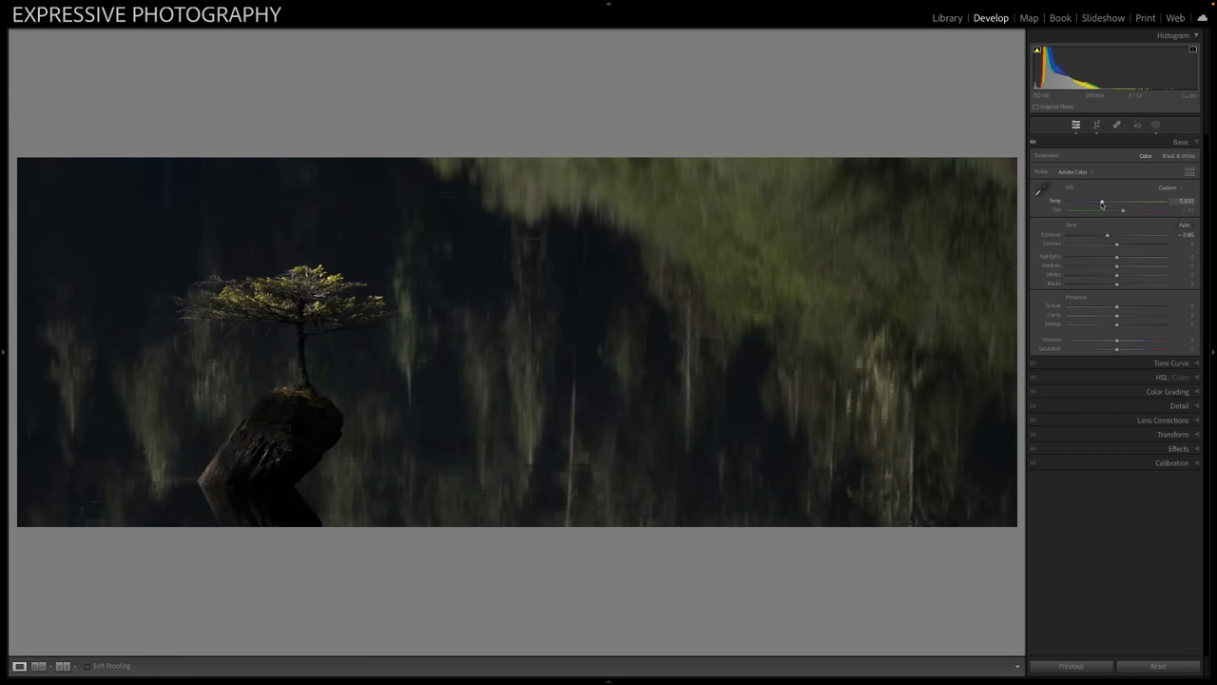
drag(1101, 205, 1106, 209)
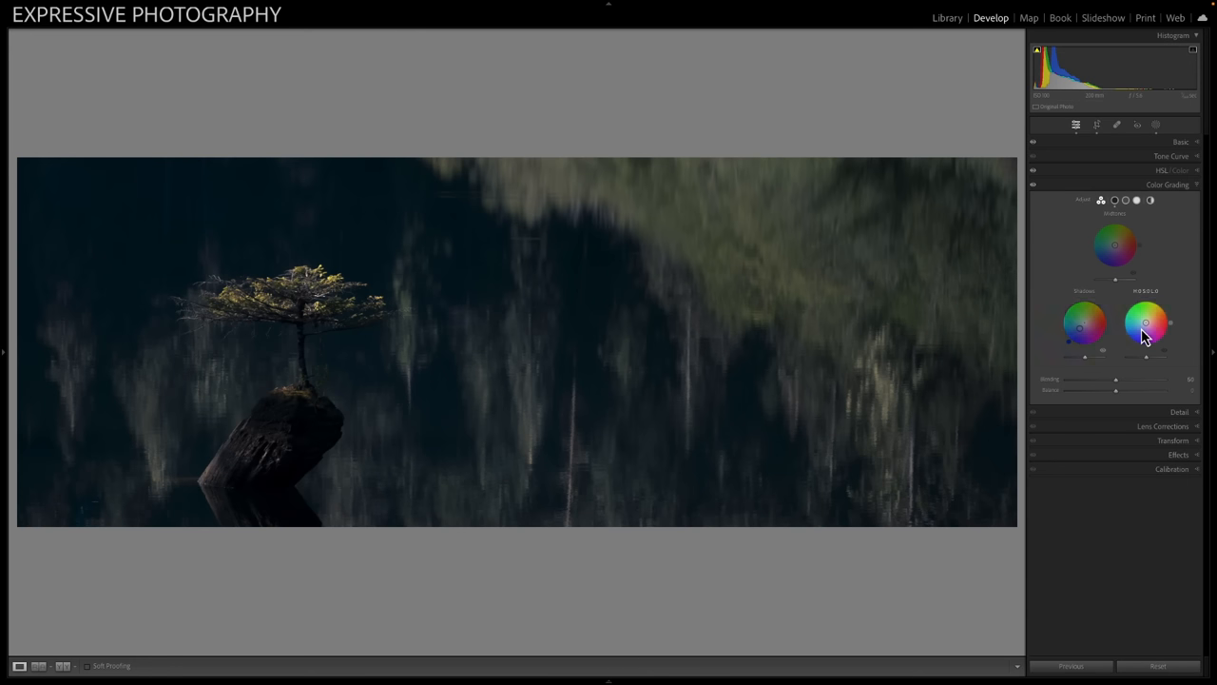
Push the Highlights color wheel point toward yellow
drag(1146, 323, 1156, 302)
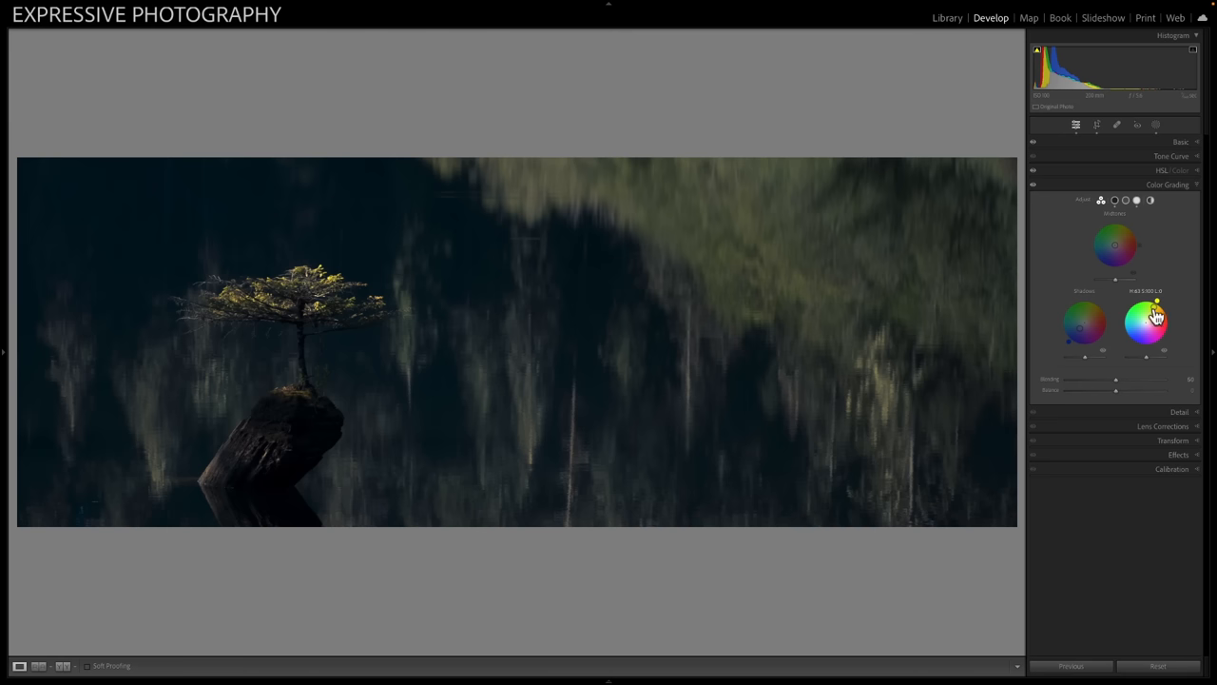
drag(1156, 306, 1151, 312)
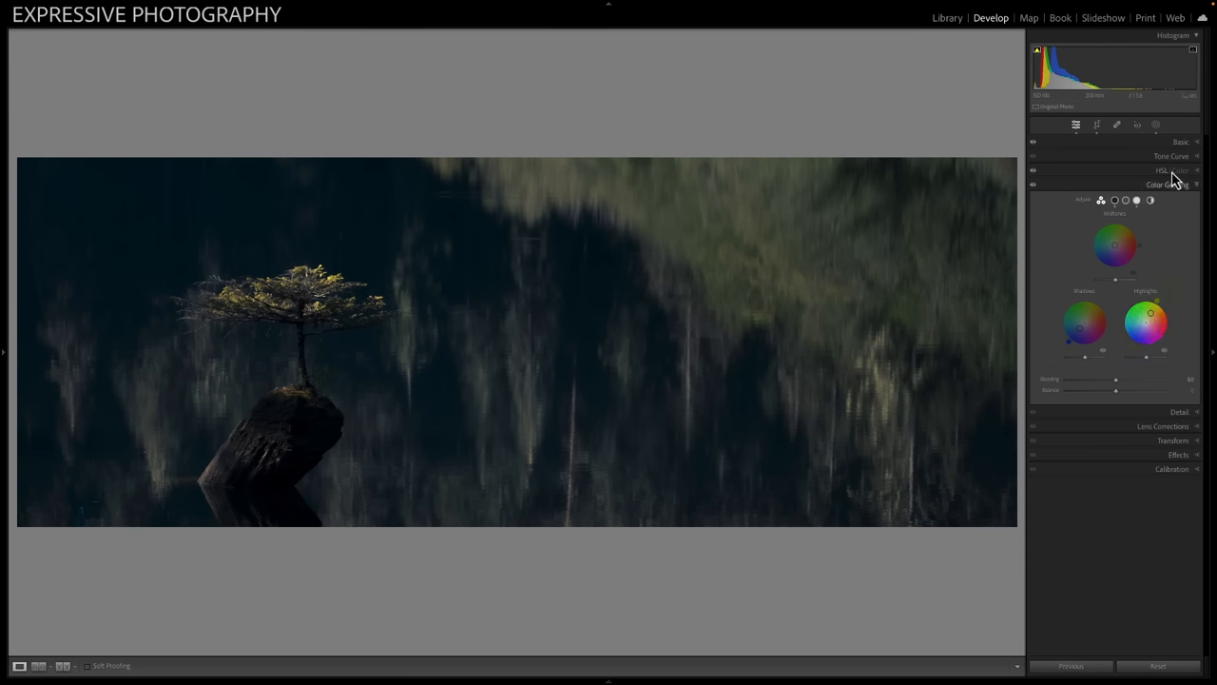
Set Exposure to about −1.20 and Whites to about +41
click(1181, 142)
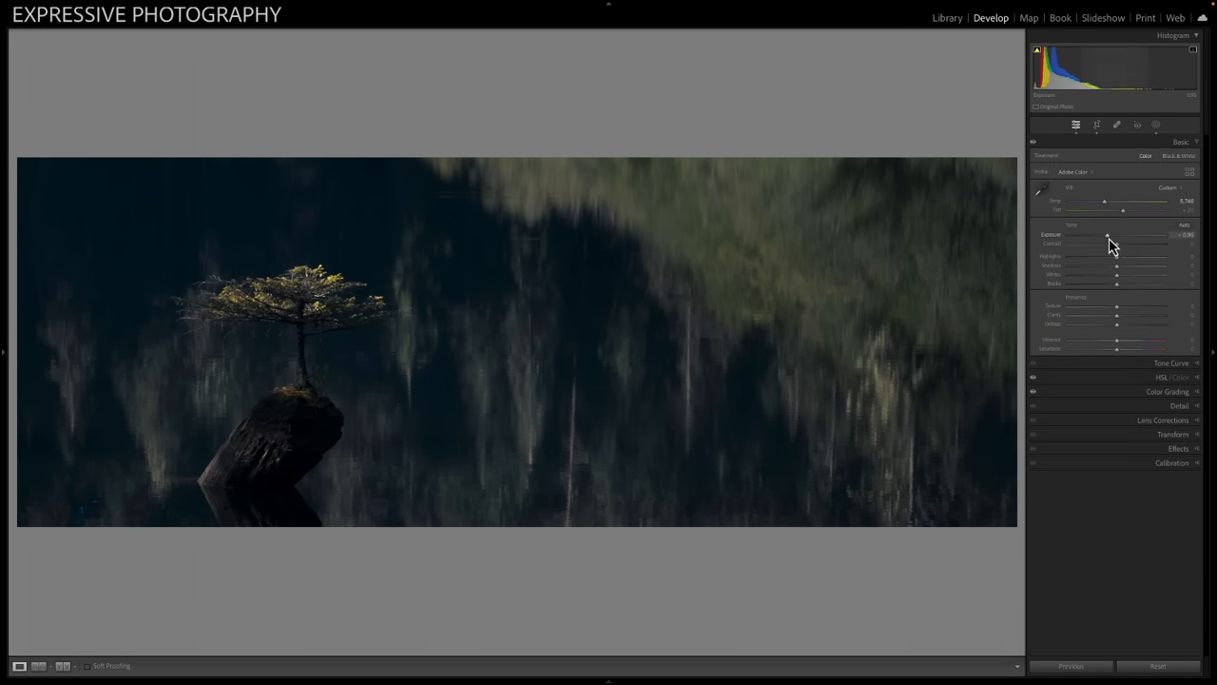
drag(1107, 235, 1104, 235)
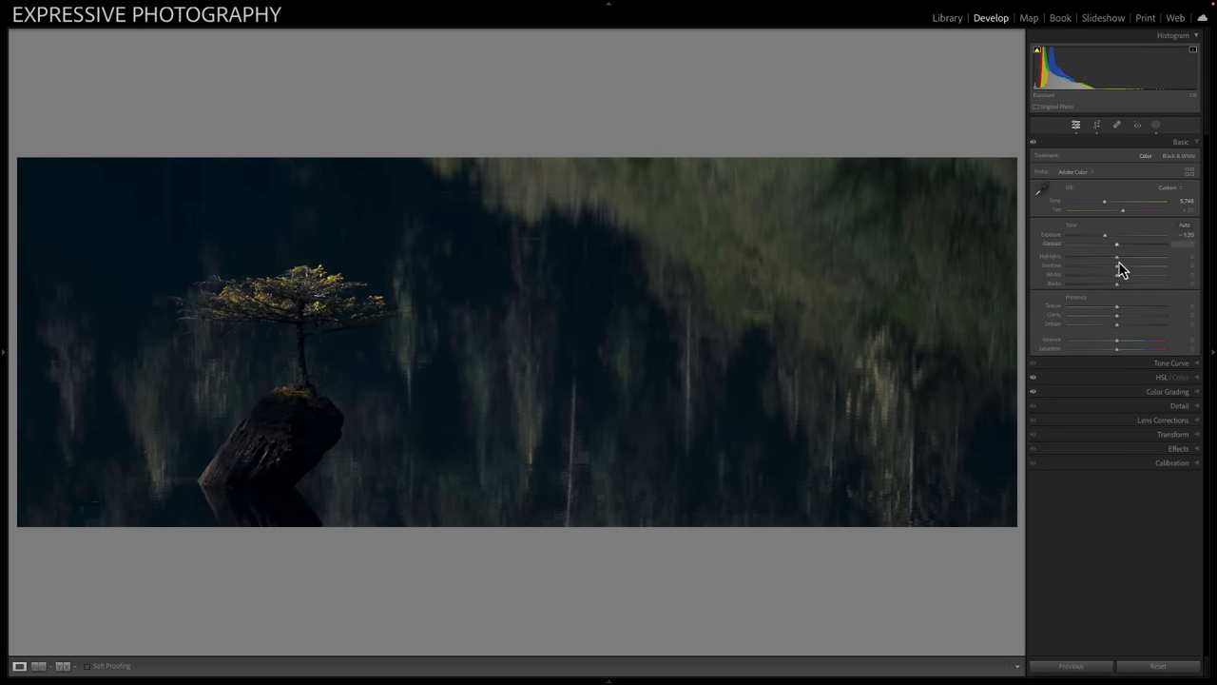
drag(1118, 284, 1126, 283)
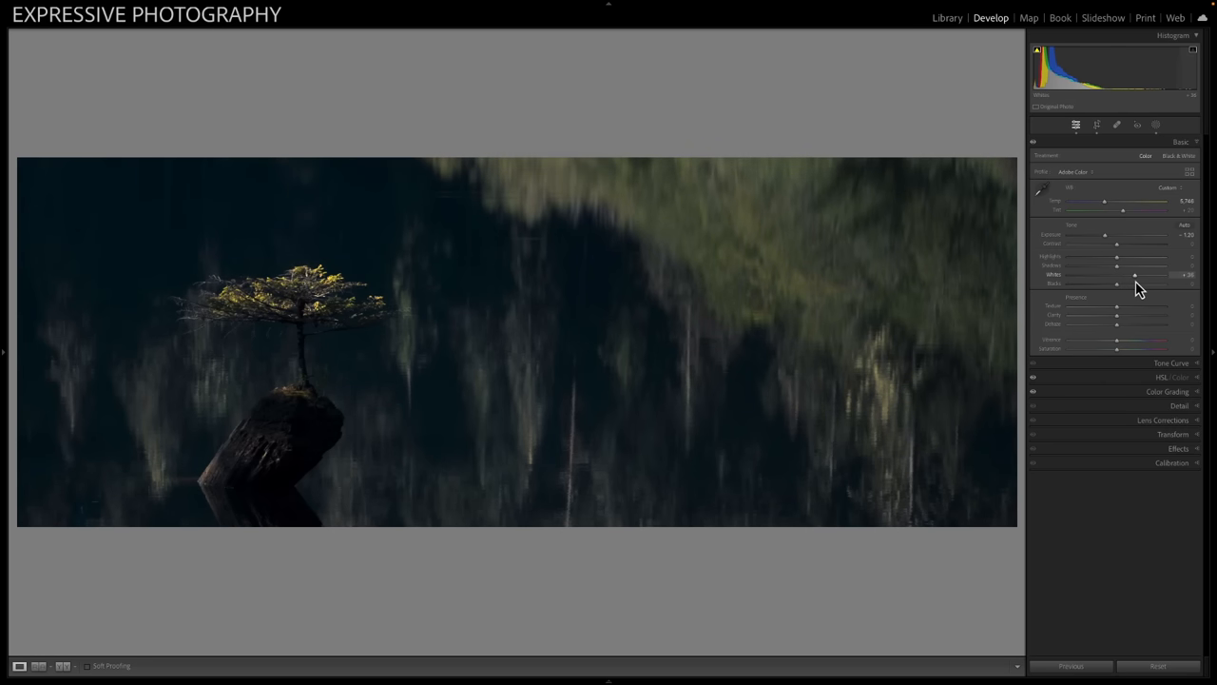
drag(1135, 274, 1137, 275)
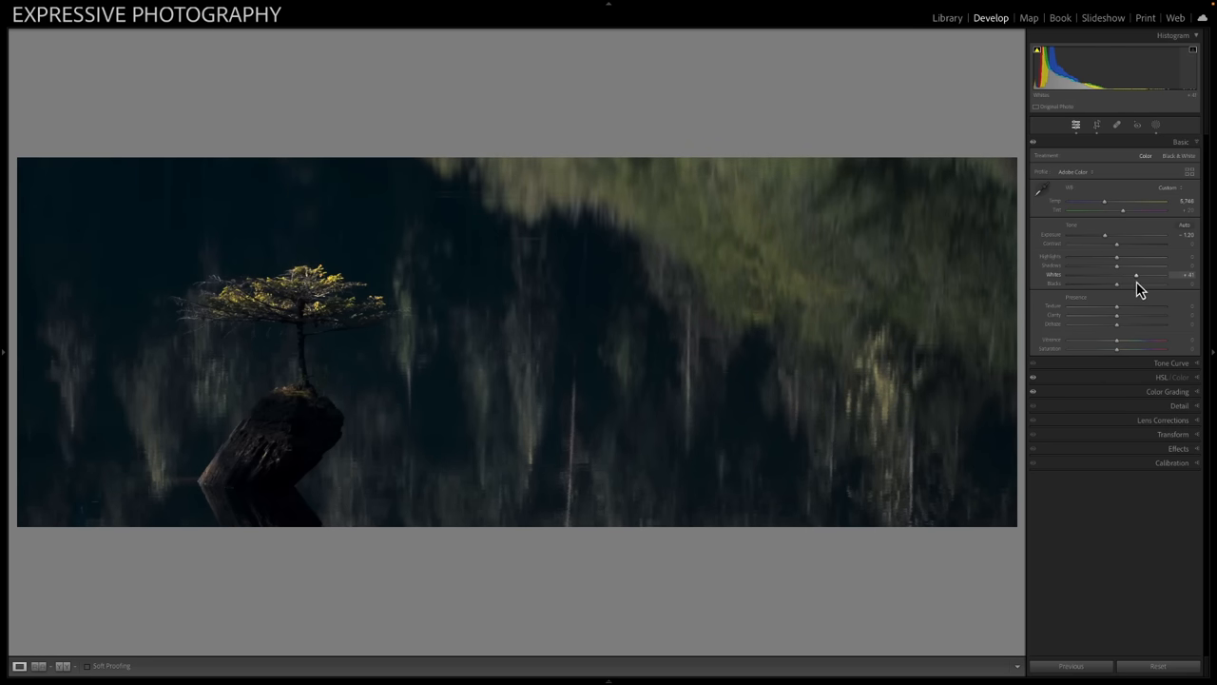
click(947, 17)
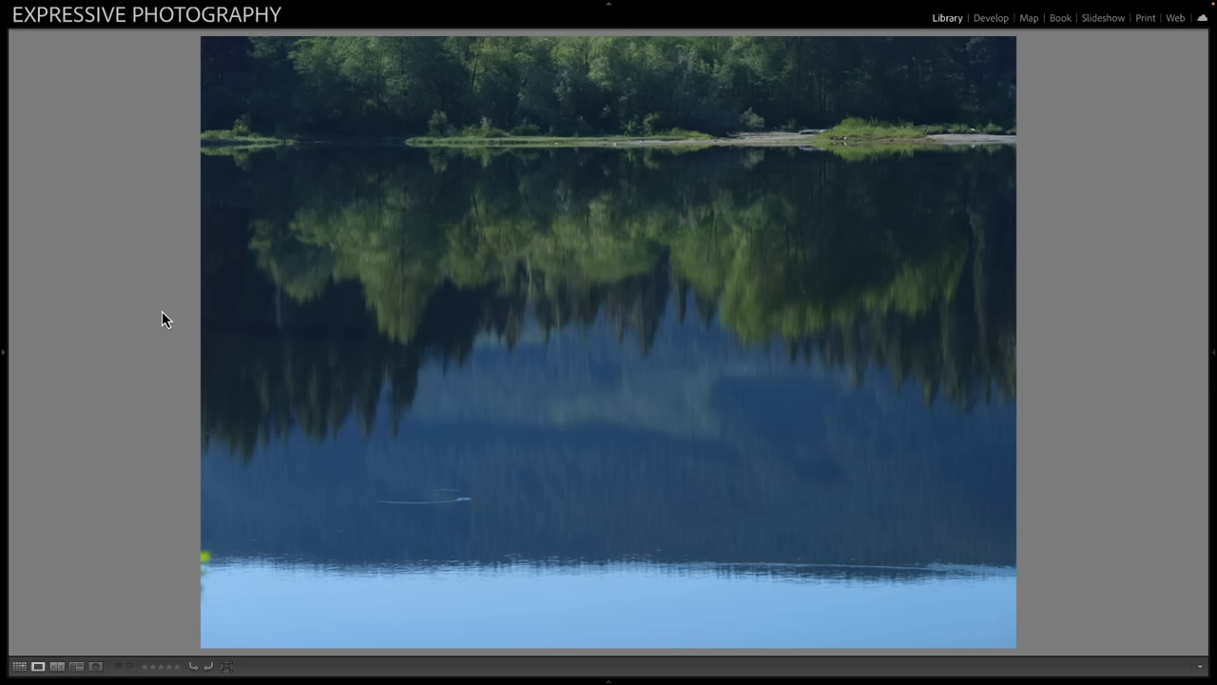
mouse_move(467, 178)
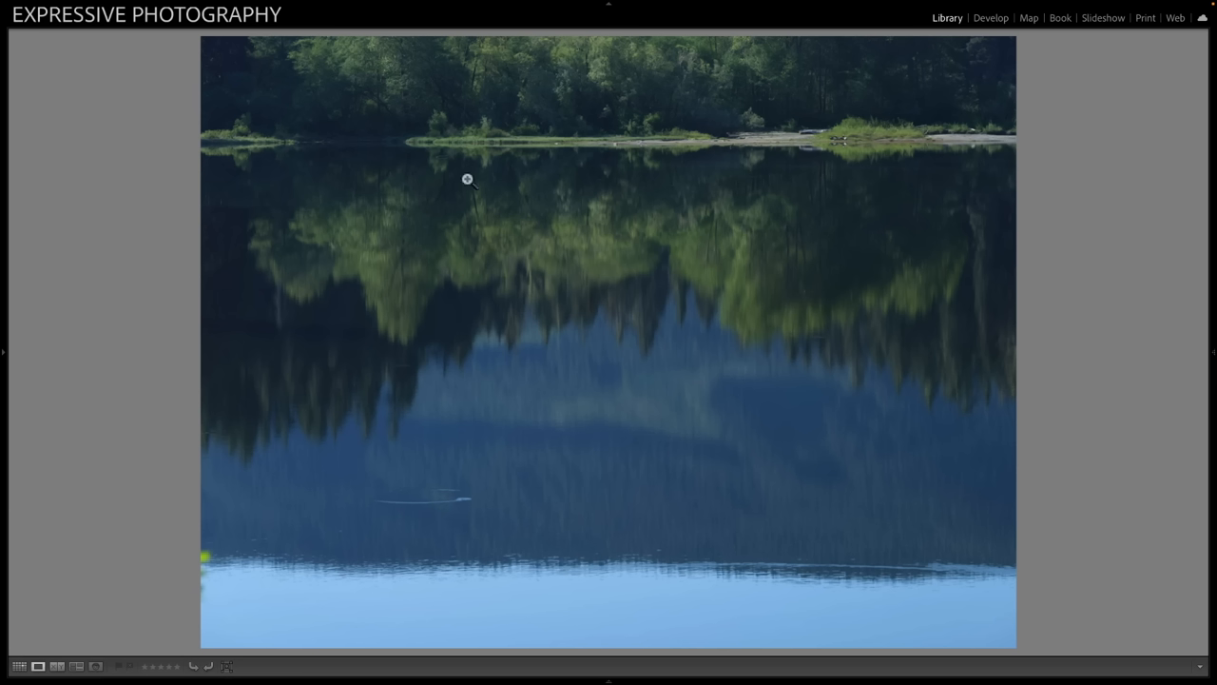
mouse_move(546, 369)
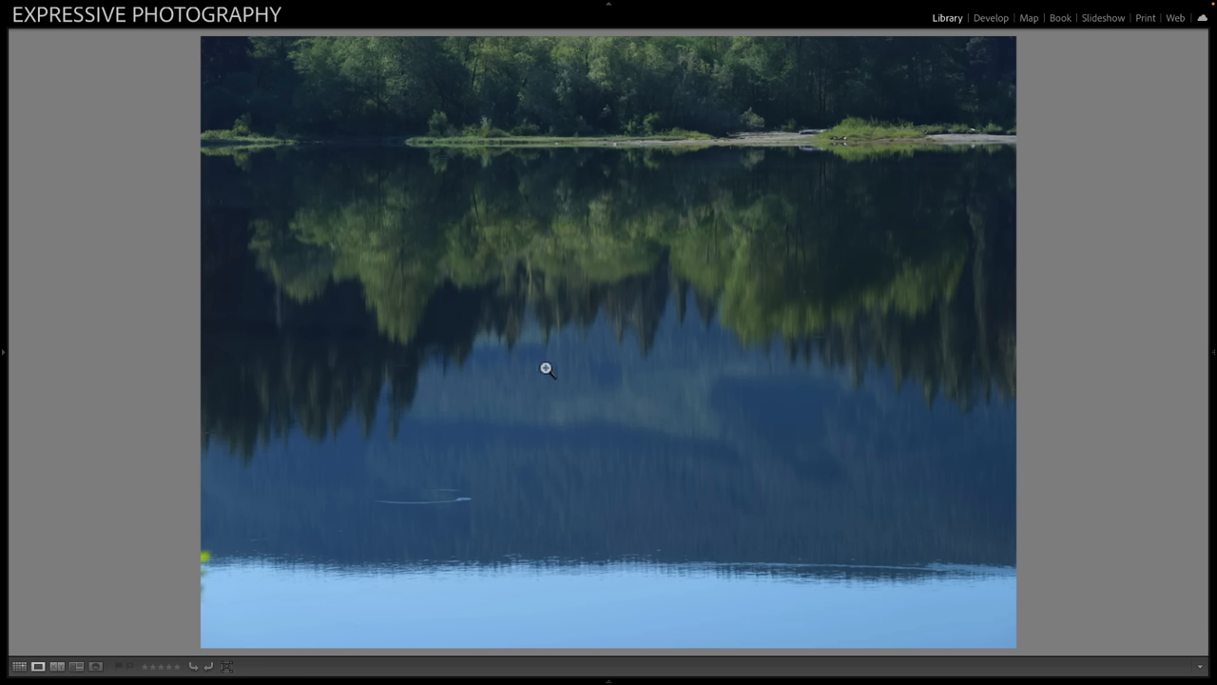
mouse_move(360, 257)
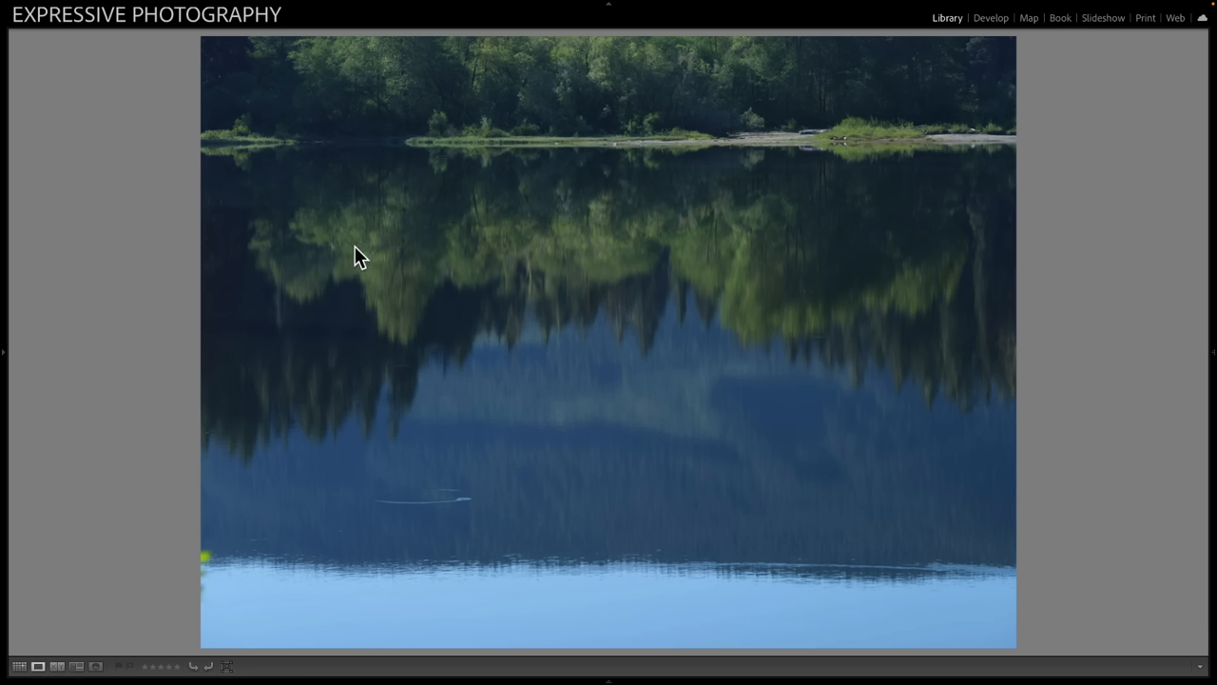
mouse_move(632, 249)
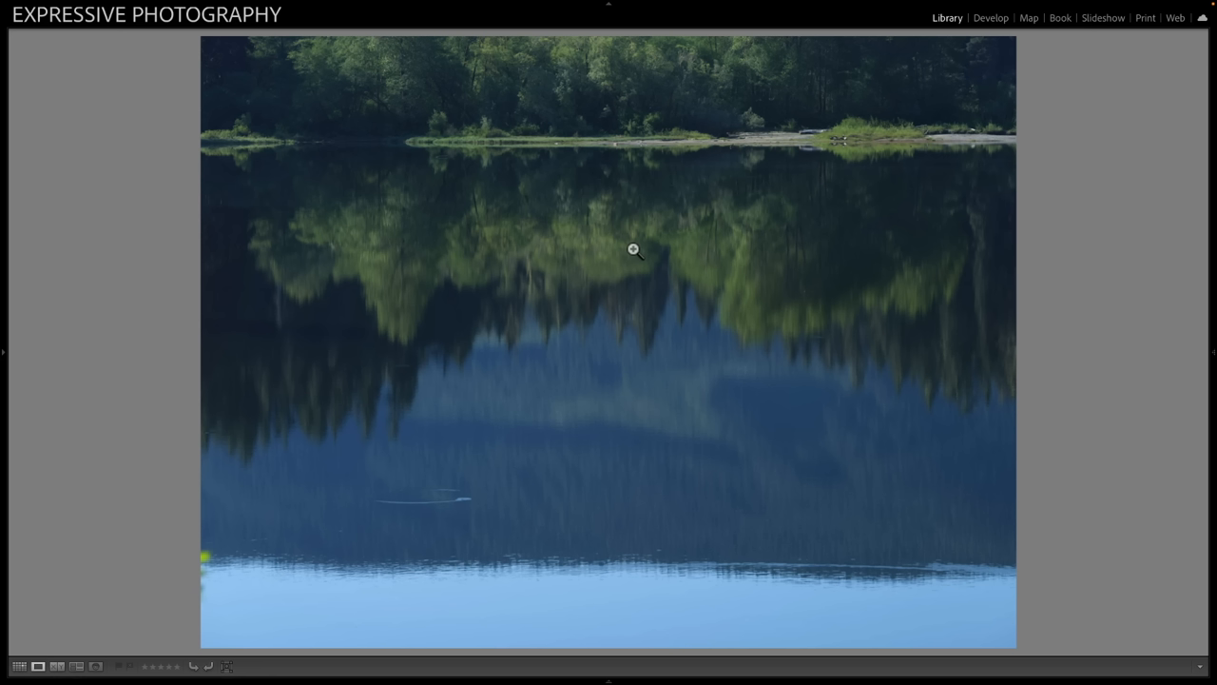
mouse_move(908, 116)
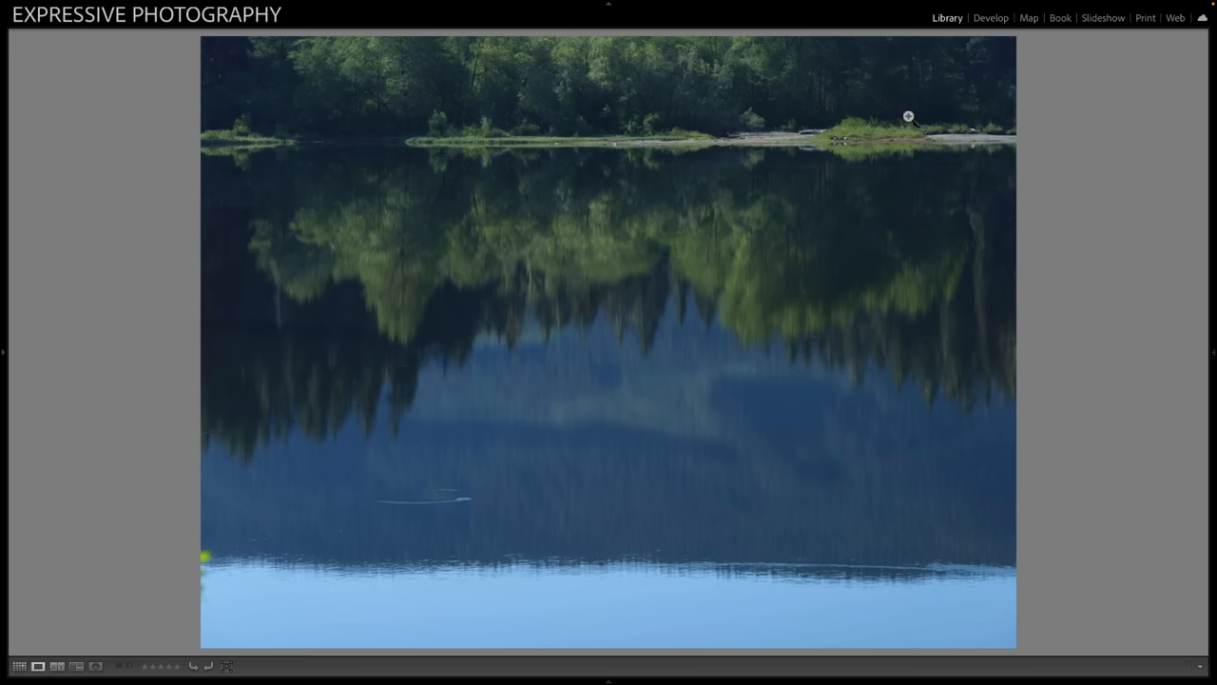
Switch the selected tree-lined reflection photo into the Develop module
click(990, 17)
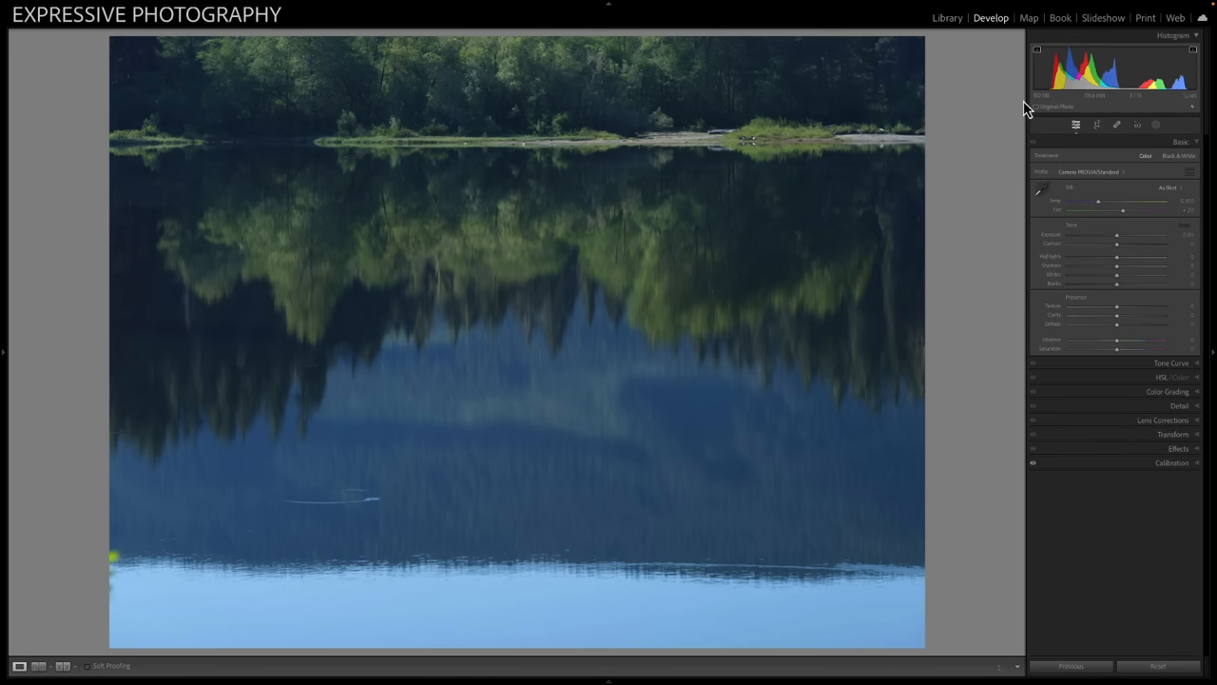
Switch the crop aspect ratio so the frame becomes a wide slice across the reflected trees
click(1096, 125)
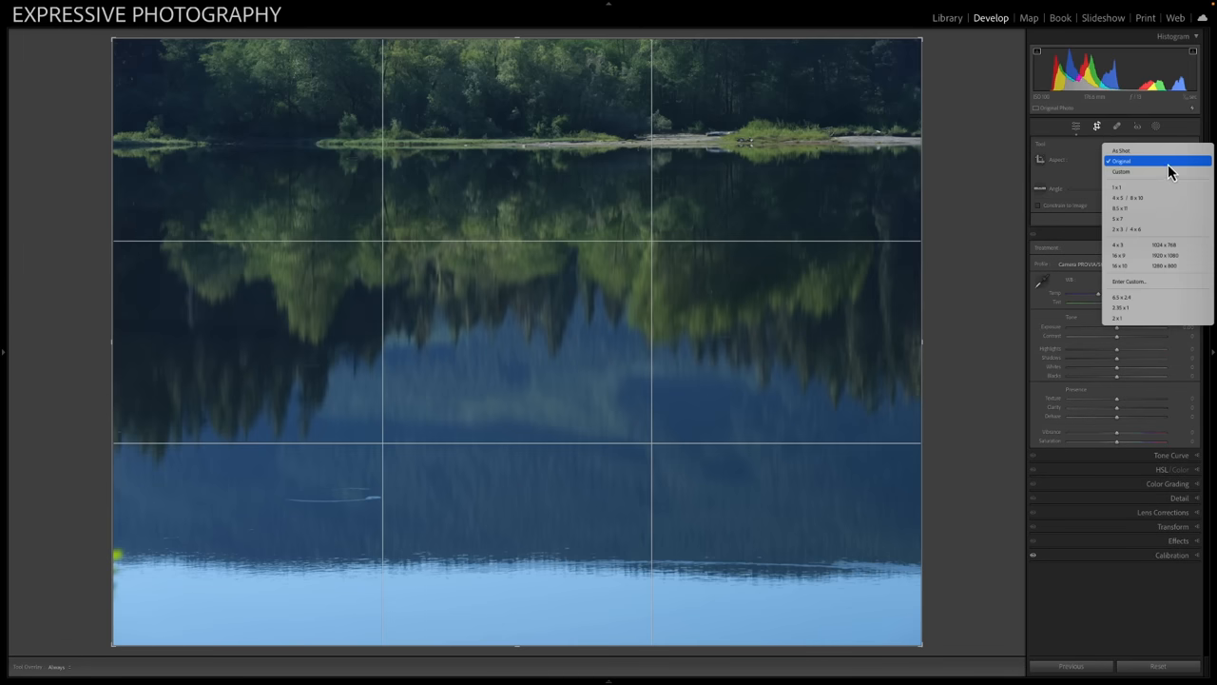
click(1120, 160)
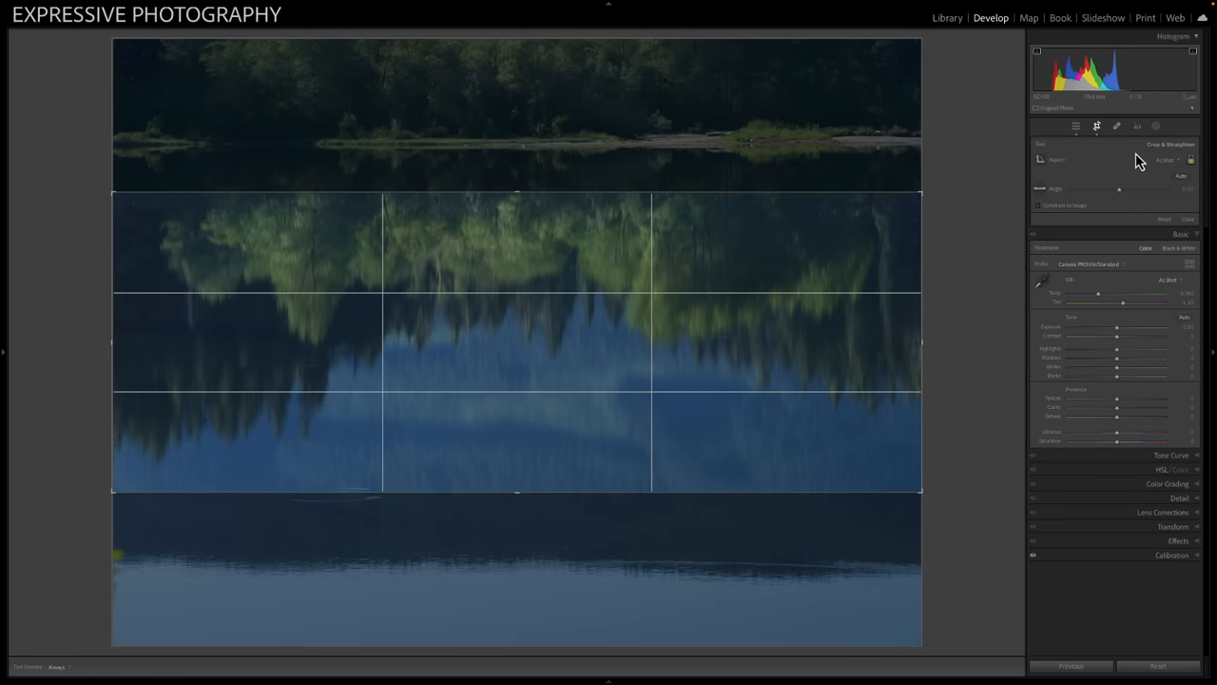
mouse_move(732, 159)
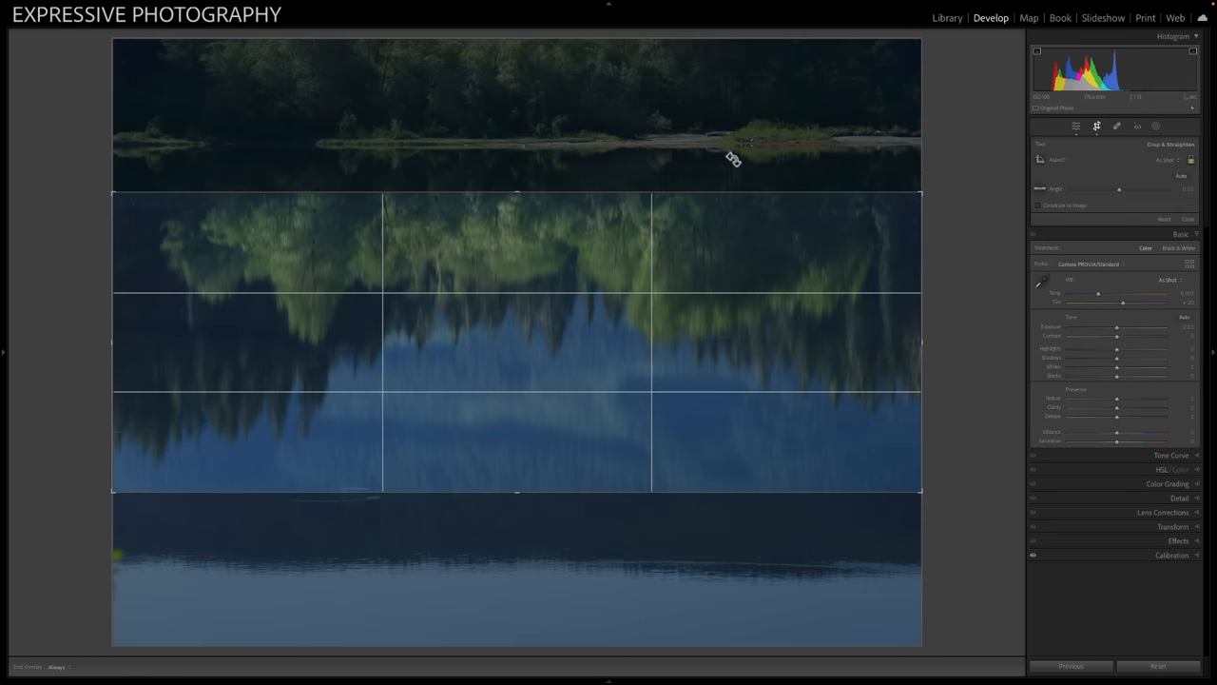